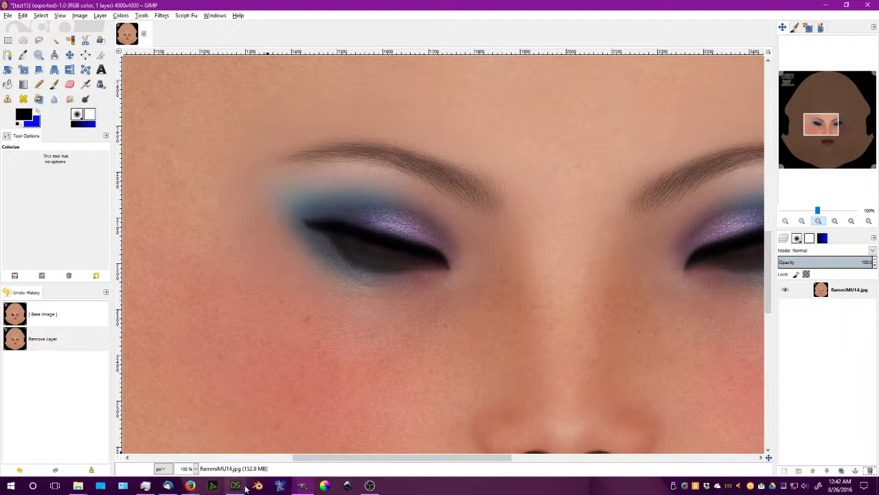
- Add the dark smoky eyeshadow TIF as a new layer over the face texture
left_click(234, 486)
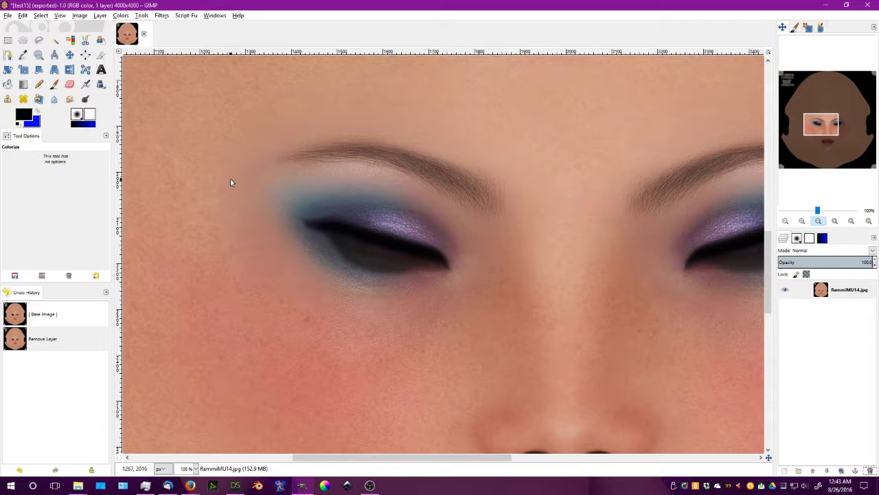
mouse_move(327, 184)
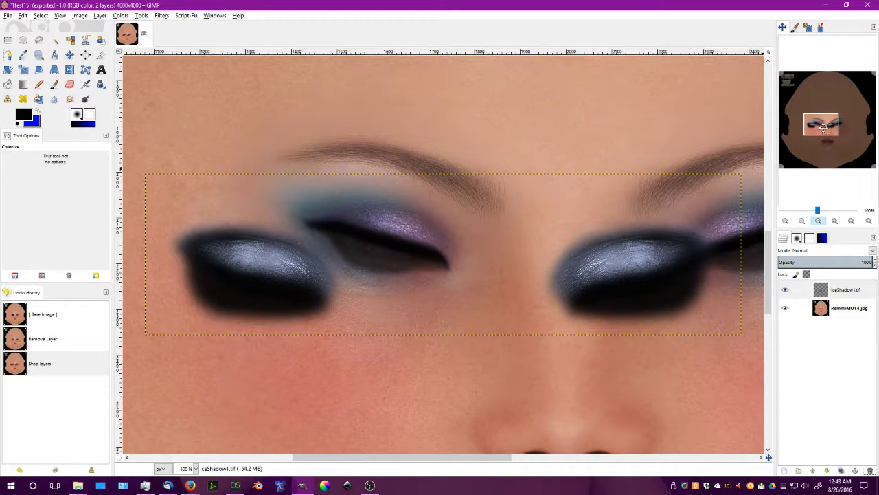
mouse_move(474, 258)
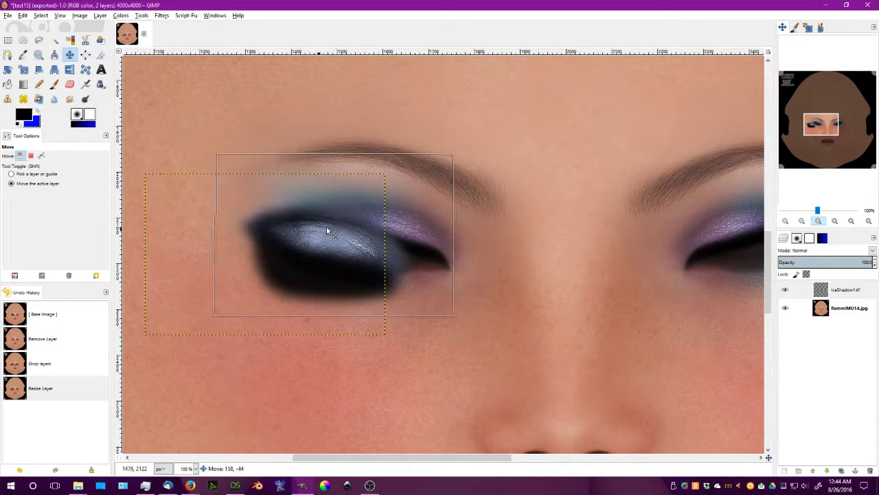
- Move the eyeshadow layer until it sits over the left eyelid
left_click_drag(327, 230, 315, 184)
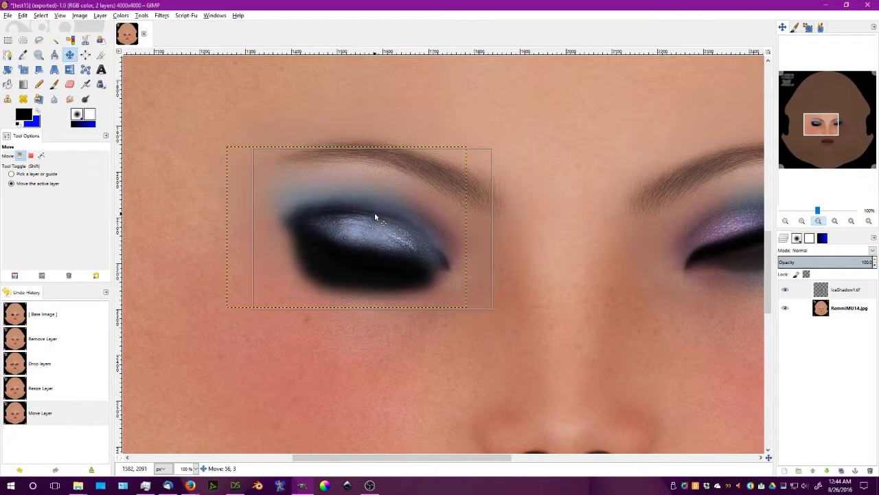
left_click_drag(374, 217, 390, 206)
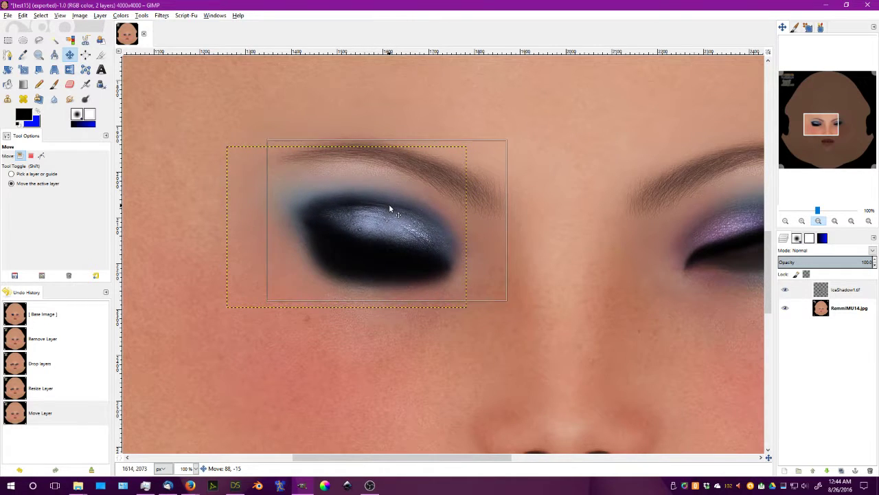
left_click_drag(390, 215, 415, 176)
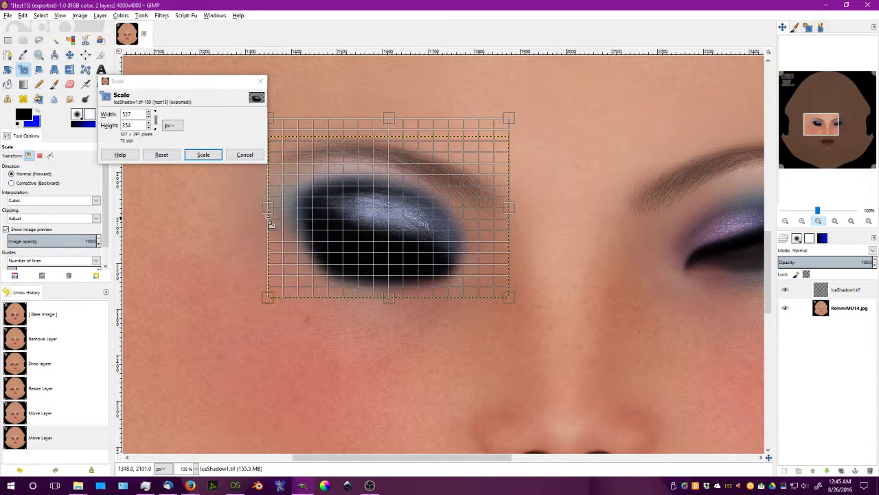
- Scale the eyeshadow layer wider so it covers the eyelid and apply the size
left_click_drag(268, 207, 231, 206)
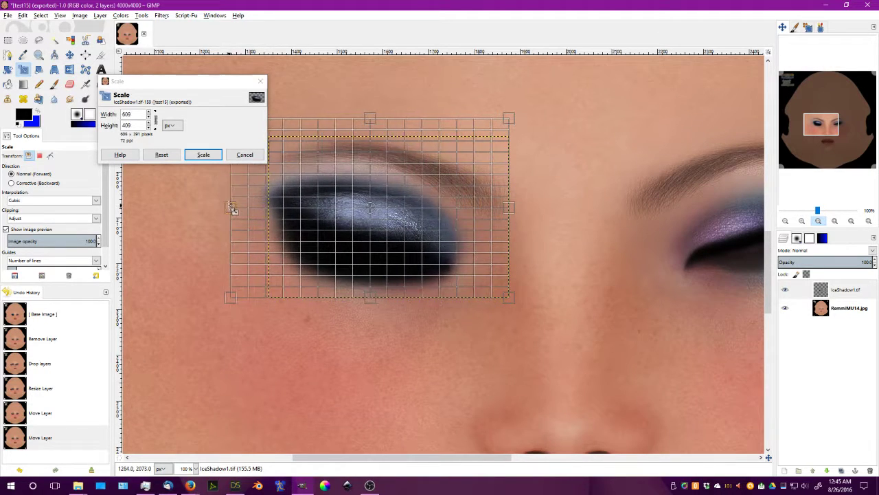
left_click_drag(231, 206, 220, 206)
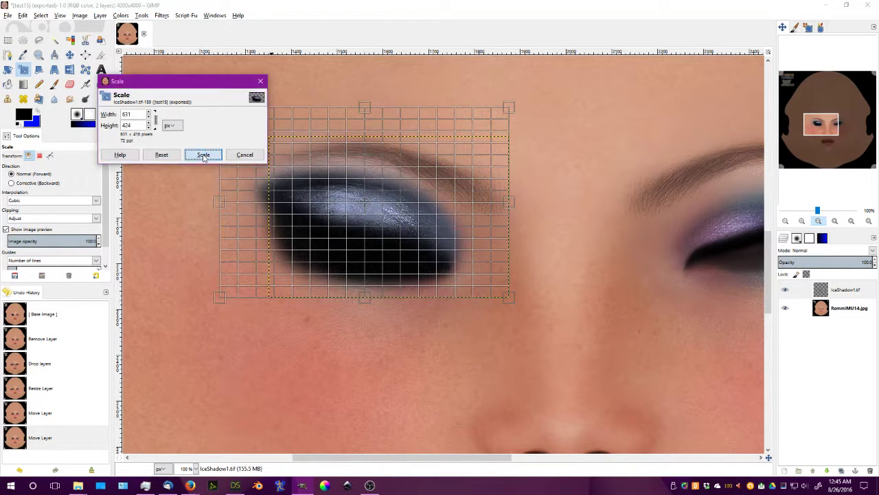
left_click(235, 485)
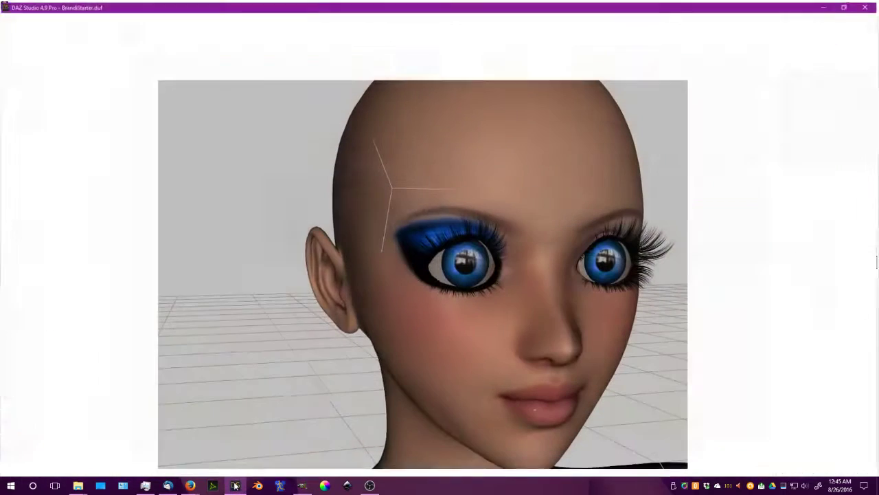
left_click(237, 485)
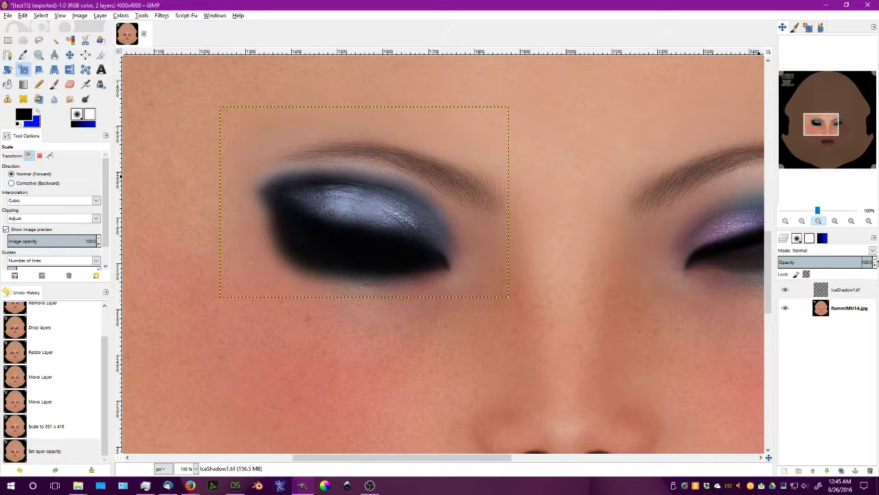
mouse_move(723, 114)
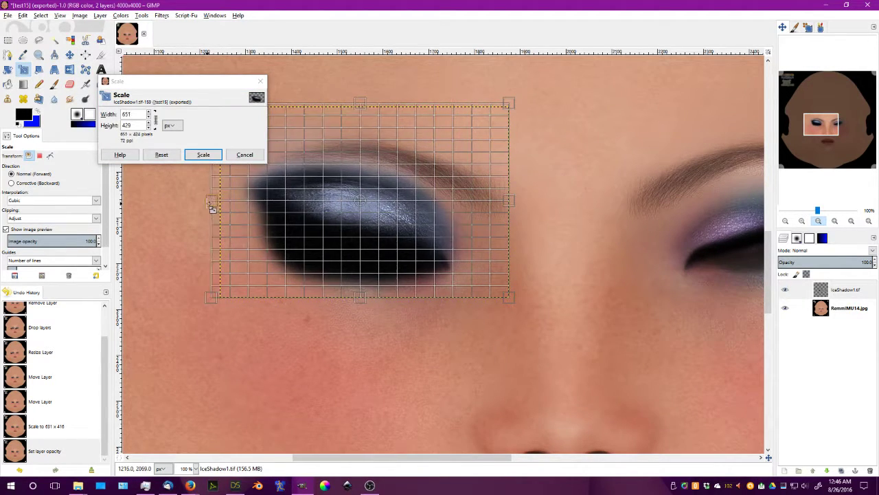
- Apply the adjusted eyeshadow scale and settle the layer over the left eyelid
left_click(203, 154)
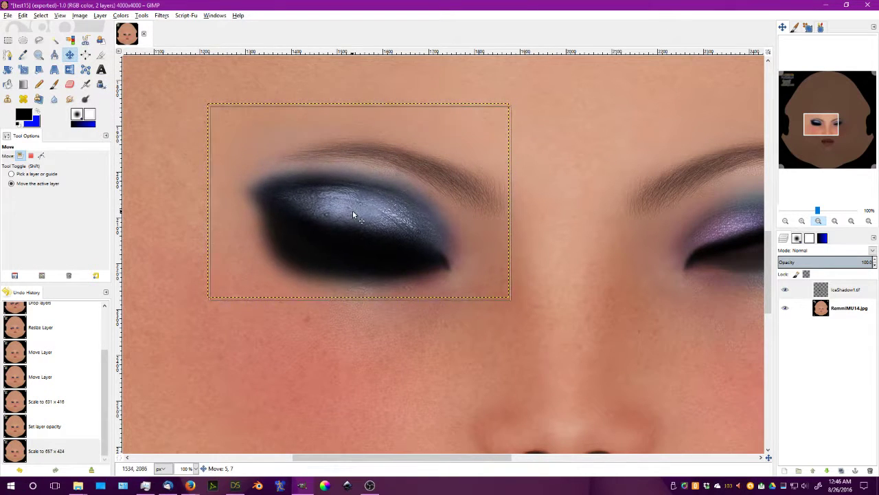
left_click_drag(355, 214, 363, 215)
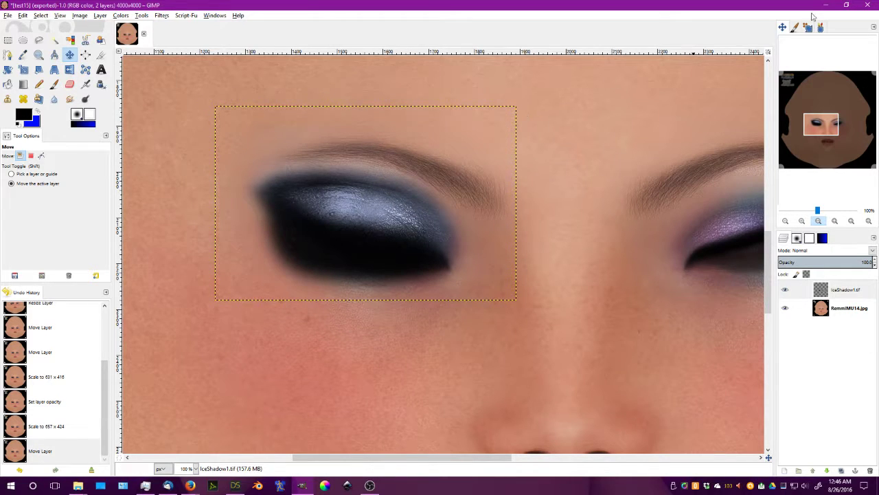
mouse_move(820, 10)
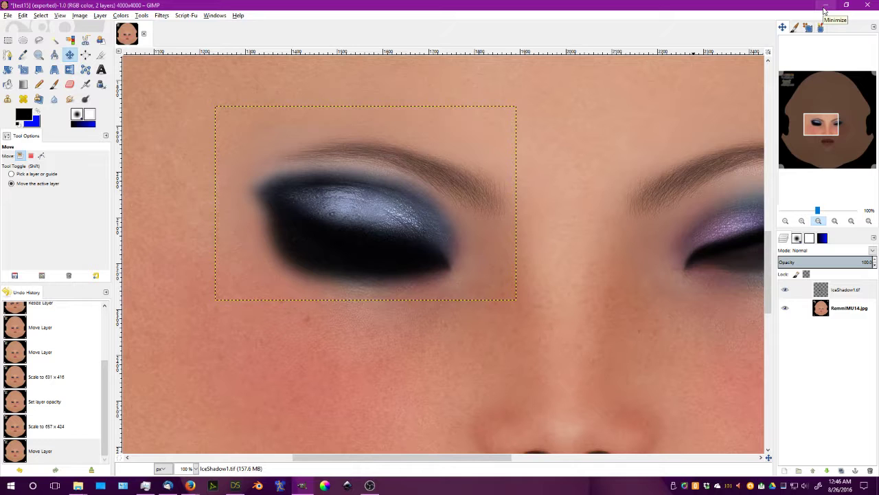
left_click(9, 15)
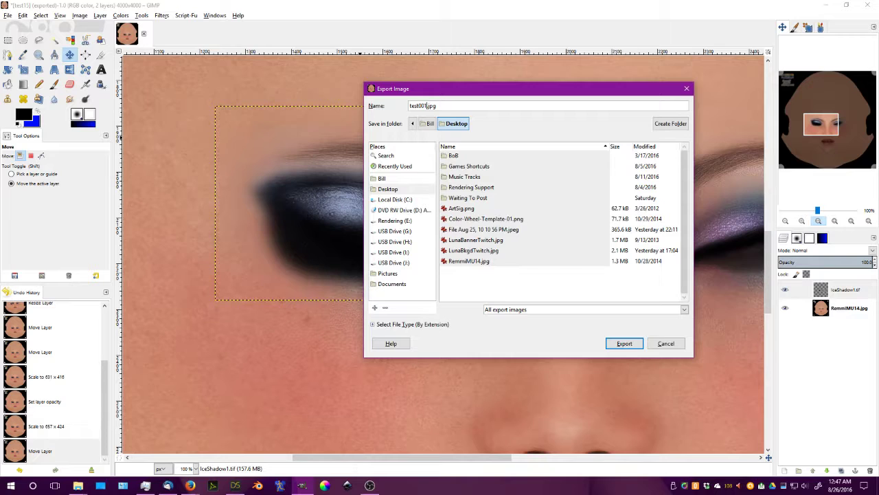
- Export the face texture to the Desktop as test001.jpg at JPEG quality 100
left_click(443, 104)
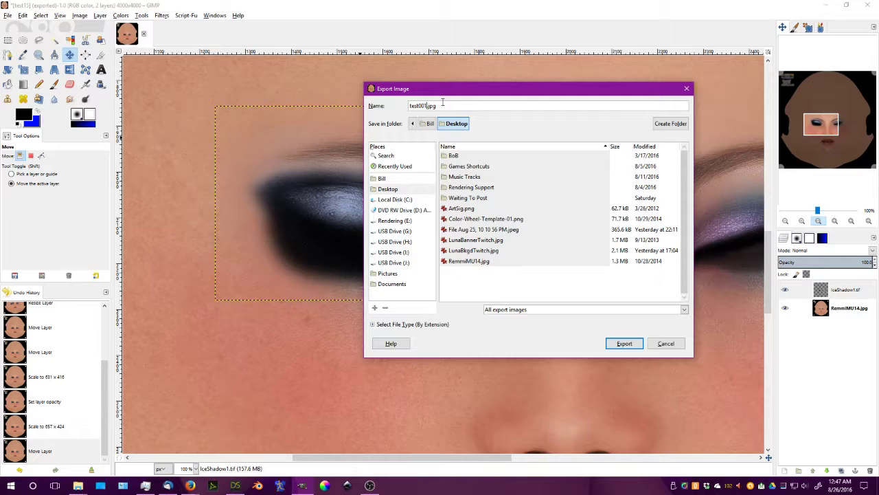
mouse_move(564, 199)
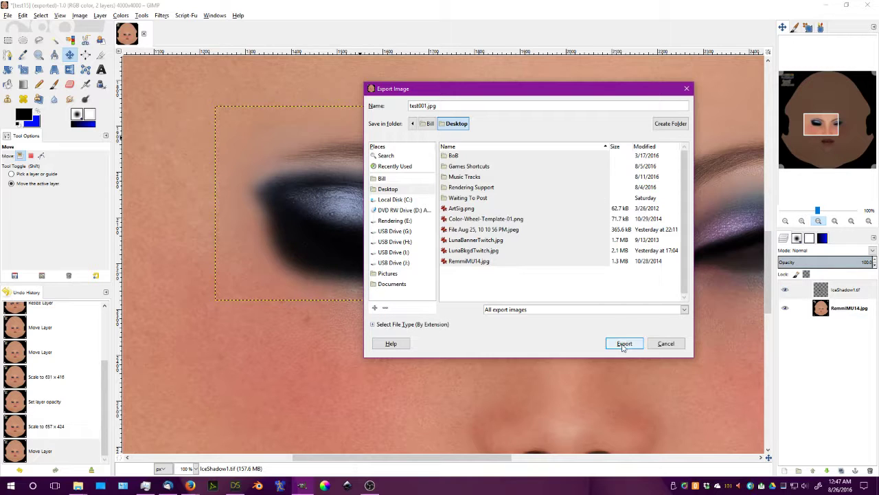
left_click(624, 344)
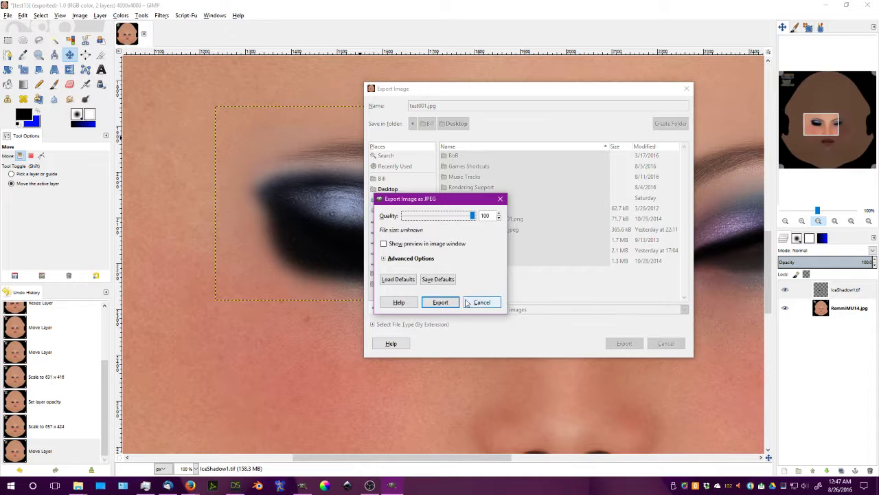
left_click(440, 302)
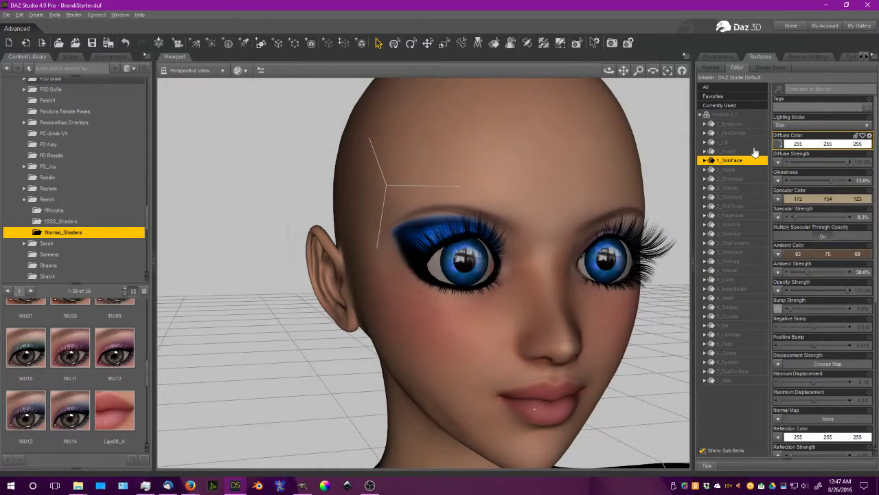
- Load test001 from the Desktop as the face surface's Diffuse Color texture
left_click(784, 144)
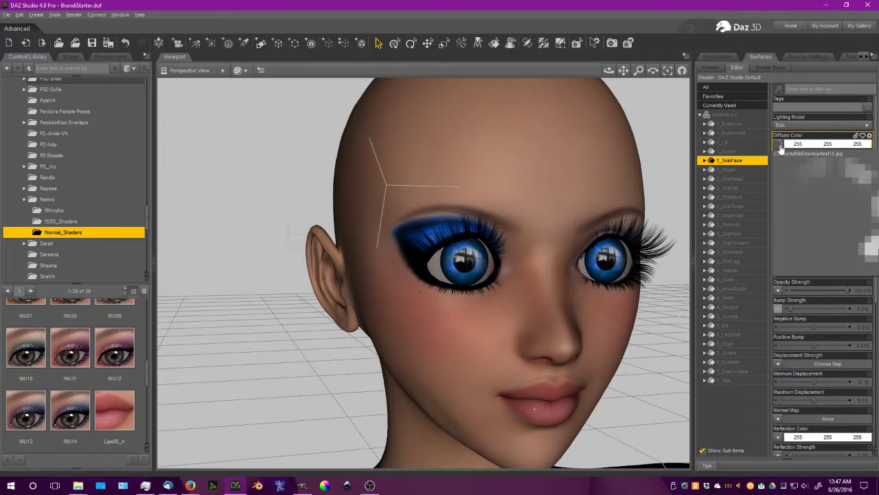
left_click(780, 144)
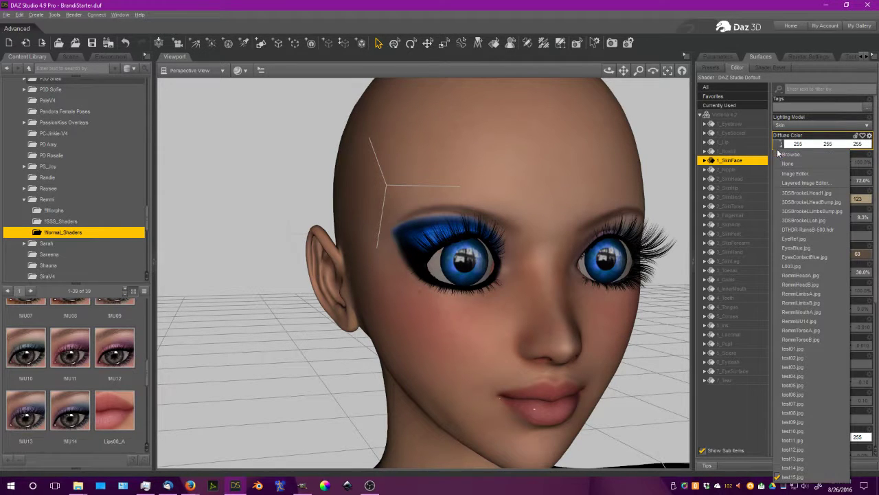
left_click(791, 154)
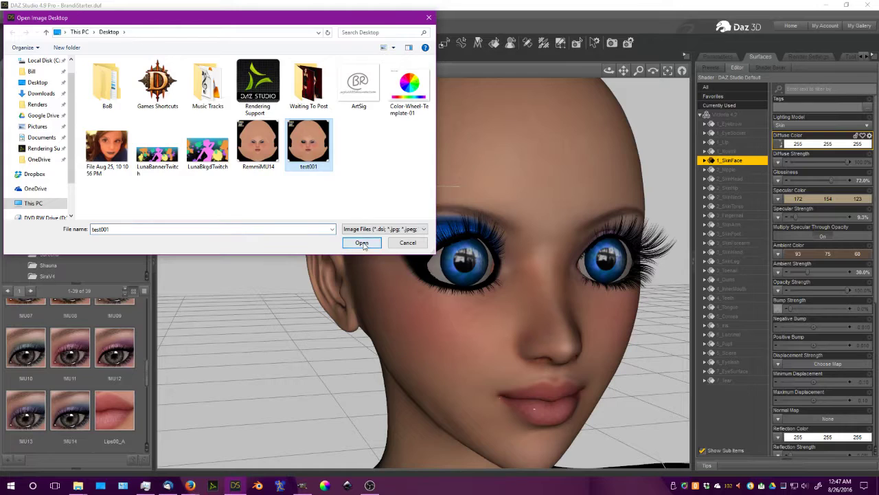
left_click(361, 242)
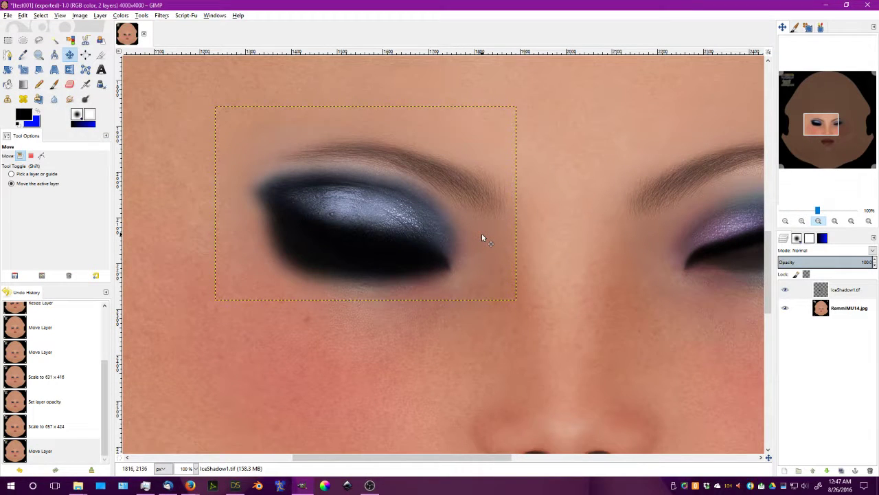
- Nudge the eyeshadow layer into place and apply a new scale
left_click_drag(482, 236, 359, 217)
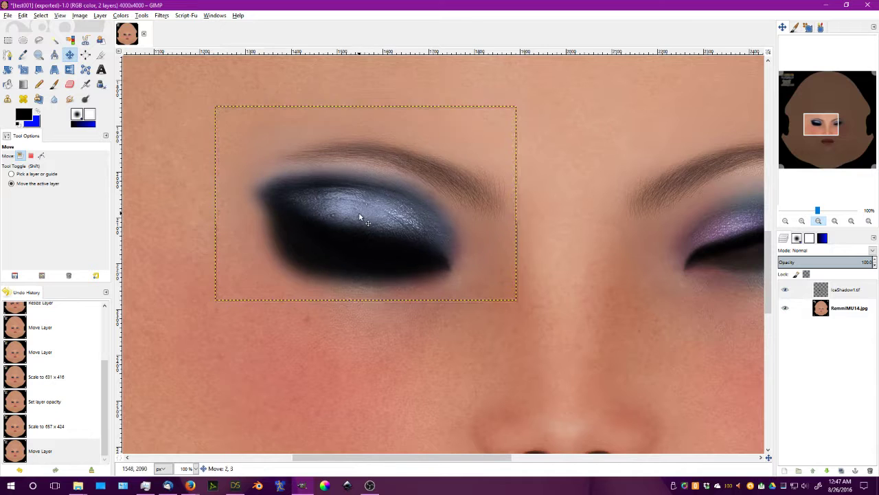
left_click_drag(359, 218, 371, 222)
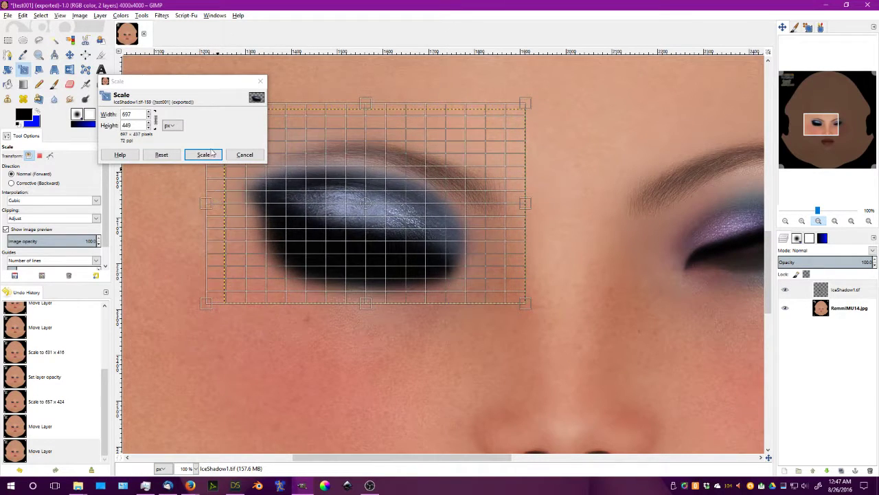
left_click(203, 154)
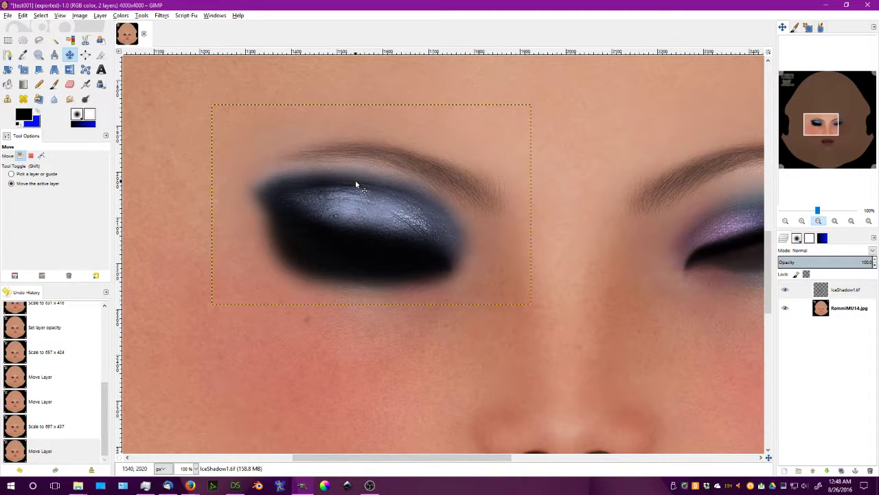
- Export the texture again as a JPEG over test001.jpg
left_click(8, 13)
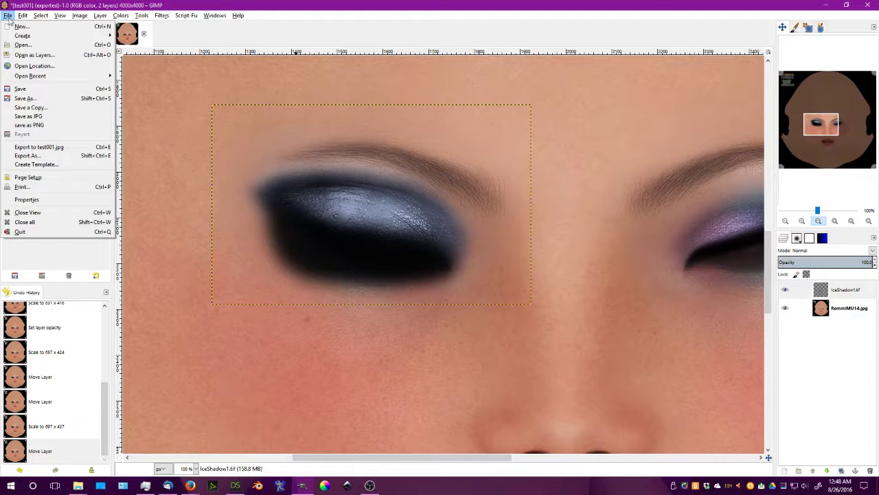
left_click(28, 154)
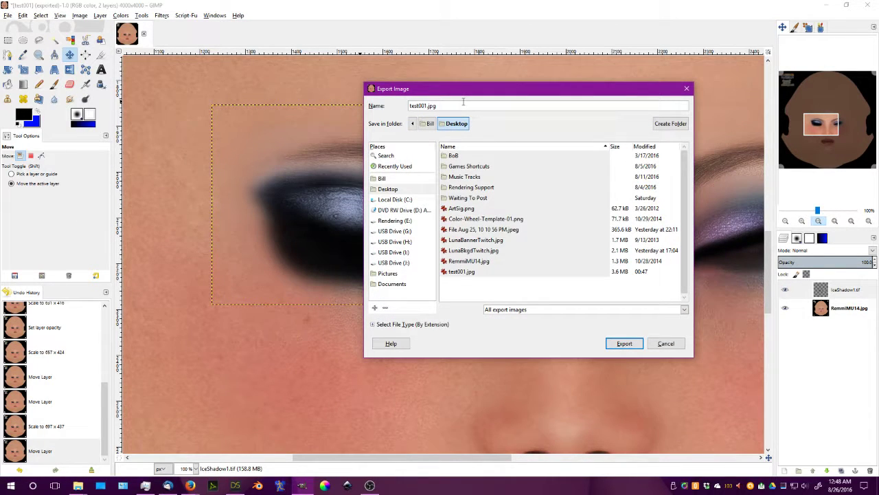
left_click(624, 343)
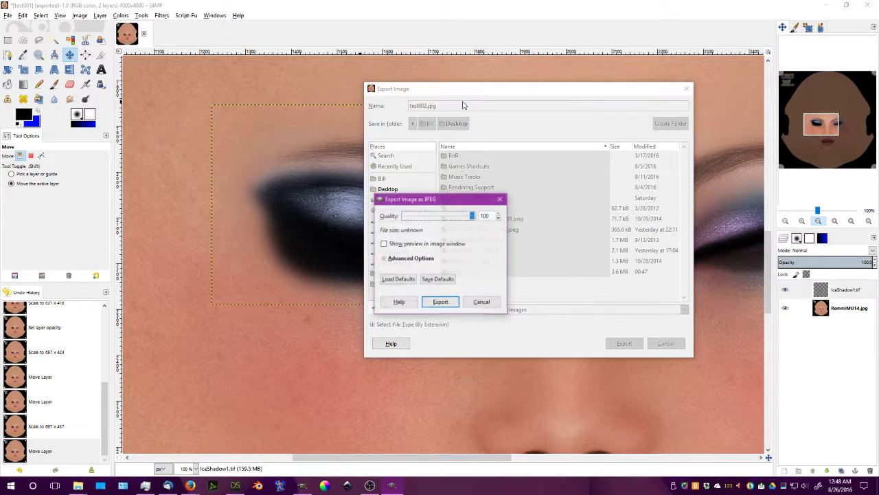
left_click(440, 303)
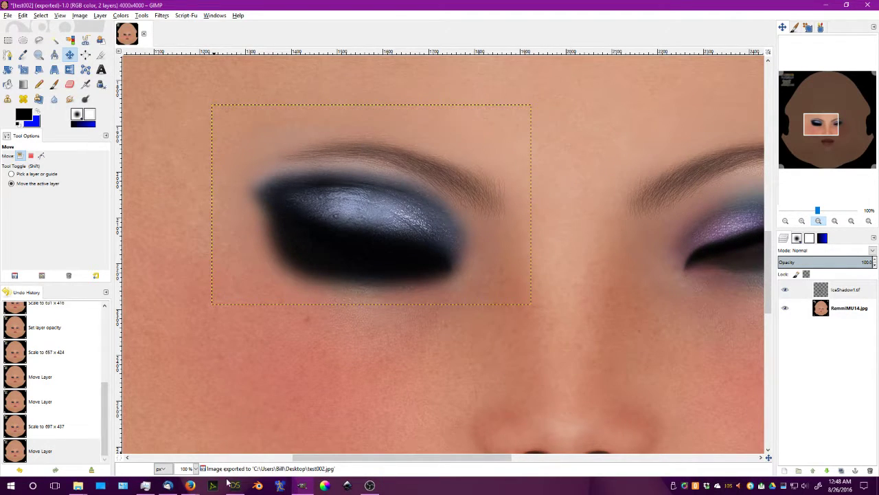
- Load the exported face texture from the Desktop onto the figure's face surface
left_click(234, 484)
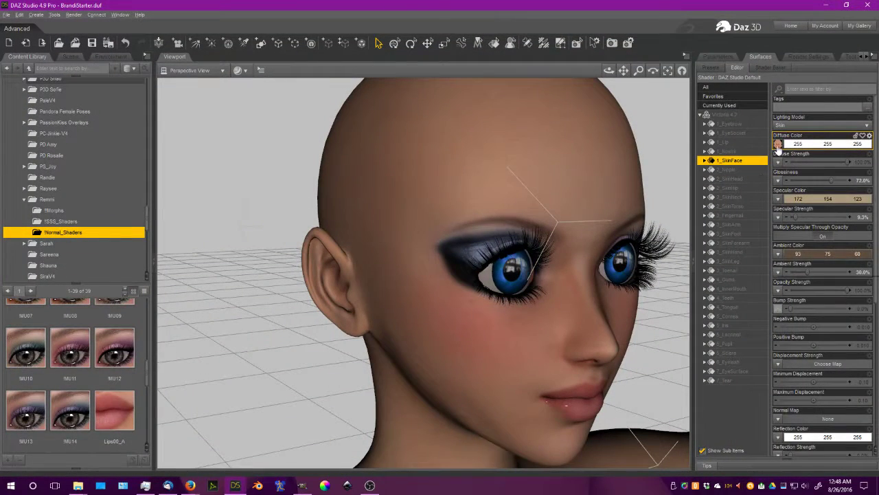
left_click(778, 144)
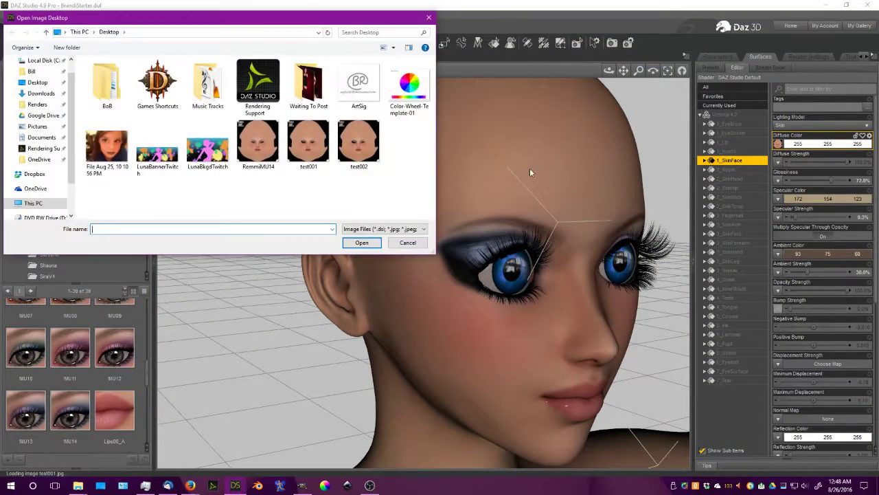
left_click(407, 242)
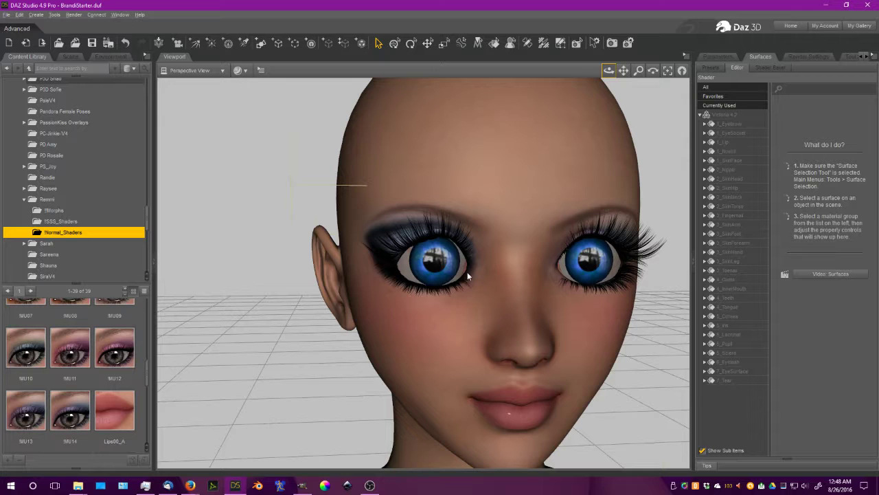
mouse_move(473, 266)
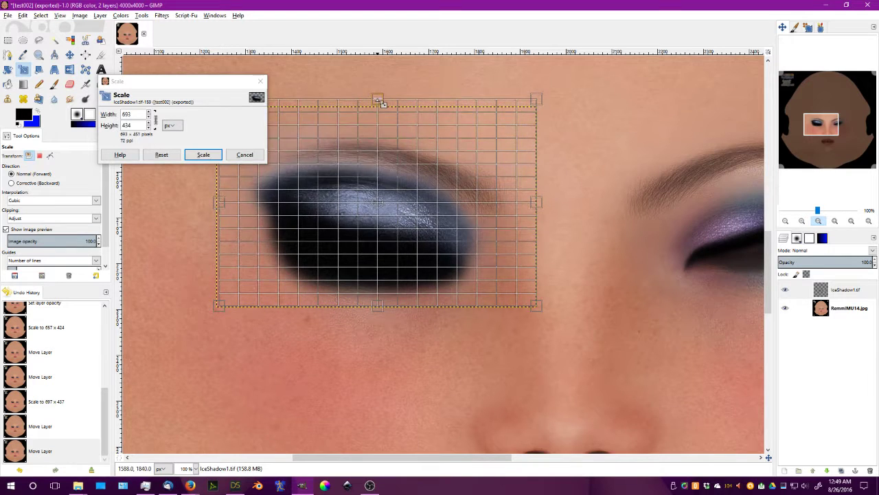
- Stretch the eyeshadow layer larger over the eyelid and apply the scale
left_click(203, 154)
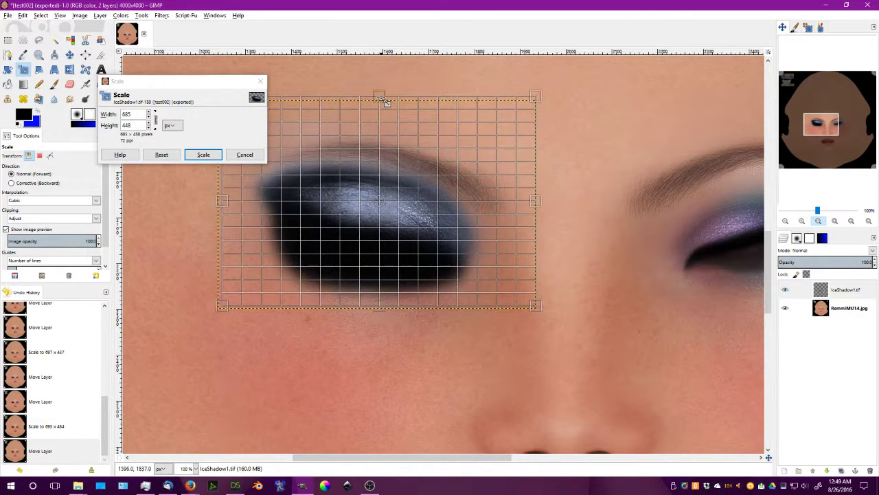
left_click_drag(223, 199, 218, 207)
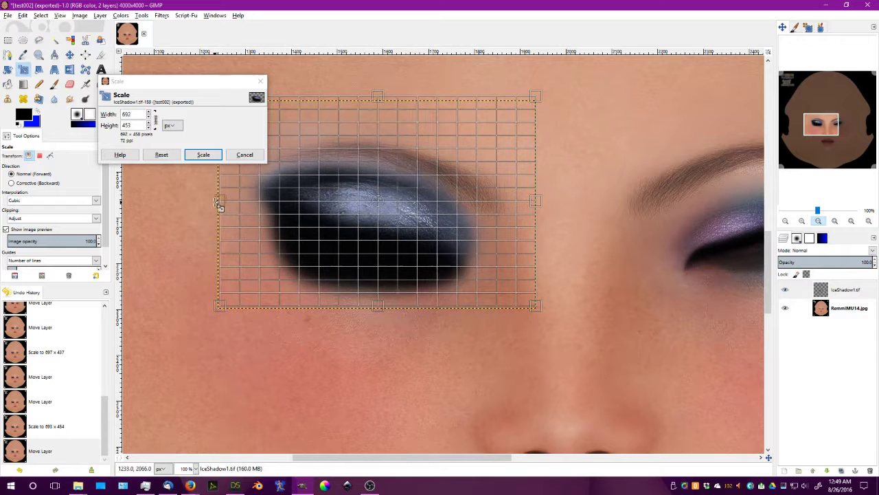
left_click(204, 154)
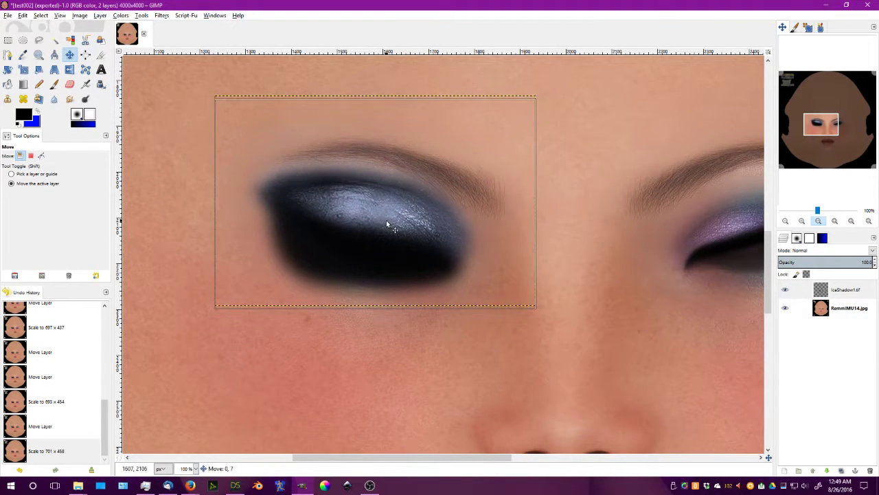
- Export the face texture to the Desktop under the new name test003.jpg
left_click(7, 14)
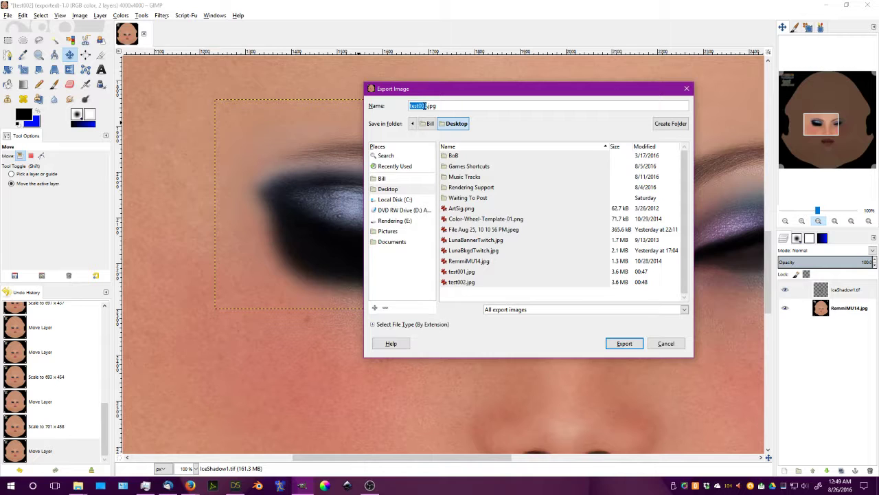
left_click(476, 104)
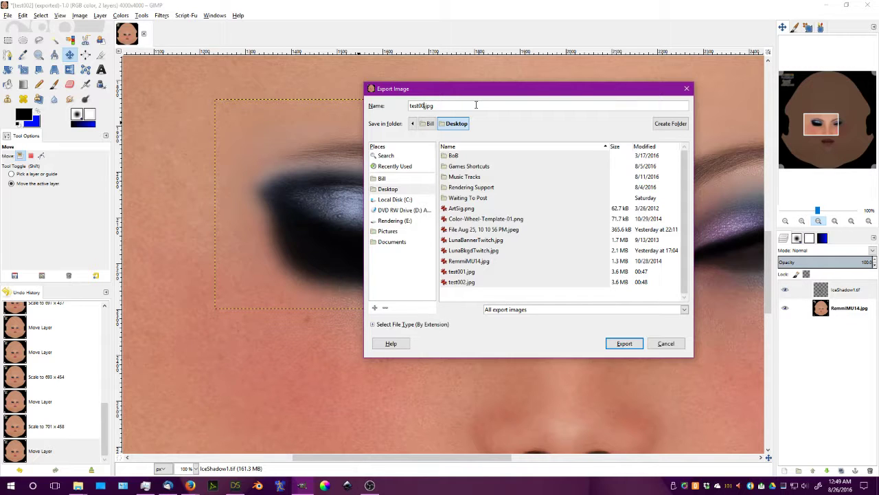
left_click(624, 344)
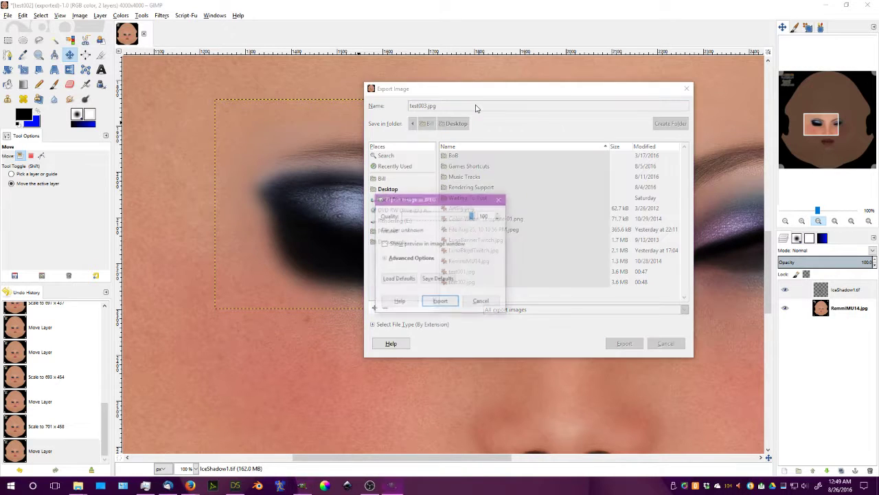
left_click(439, 300)
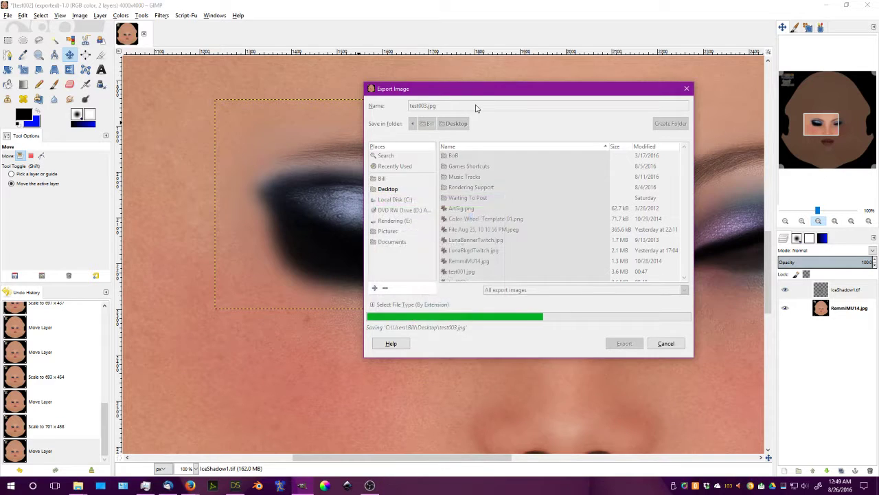
left_click(624, 343)
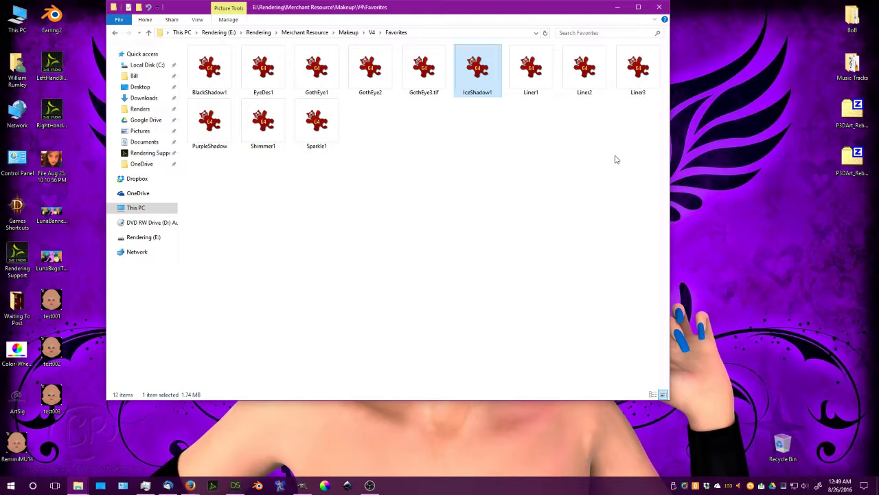
mouse_move(560, 157)
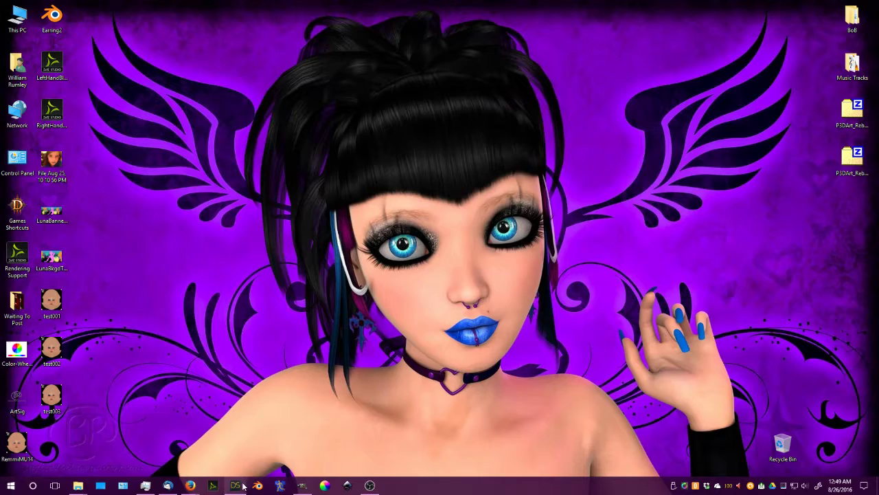
- Load test003 as the figure's face Diffuse Color texture, then return to GIMP
left_click(238, 484)
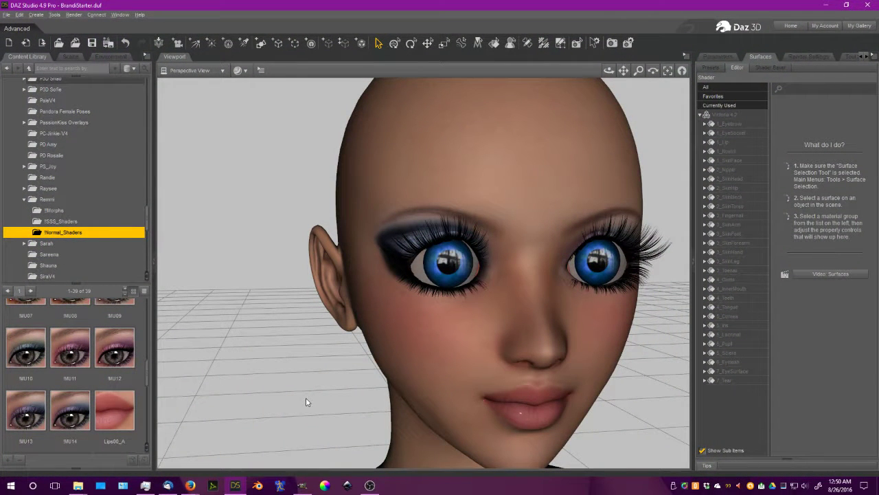
mouse_move(250, 170)
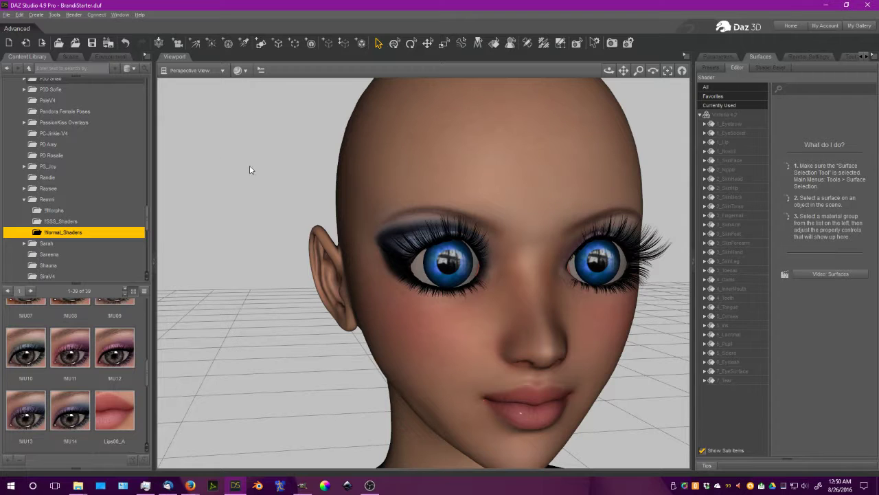
left_click(8, 14)
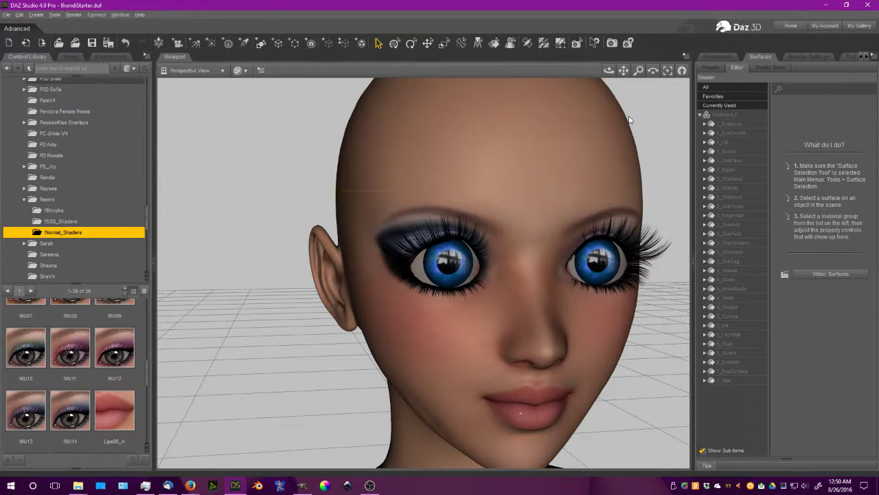
mouse_move(734, 151)
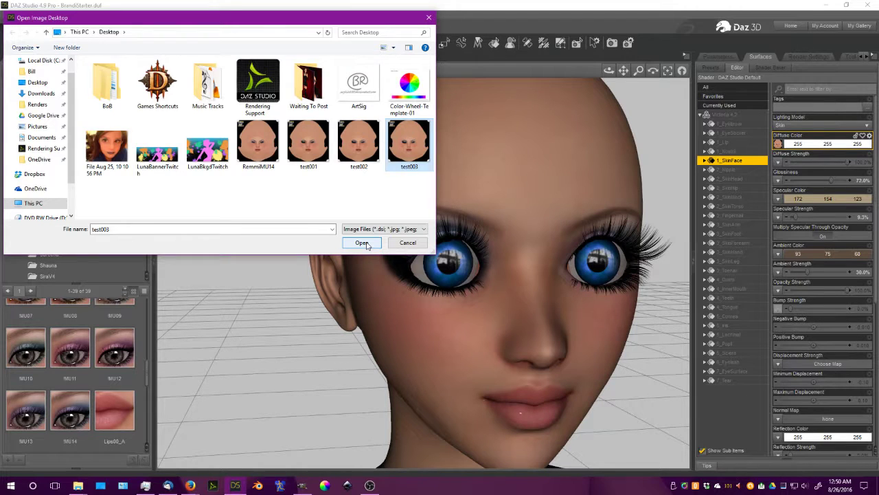
left_click(363, 242)
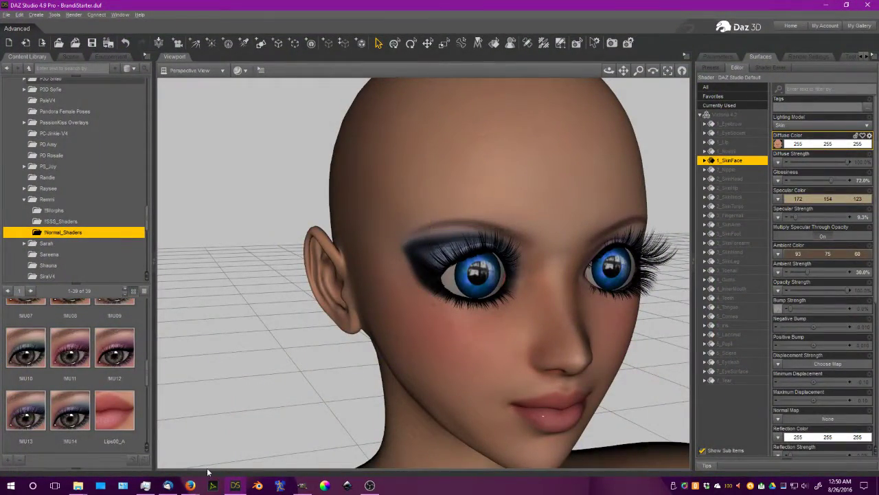
left_click(240, 483)
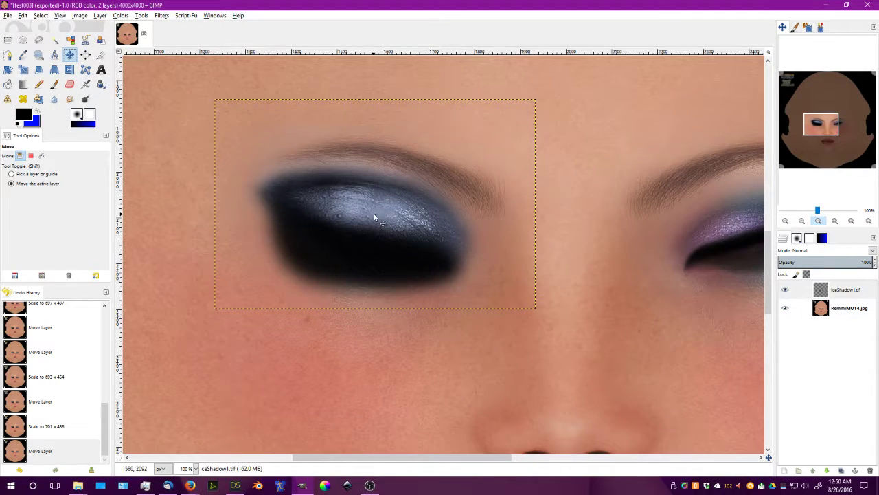
- Nudge the eyeshadow layer into place over the eye and scale it to 704 × 460 pixels
left_click_drag(374, 217, 373, 212)
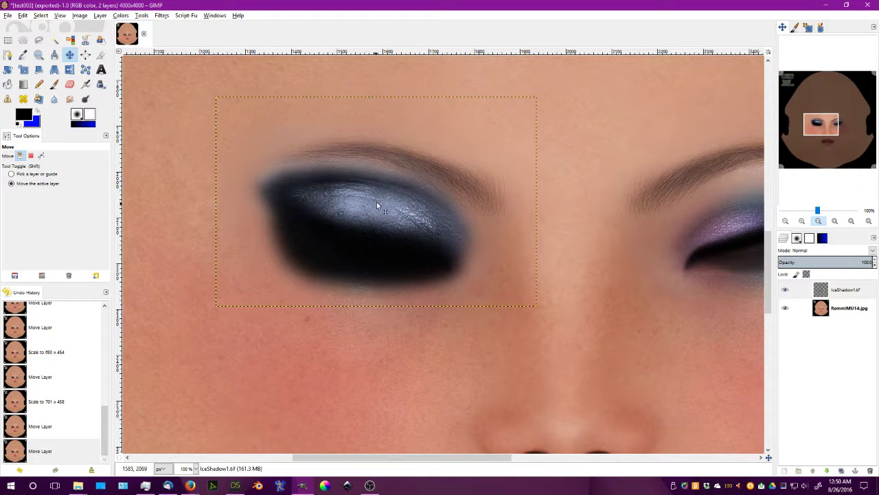
left_click_drag(385, 212, 376, 200)
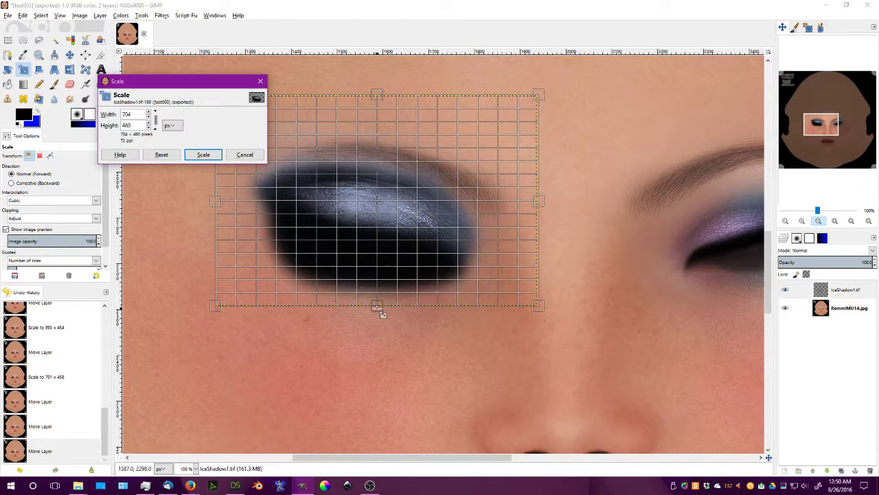
left_click(203, 154)
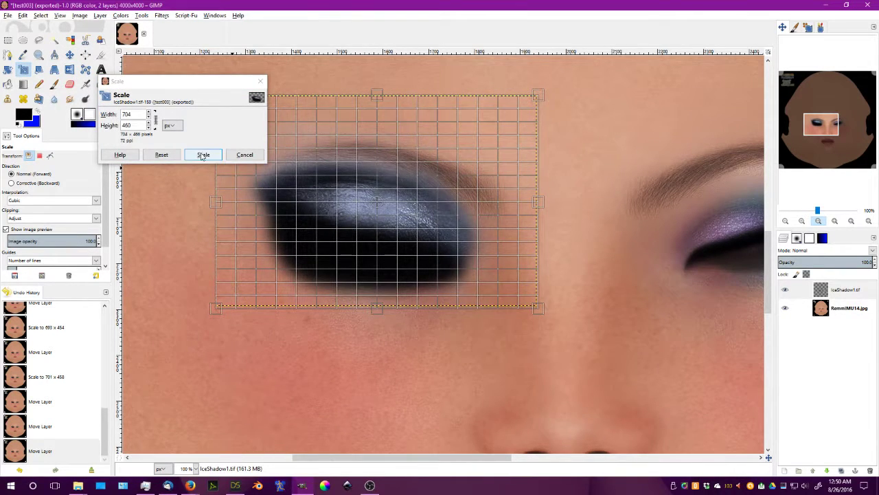
left_click(203, 154)
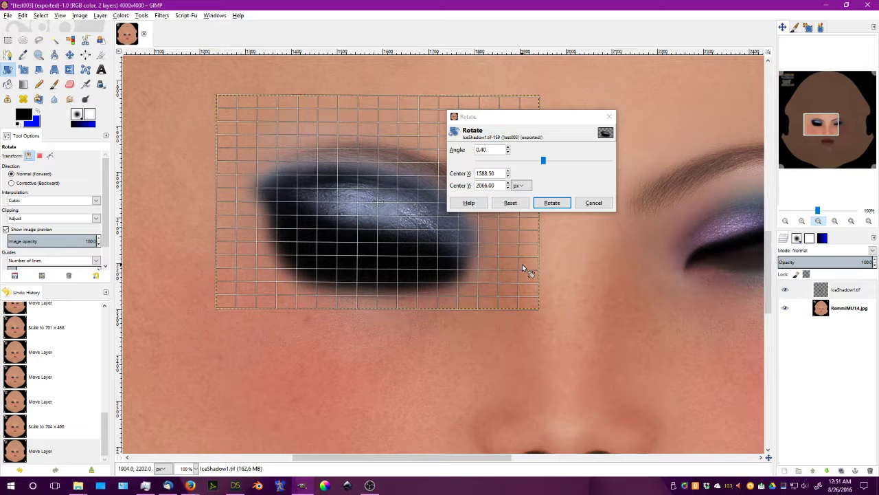
- Finish rotating the eyeshadow layer and erase stray shadow near the brow and above the eye
left_click(552, 202)
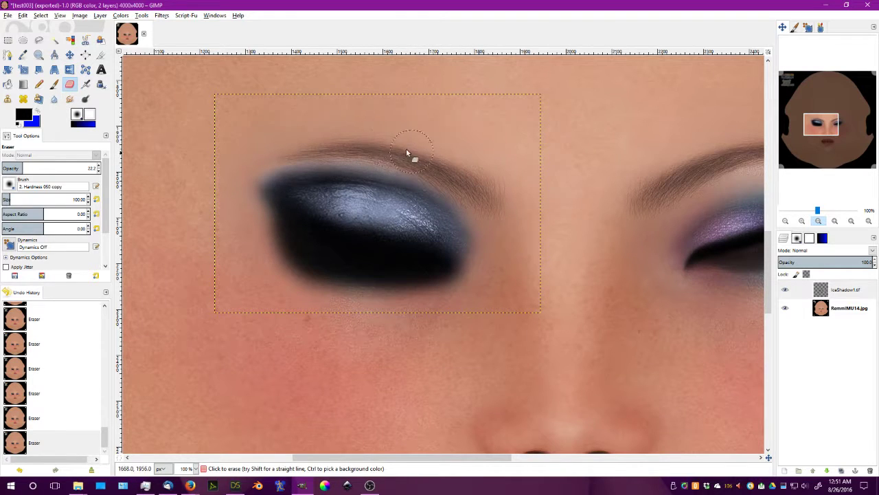
left_click_drag(410, 151, 329, 145)
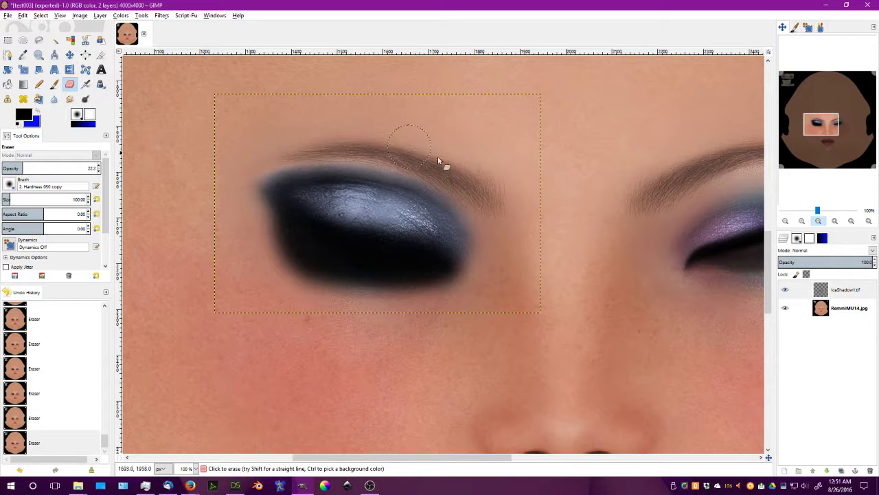
left_click_drag(412, 144, 470, 195)
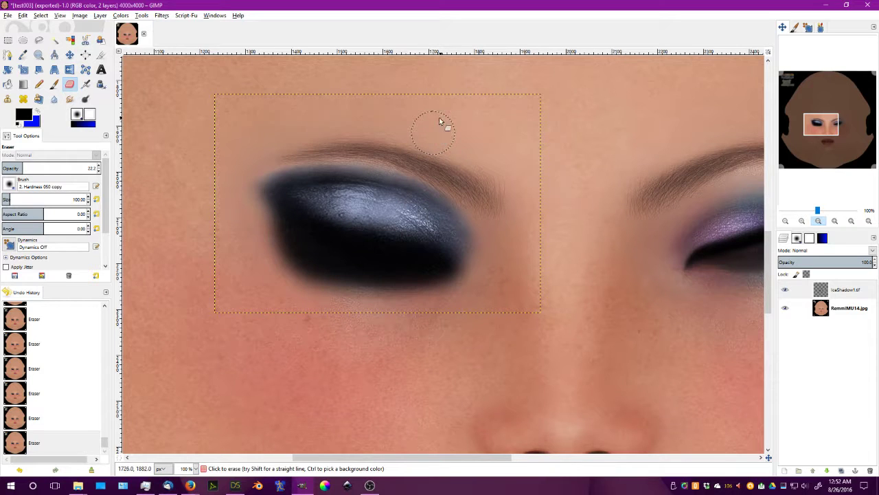
- Export the texture under a new name as test004.jpg
left_click(8, 12)
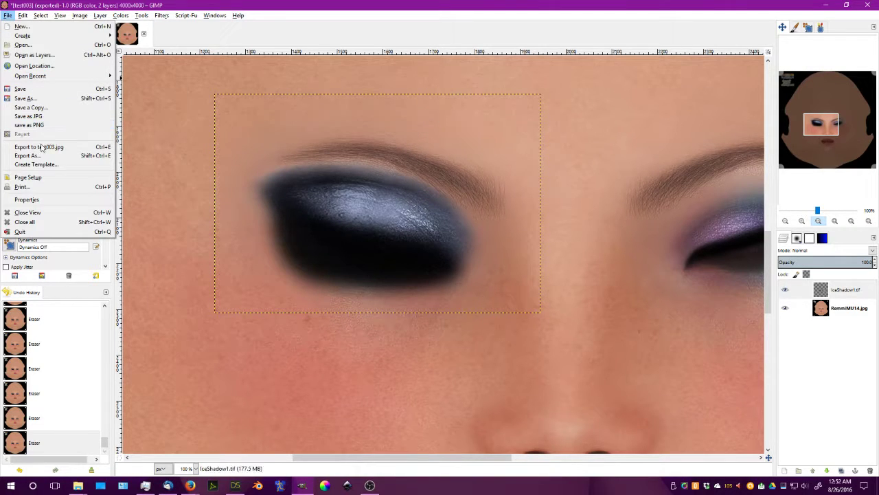
left_click(27, 156)
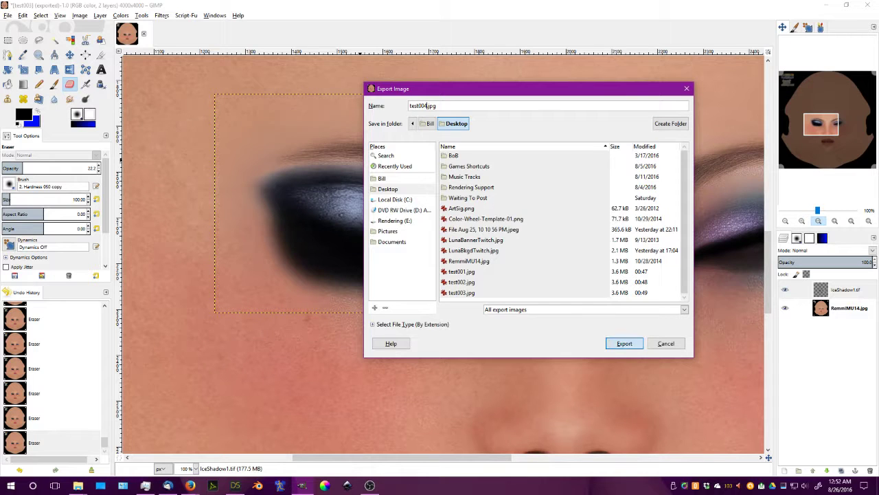
left_click(624, 344)
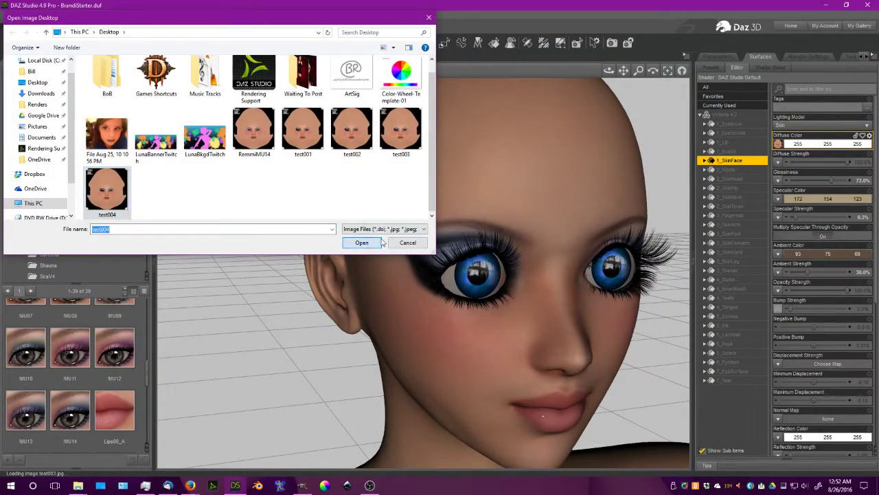
- Load test004 as the face texture so the trimmed smoky eyeshadow shows on the figure
left_click(361, 241)
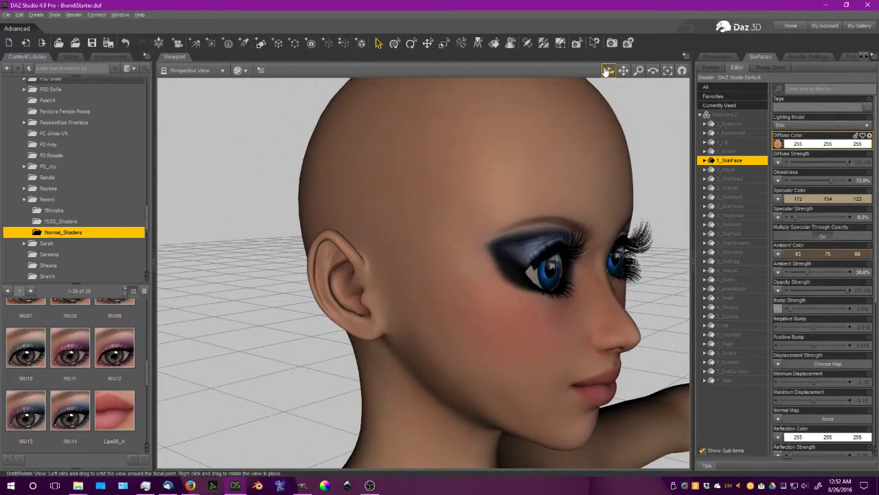
left_click(624, 70)
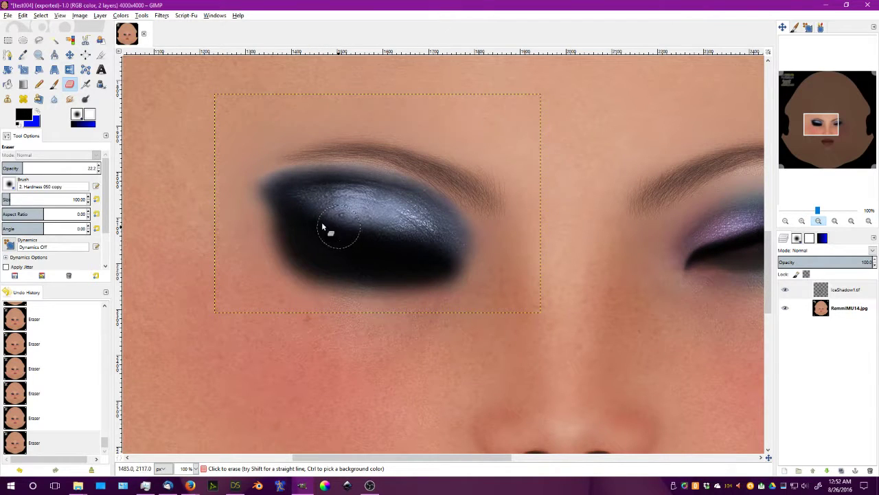
- Soften the eyeshadow highlight with the airbrush and export it to the Desktop as test005.jpg
left_click(52, 85)
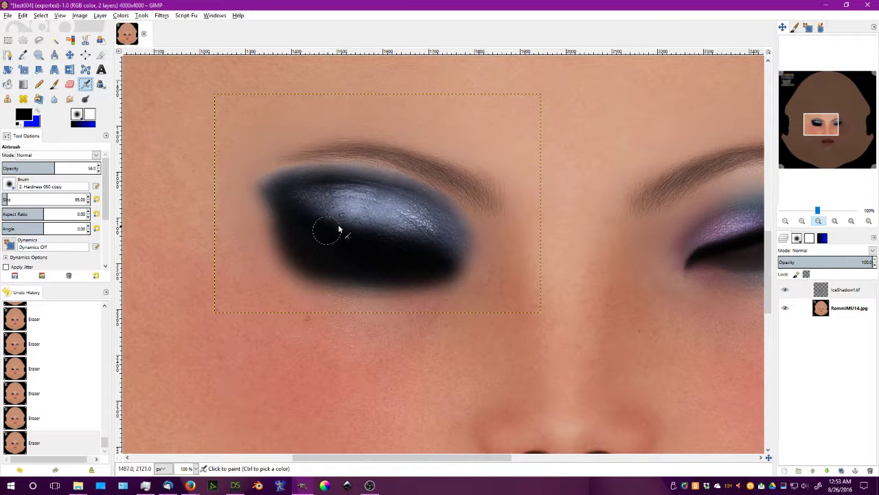
left_click(845, 288)
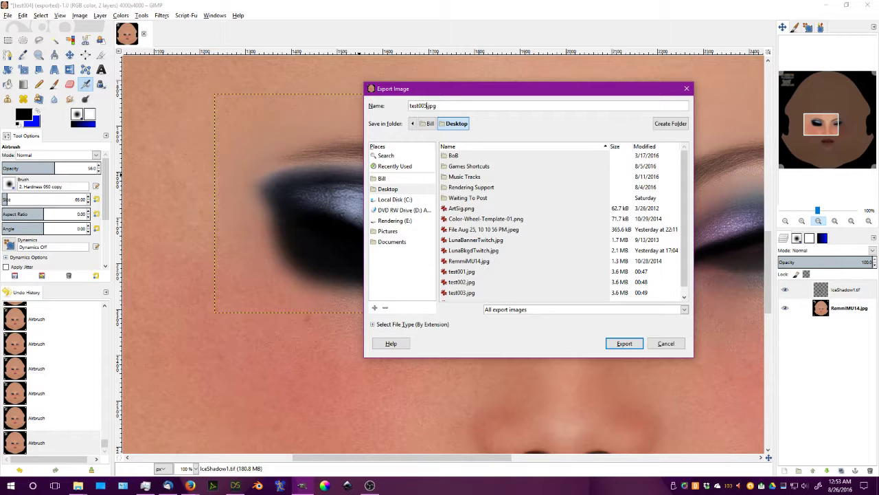
left_click(624, 344)
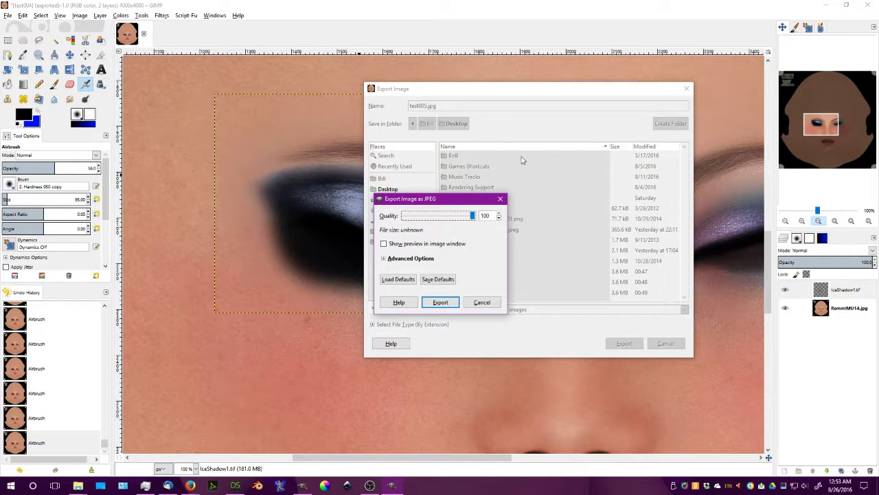
left_click(440, 303)
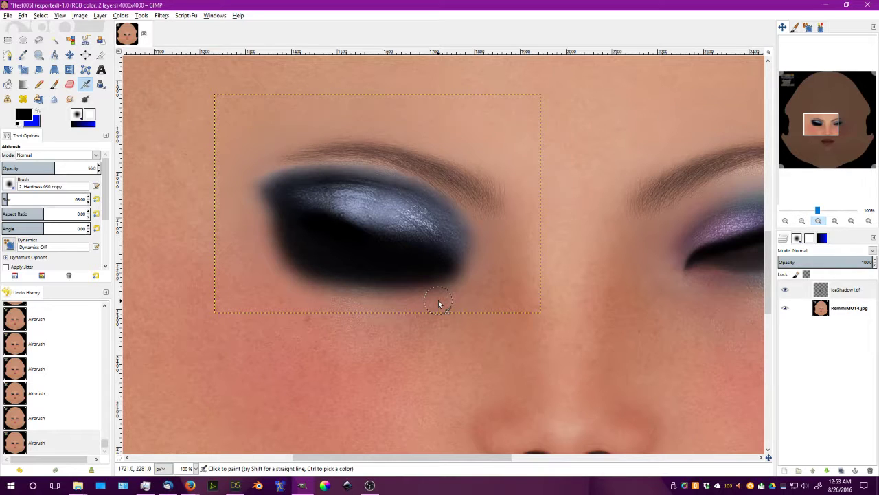
mouse_move(281, 385)
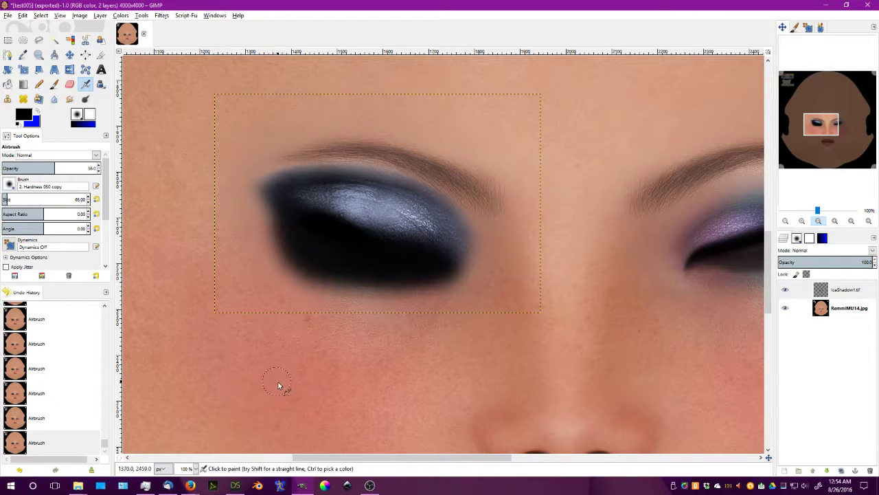
left_click(8, 11)
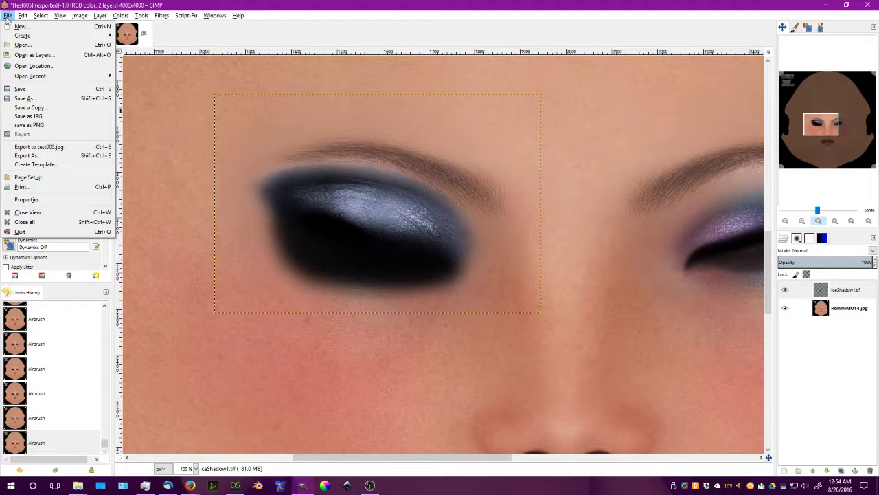
mouse_move(25, 155)
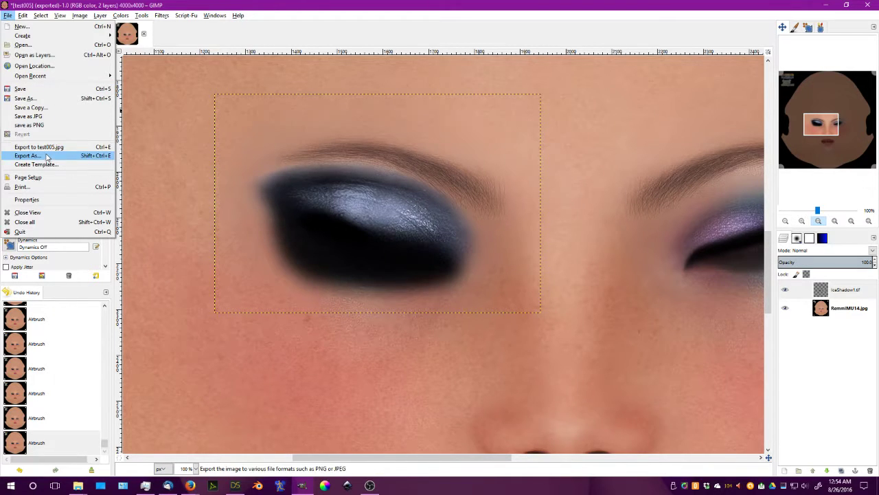
left_click(28, 155)
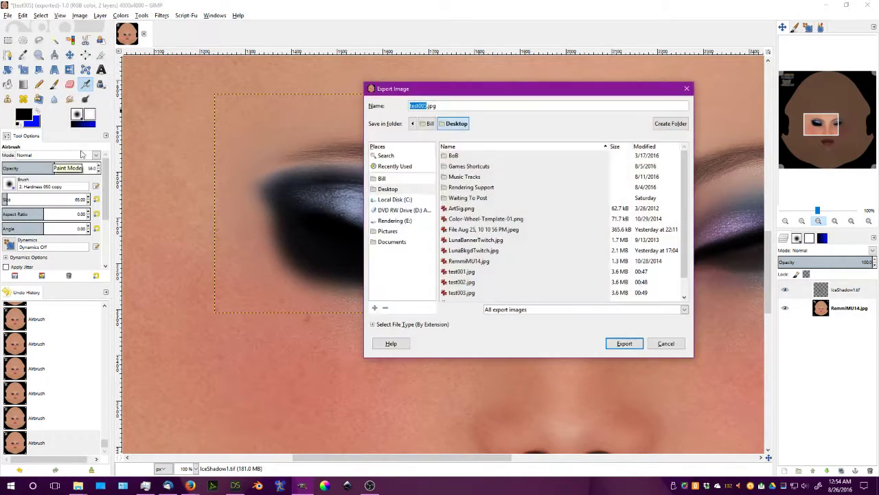
left_click(624, 343)
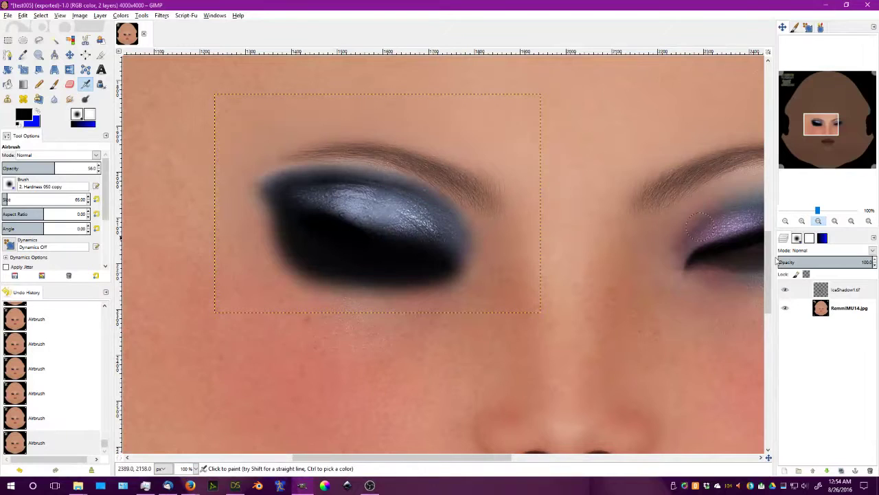
- Colorize the eyeshadow layer vivid blue (hue ~221, saturation 100) and export it as test006.jpg
left_click(845, 288)
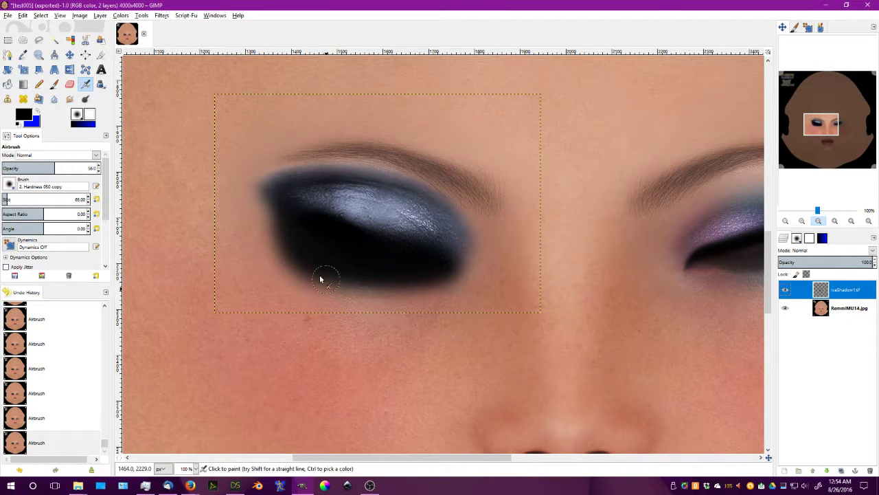
mouse_move(156, 88)
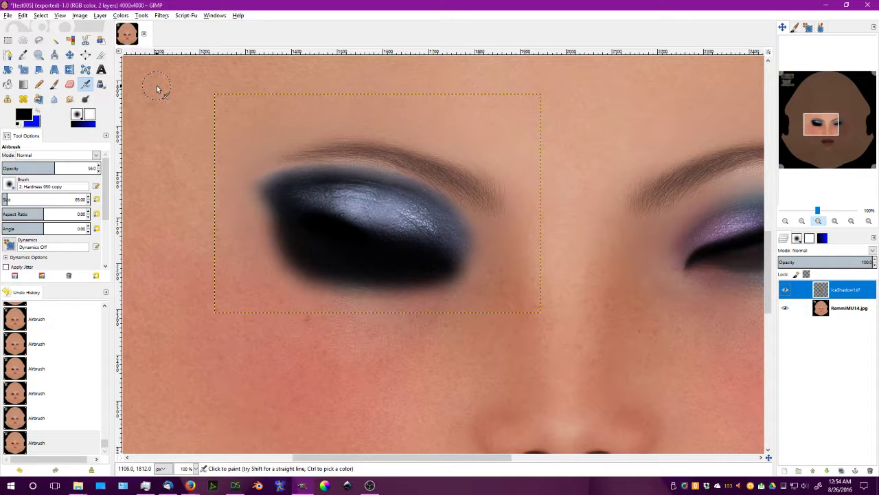
left_click(141, 16)
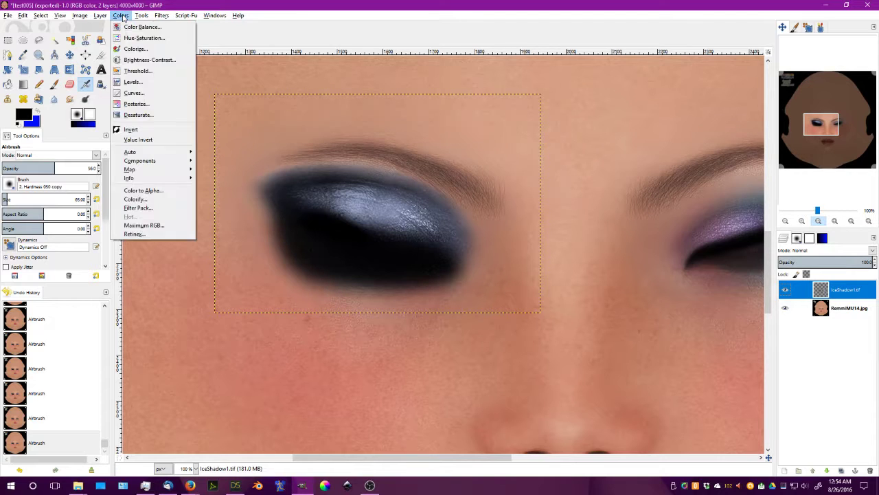
left_click(137, 48)
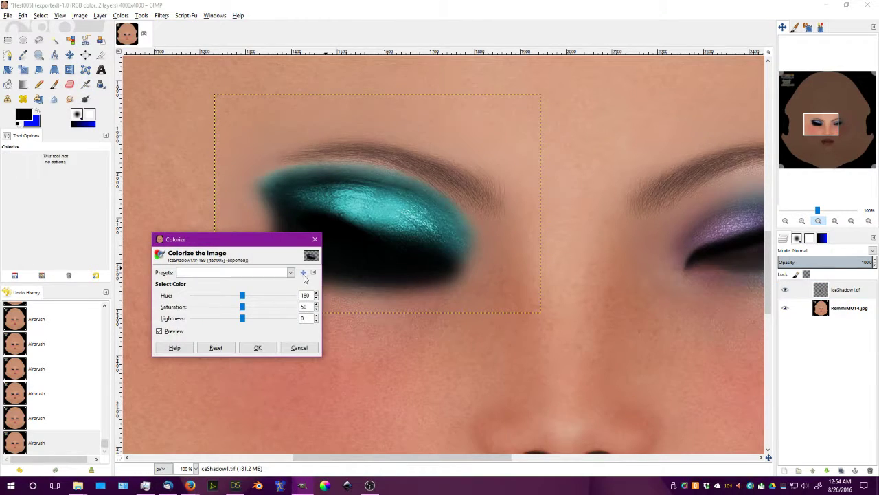
left_click_drag(242, 296, 255, 295)
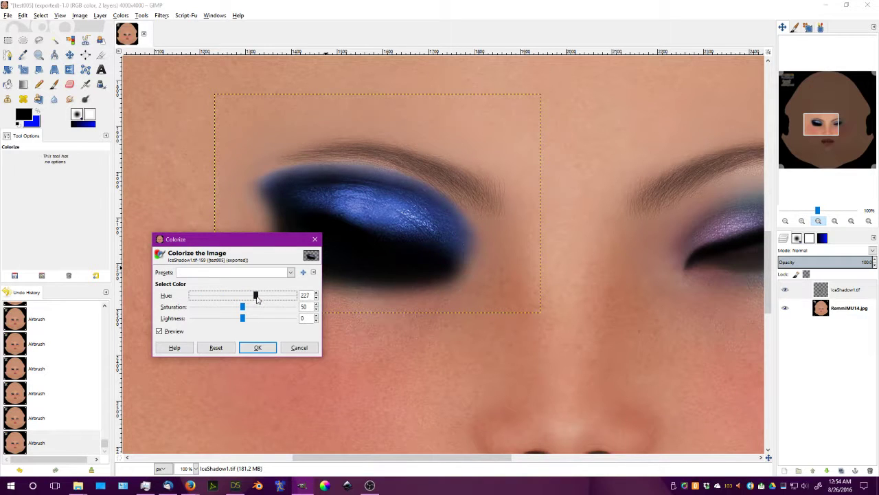
left_click_drag(256, 296, 253, 295)
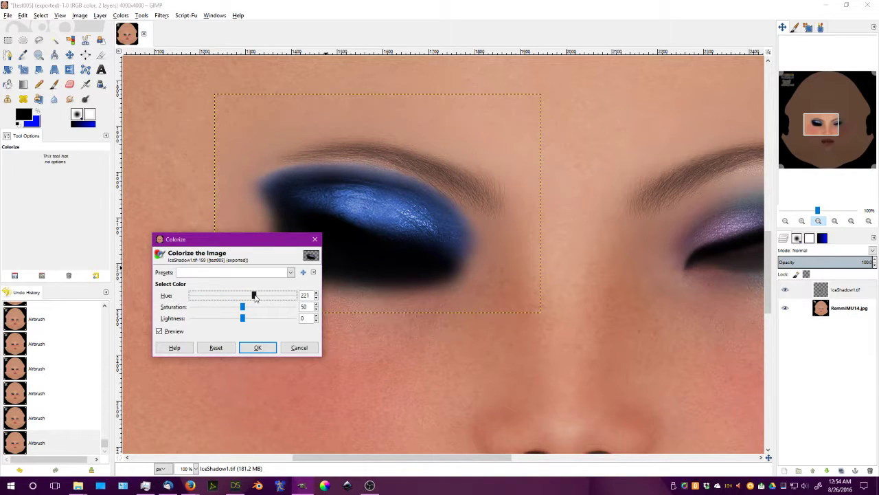
left_click_drag(242, 307, 244, 306)
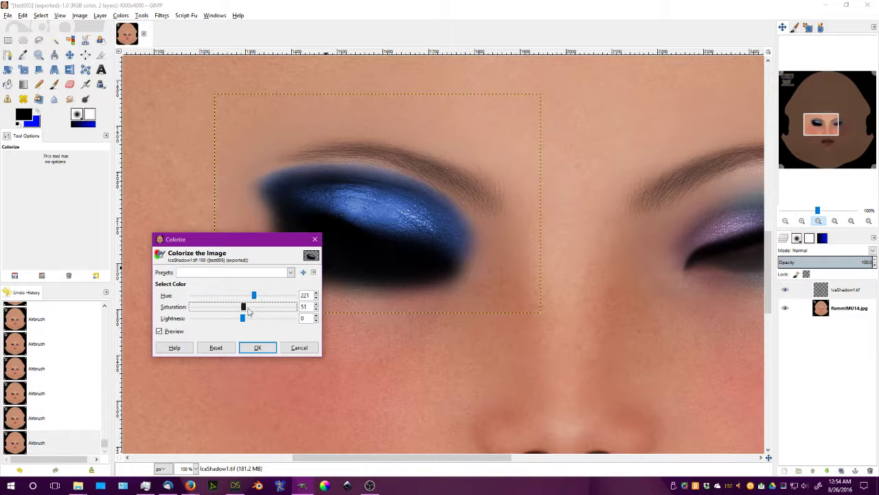
left_click_drag(243, 306, 294, 306)
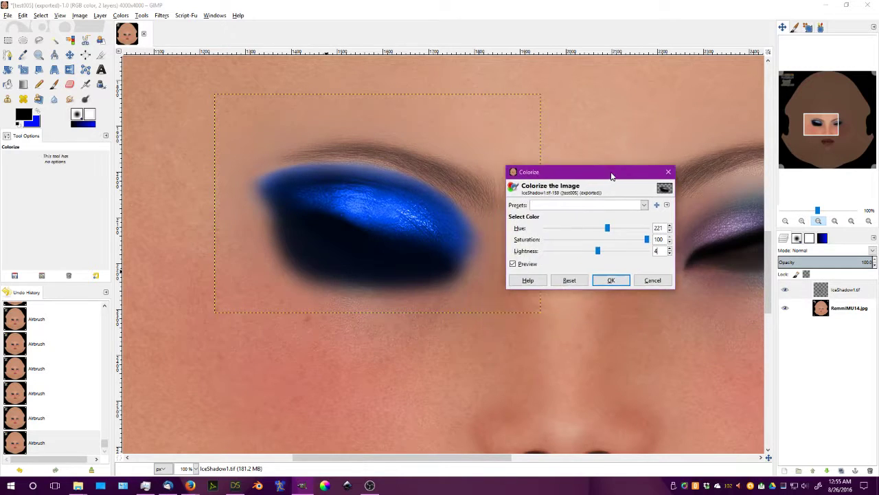
left_click_drag(612, 172, 614, 166)
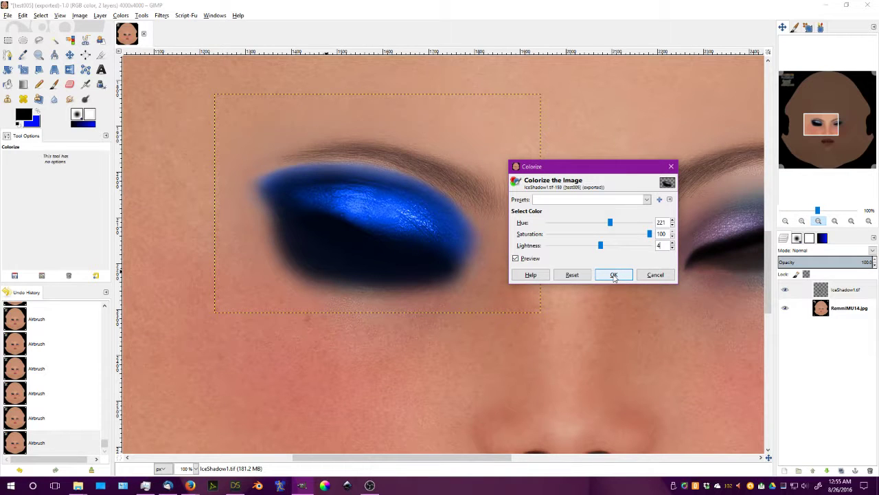
left_click(613, 274)
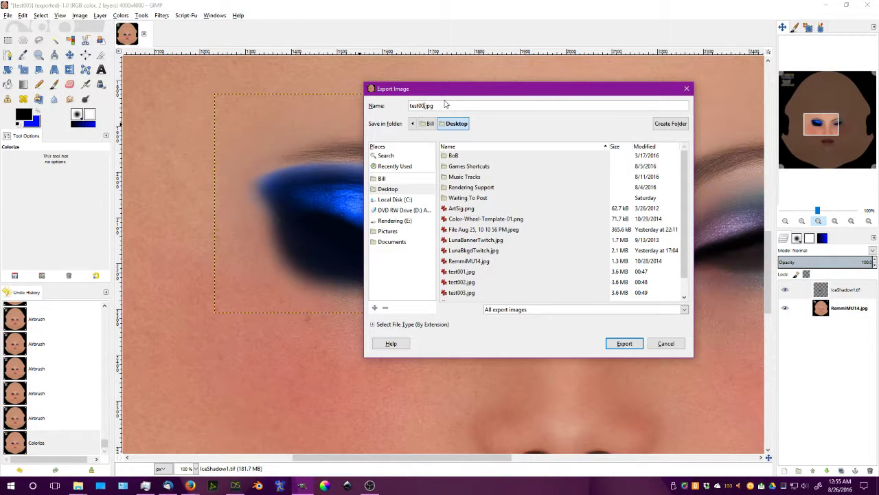
left_click(624, 343)
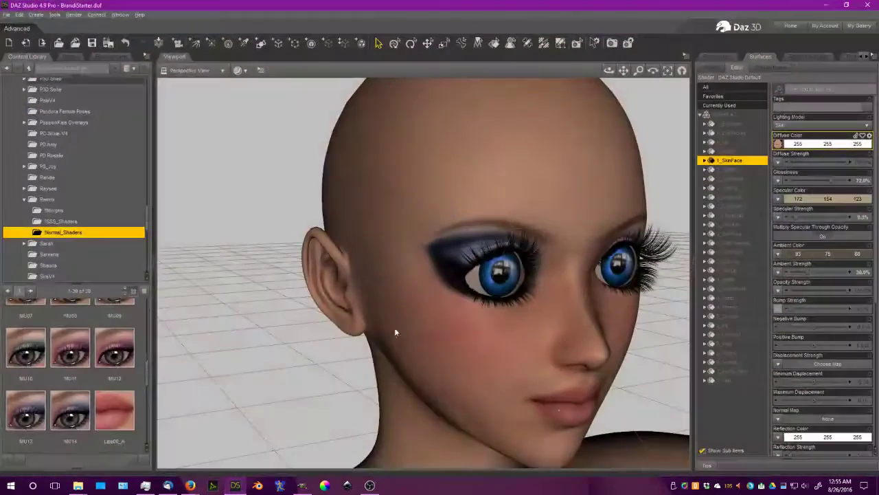
- Browse the face's Diffuse Color image and load test006.jpg as the face texture
left_click(808, 144)
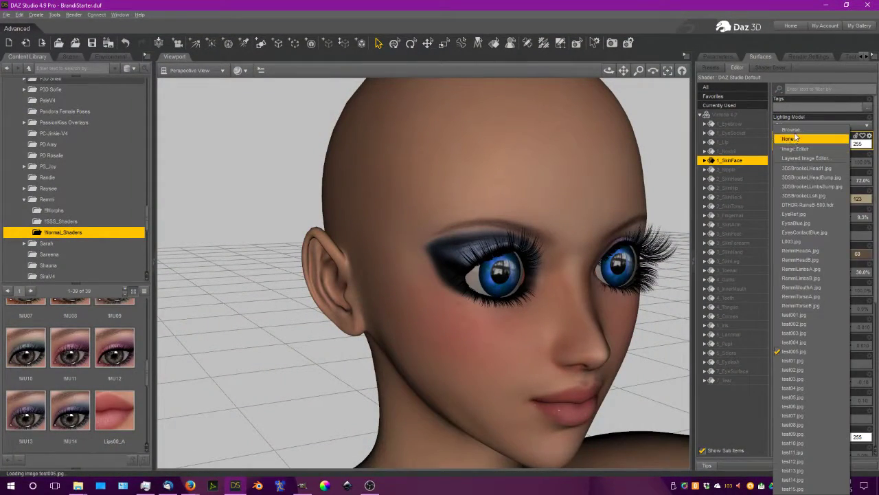
left_click(792, 130)
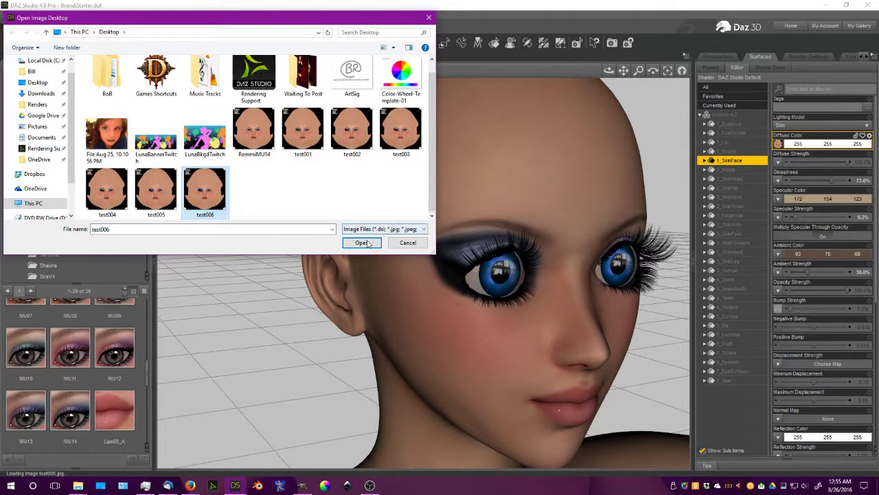
left_click(362, 242)
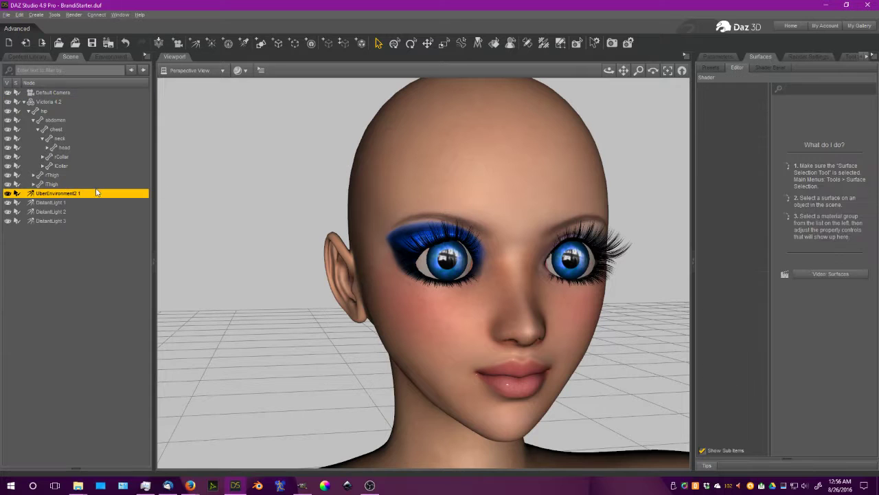
- Set the environment light's Ambient Mode to an occlusion-with-shadows option and spot-render a region
left_click(720, 56)
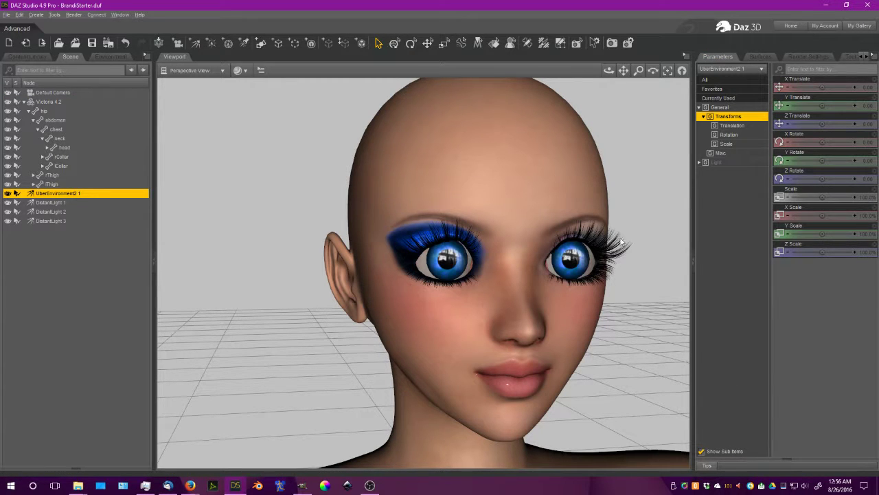
mouse_move(415, 255)
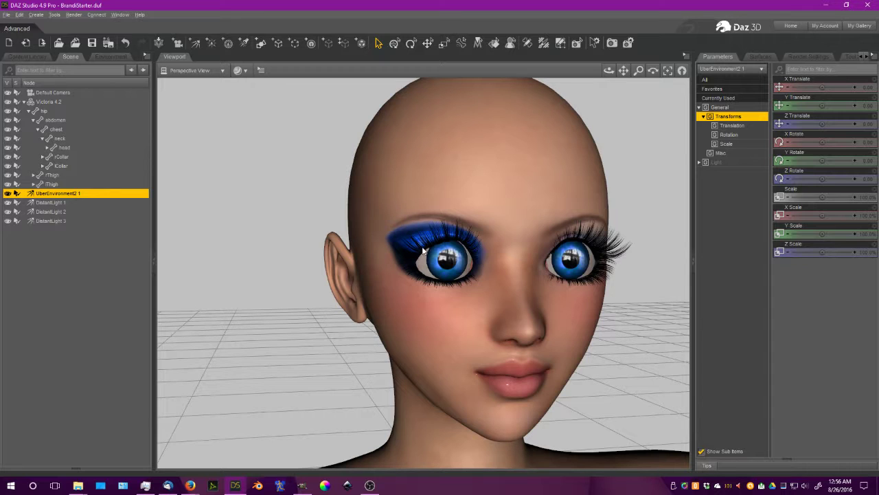
left_click(716, 162)
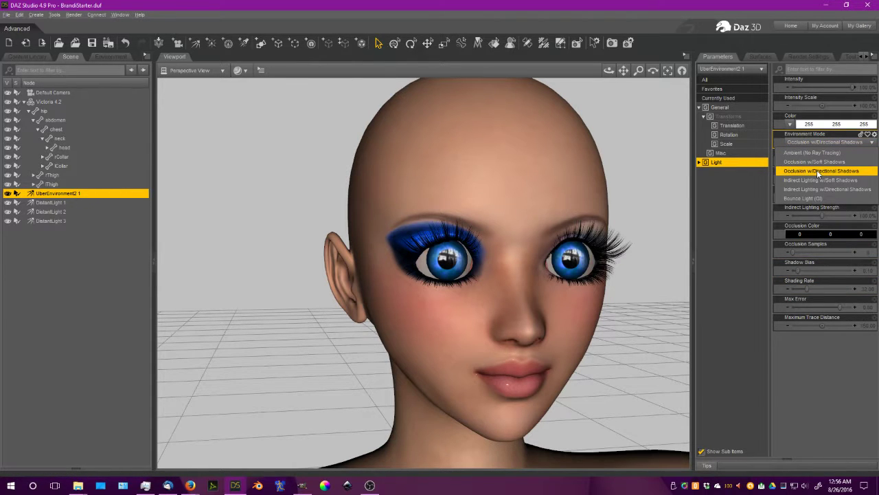
left_click(819, 162)
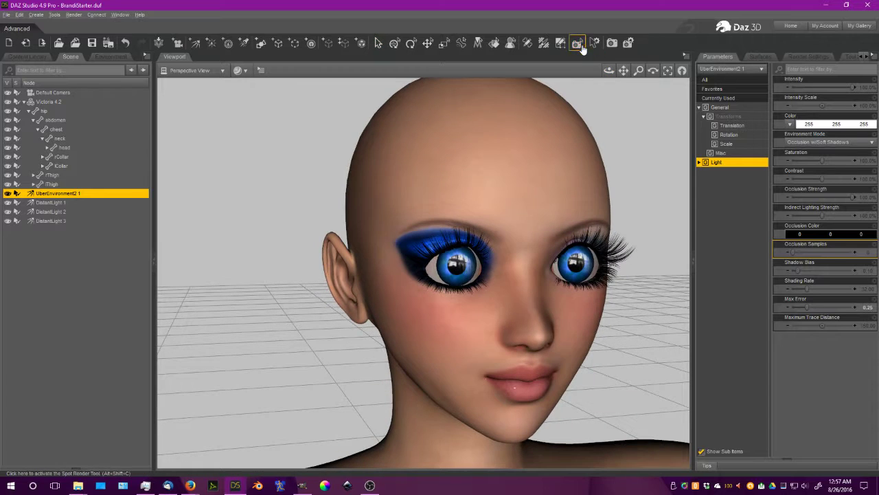
left_click(577, 43)
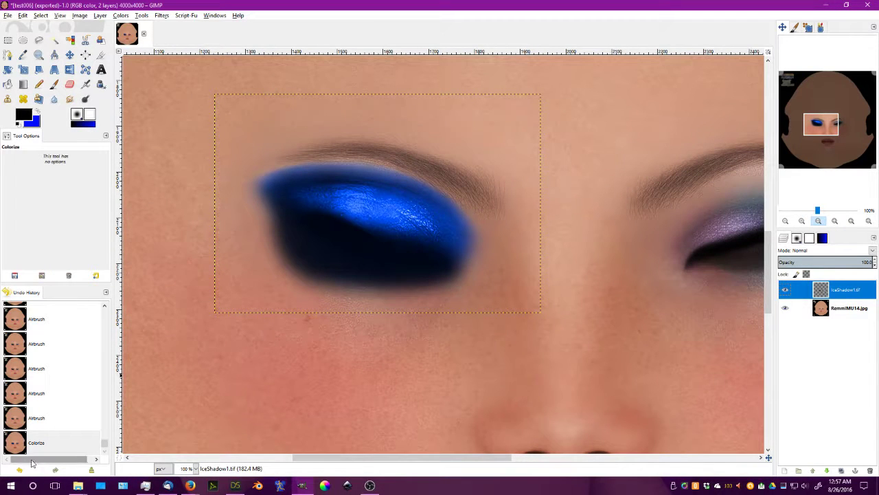
- Re-apply the saved blue Colorize preset to the eyeshadow layer
left_click(121, 17)
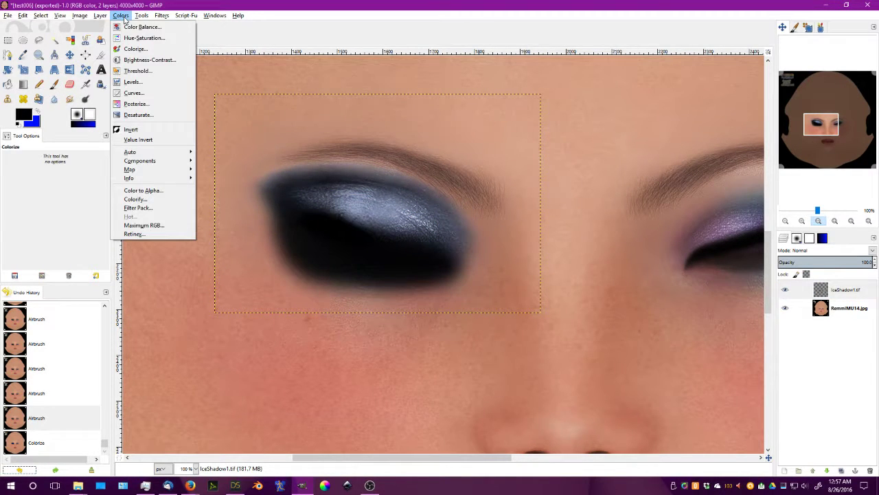
left_click(136, 198)
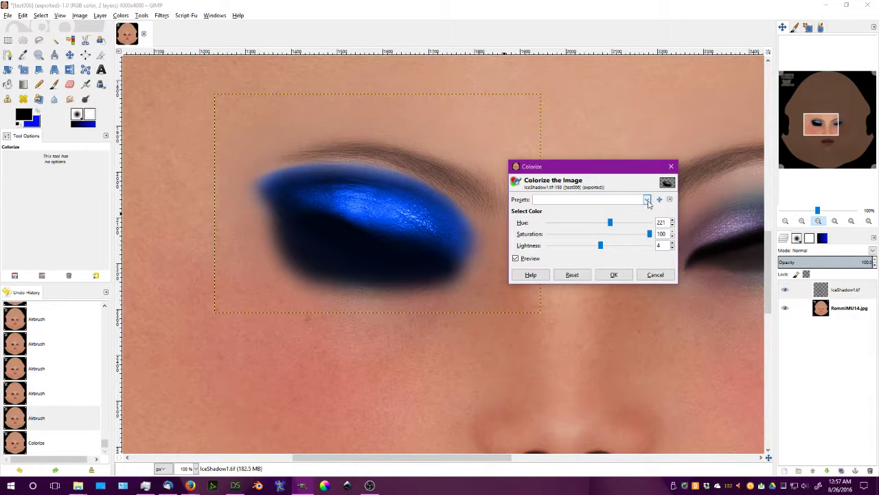
left_click(644, 199)
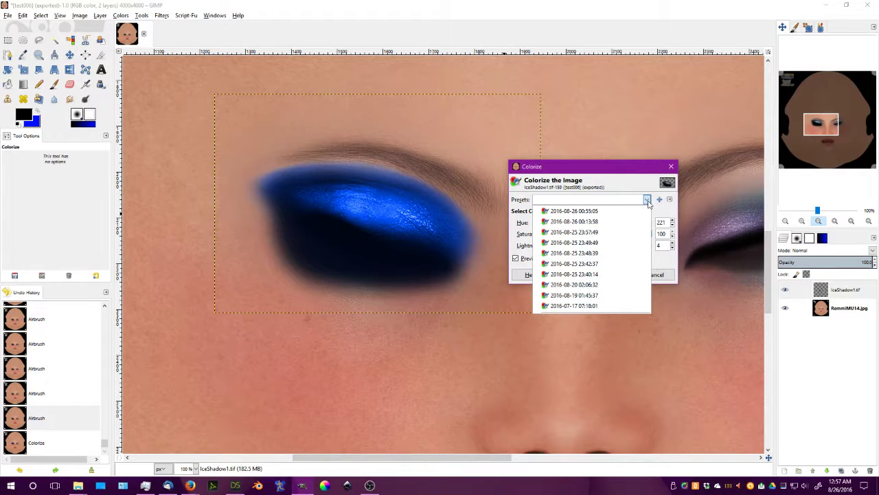
mouse_move(647, 199)
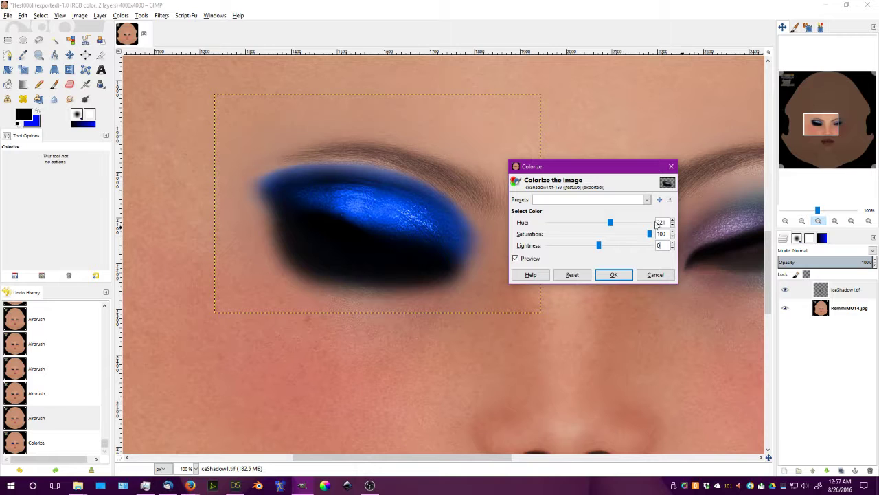
left_click(612, 275)
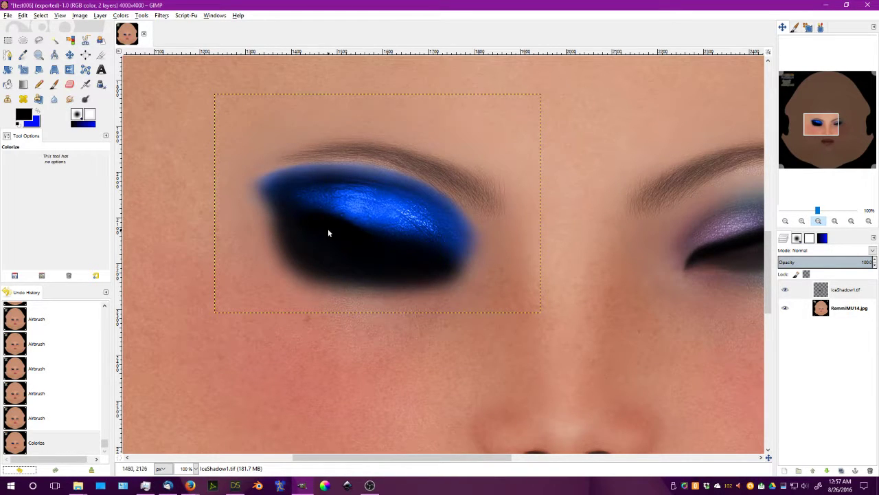
- Export the texture under a new file name to the Desktop as a full-quality JPG
left_click(8, 15)
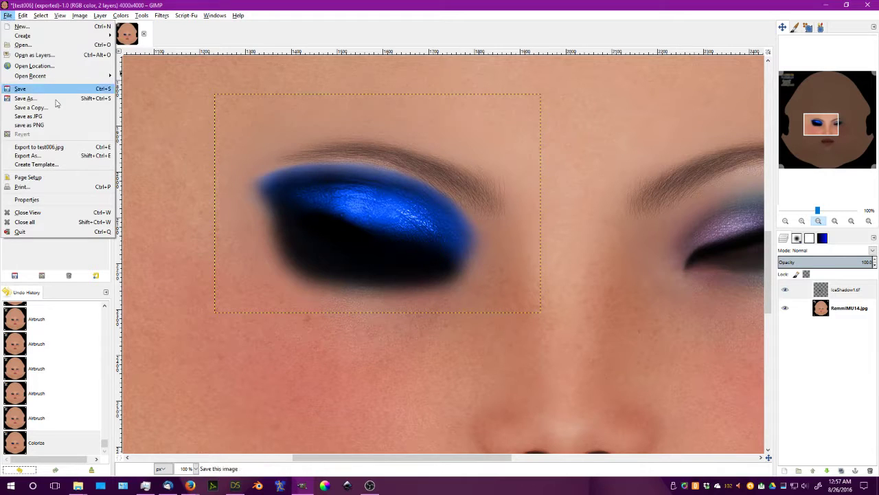
left_click(28, 156)
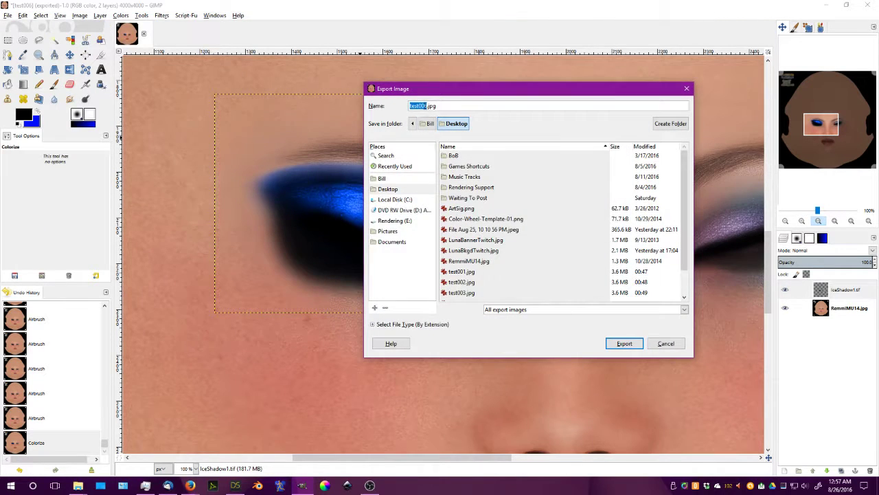
left_click(423, 105)
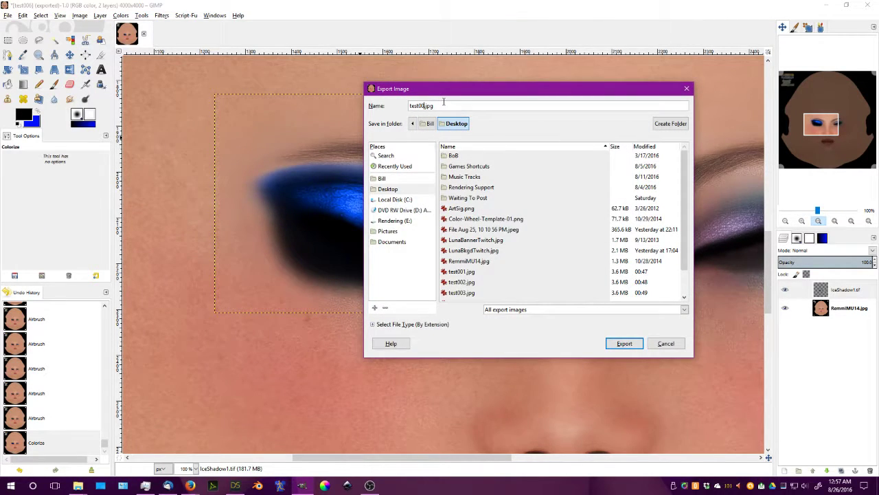
left_click(623, 344)
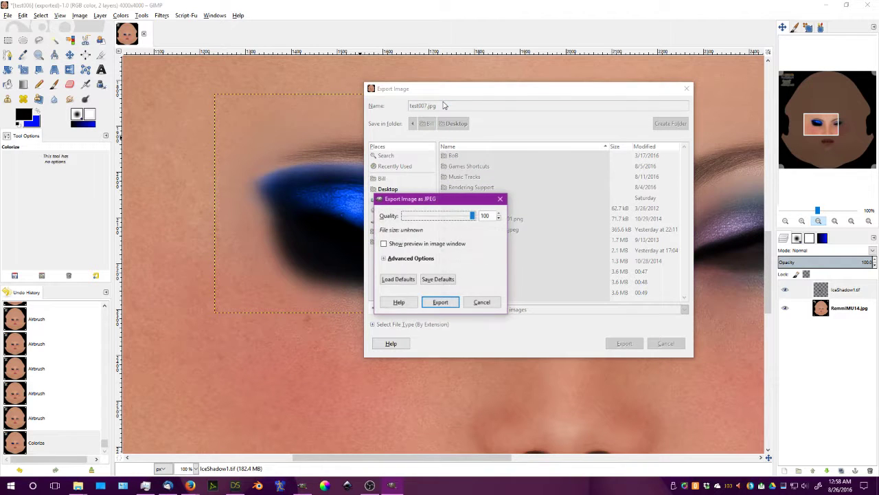
left_click(439, 303)
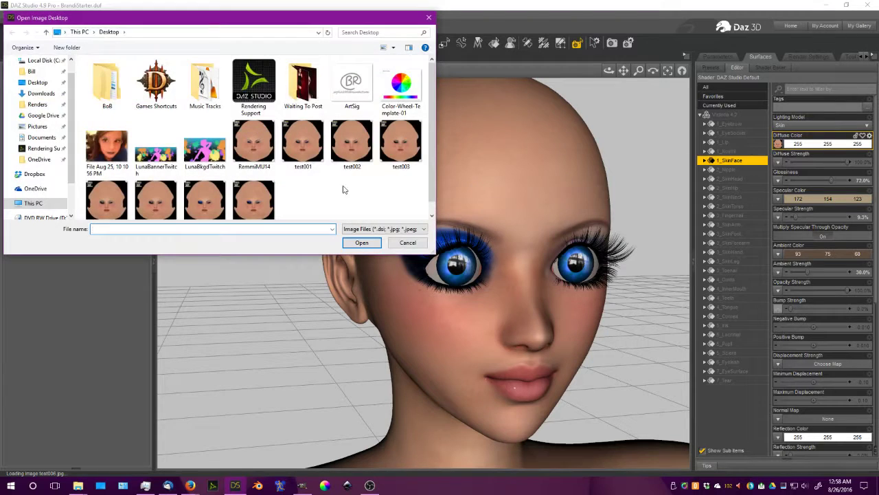
- Pick the newly exported JPG from the Desktop as the face's Diffuse Color texture
left_click(361, 242)
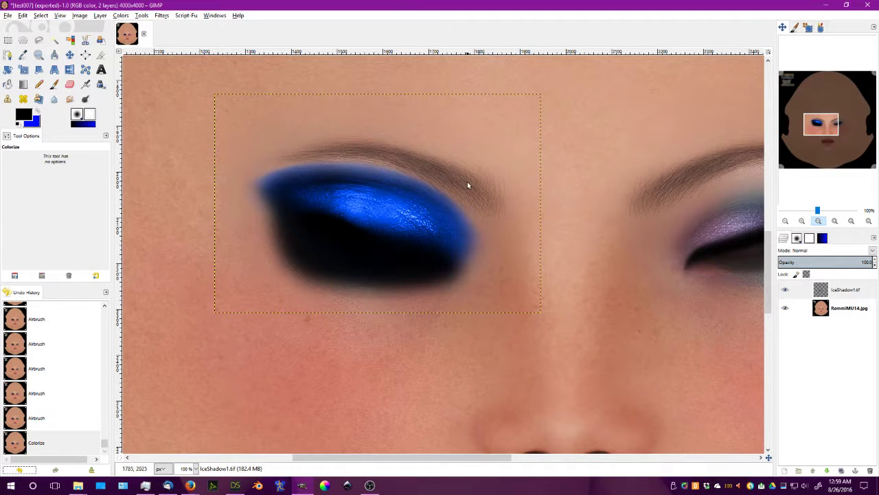
- Duplicate the blue eyeshadow layer and export the texture to the Desktop as test008.jpg at full quality
left_click(845, 288)
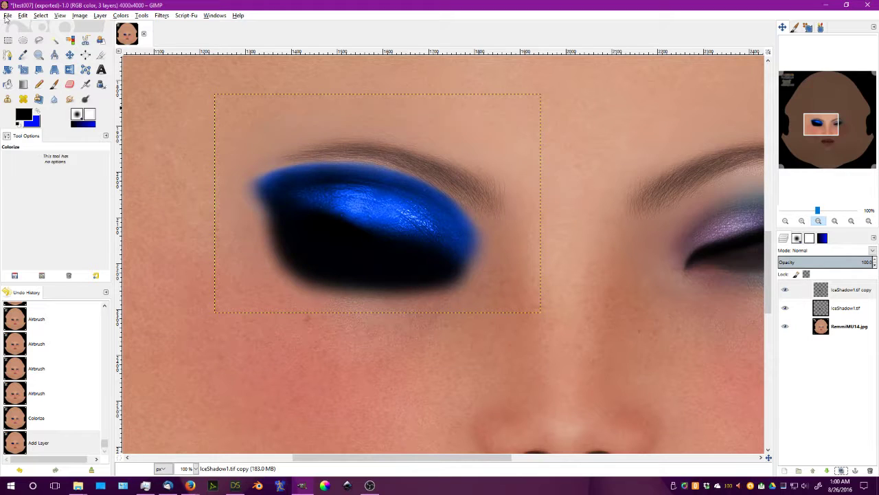
left_click(9, 14)
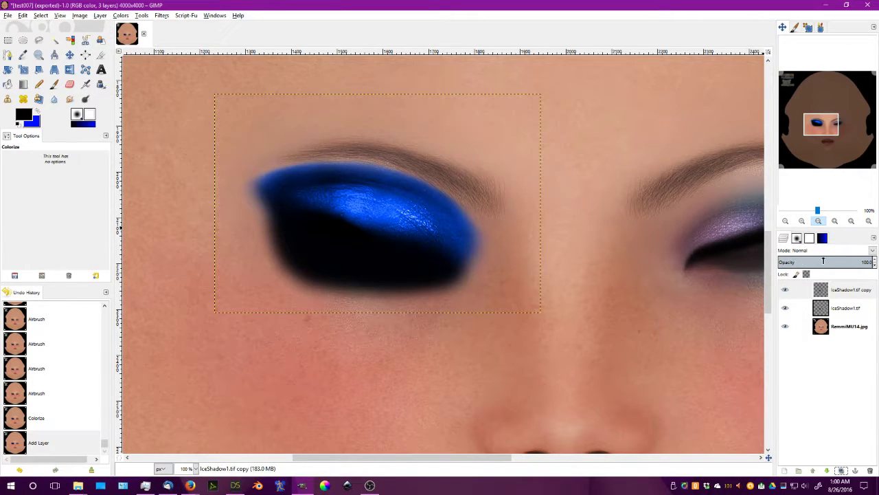
left_click(6, 15)
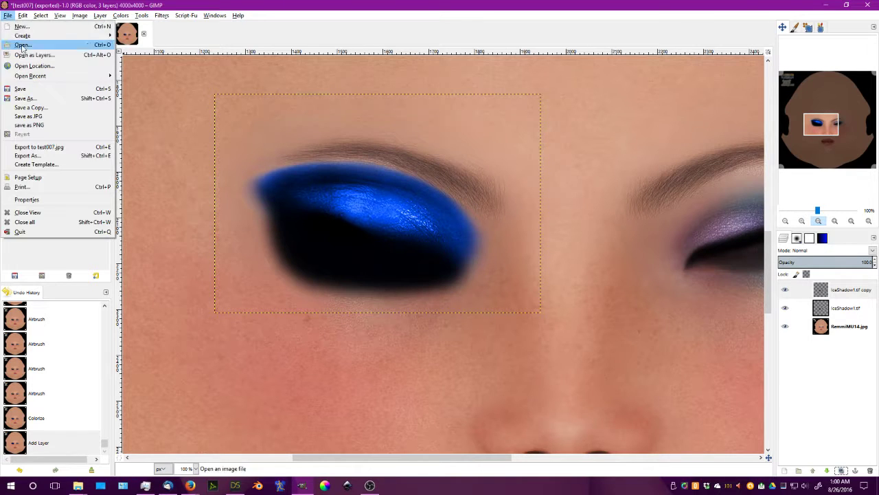
left_click(26, 155)
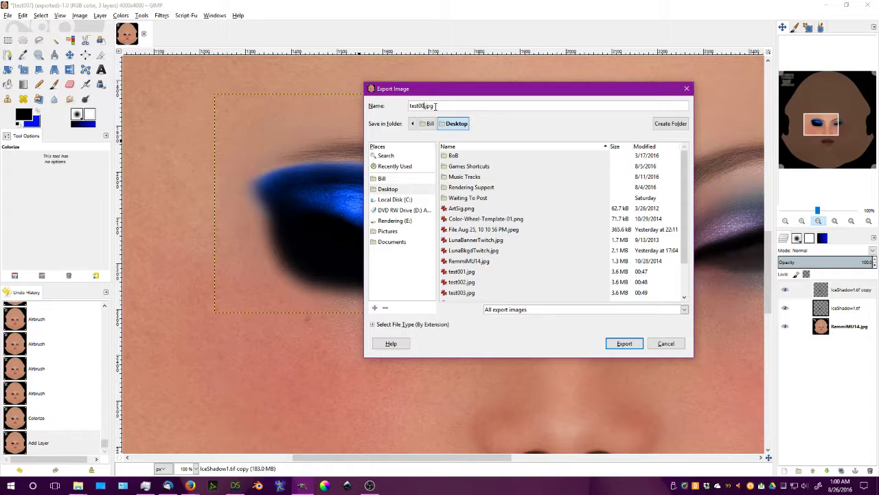
left_click(624, 344)
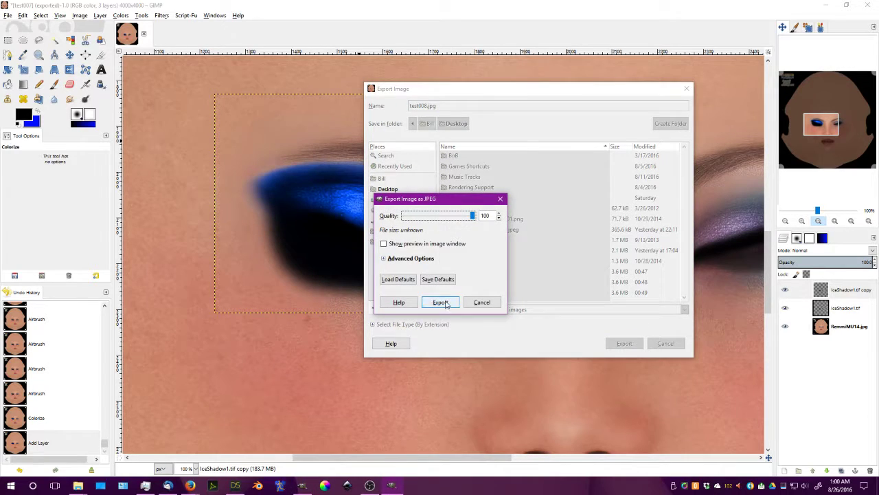
left_click(440, 302)
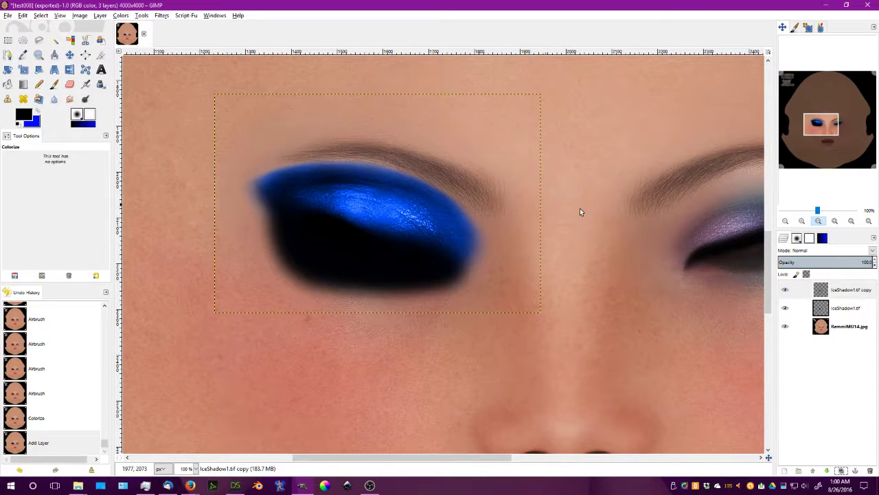
- Flip the copied eyeshadow layer horizontally and turn on the grid overlay for alignment
left_click(848, 289)
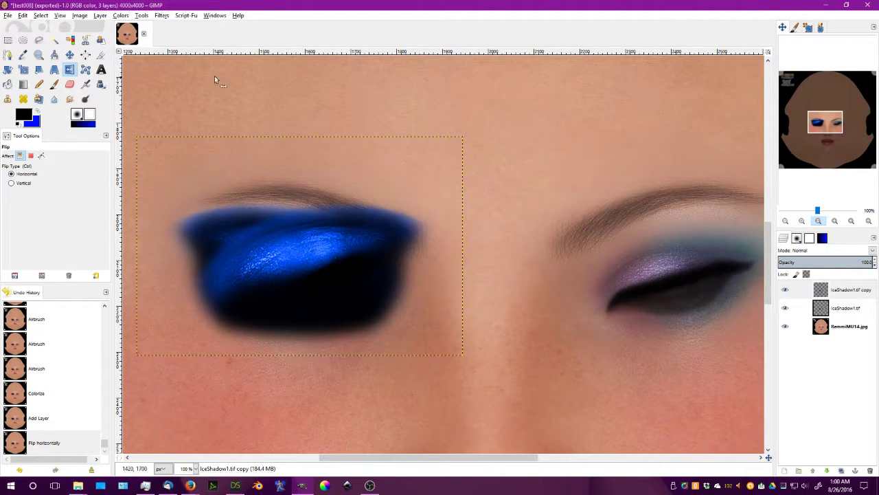
left_click(43, 15)
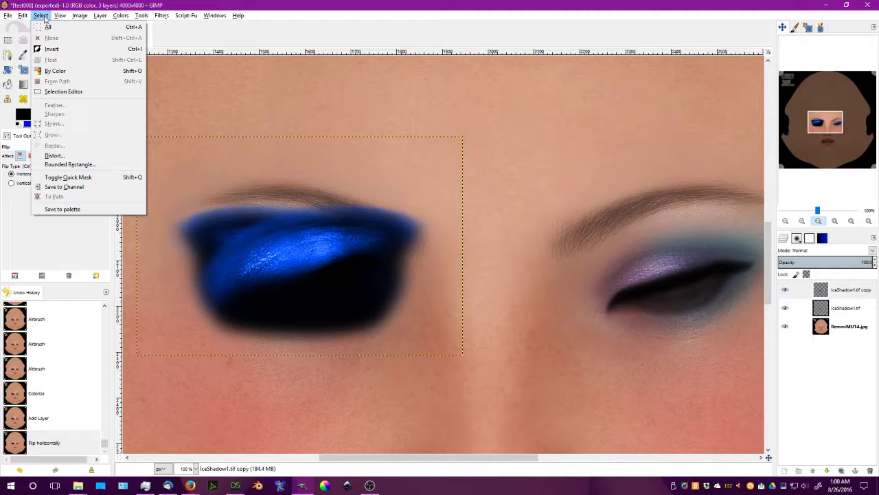
left_click(64, 15)
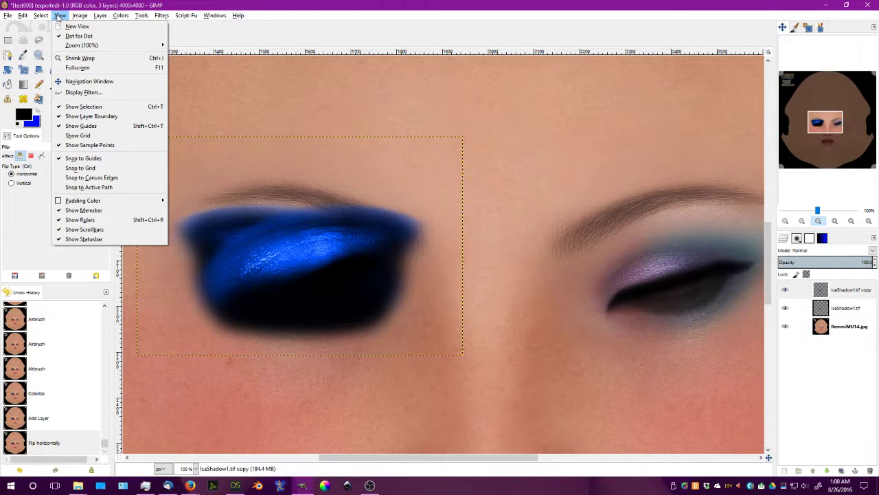
left_click(77, 136)
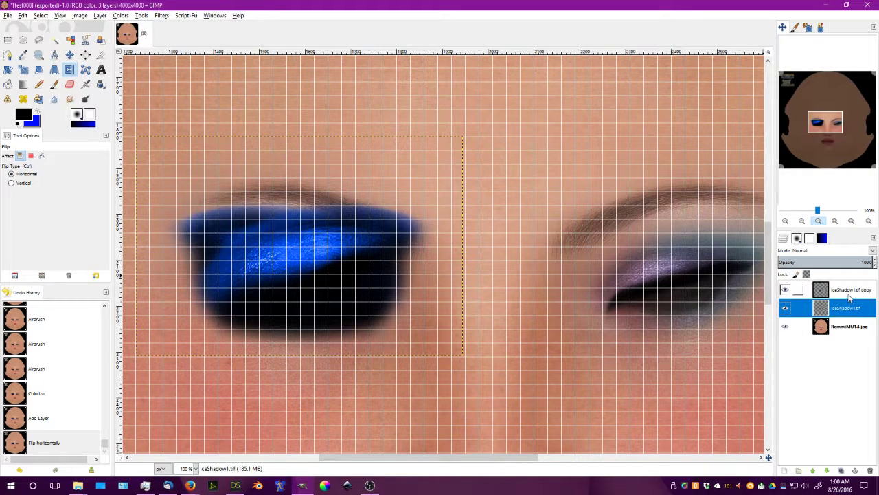
- Move the mirrored eyeshadow layer across the texture and align it over the right eye
left_click(852, 288)
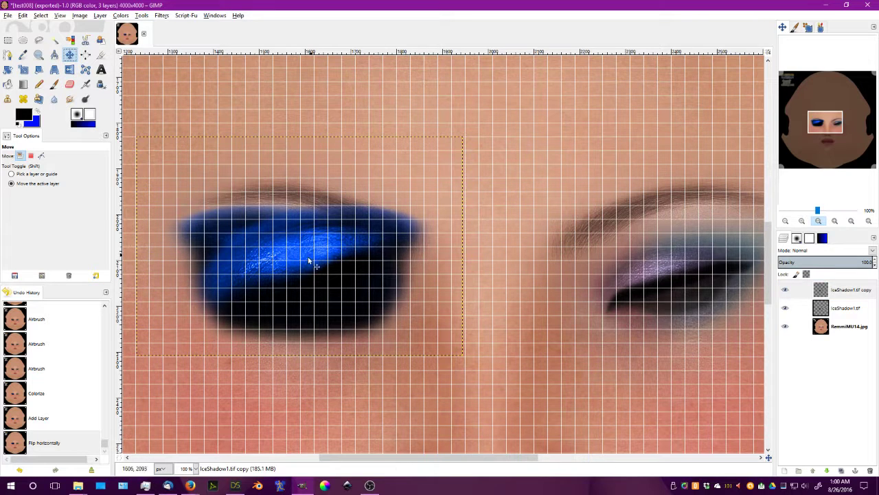
left_click_drag(310, 261, 542, 270)
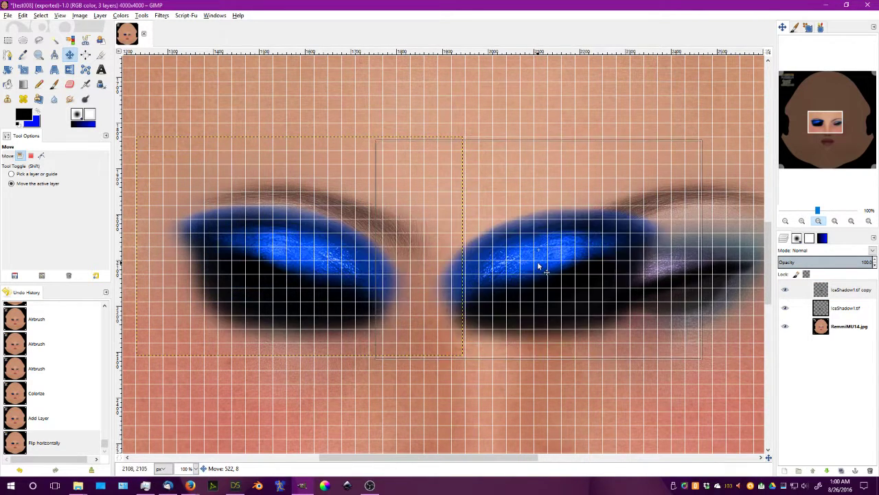
left_click_drag(538, 267, 619, 240)
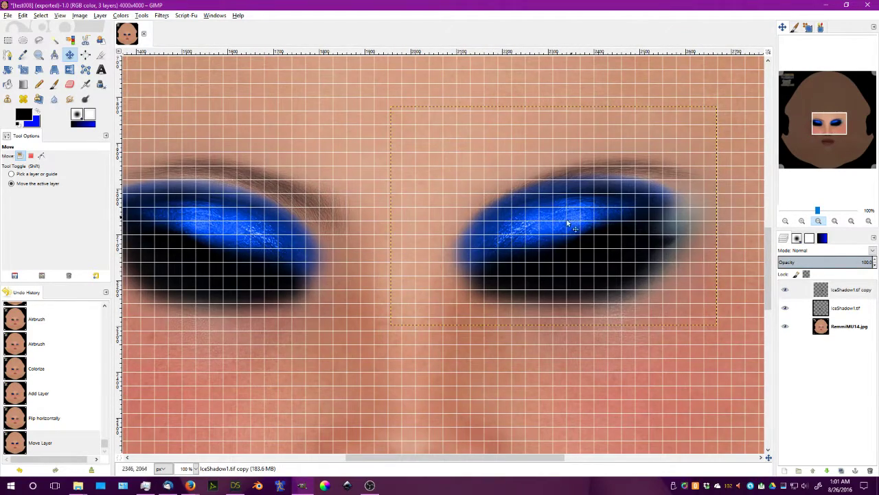
left_click_drag(566, 222, 577, 239)
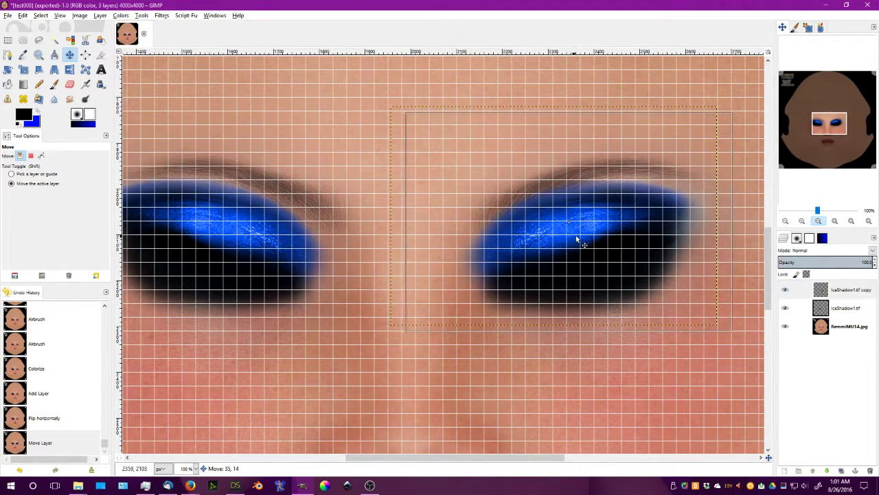
left_click_drag(577, 239, 594, 242)
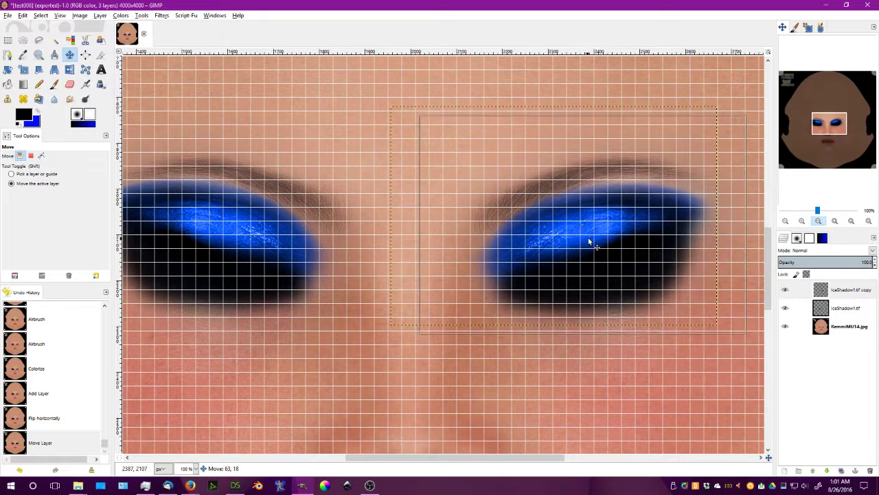
left_click_drag(588, 242, 602, 241)
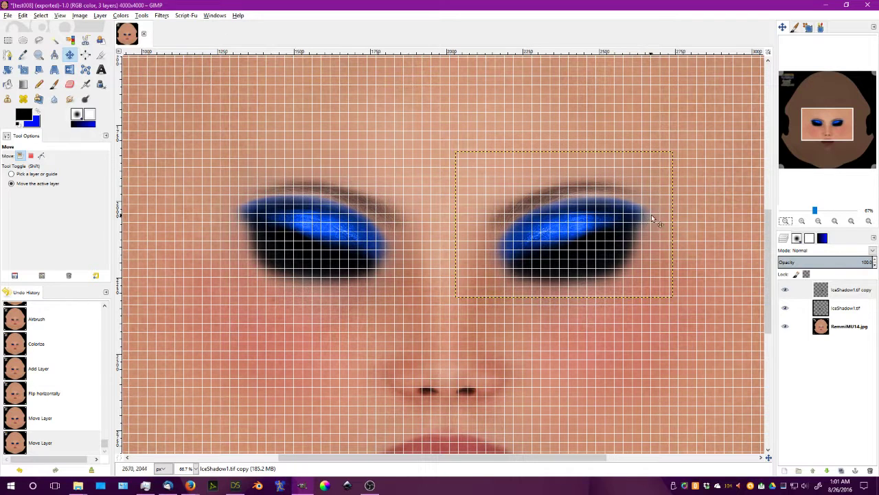
mouse_move(566, 236)
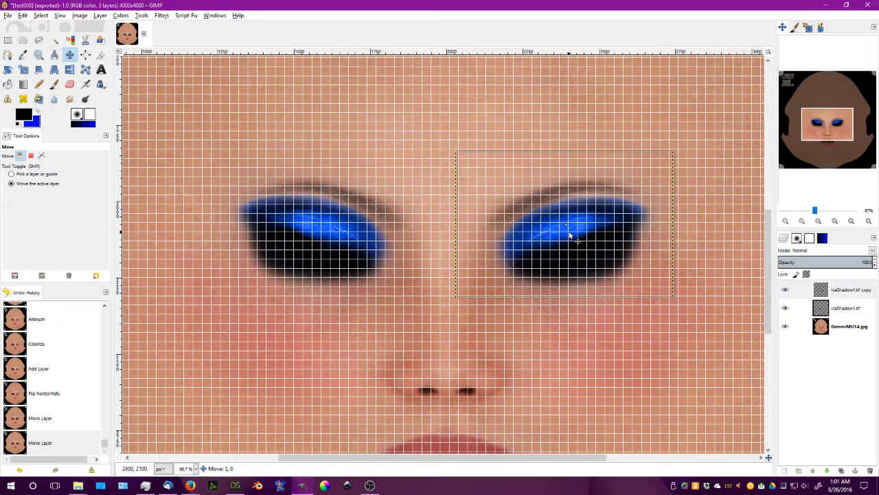
left_click_drag(570, 234, 574, 236)
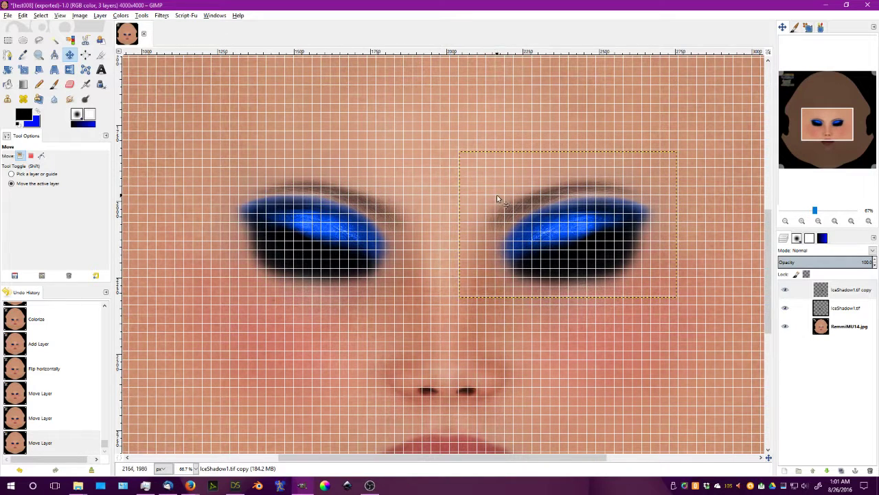
mouse_move(445, 237)
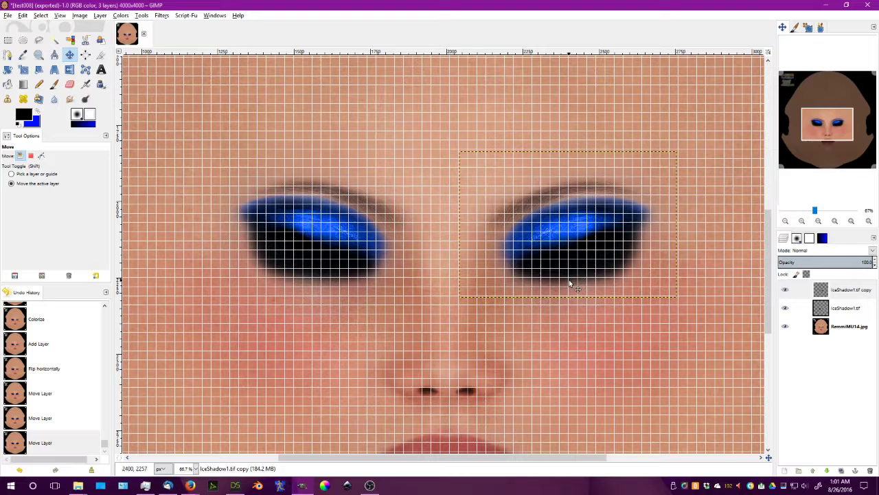
mouse_move(580, 268)
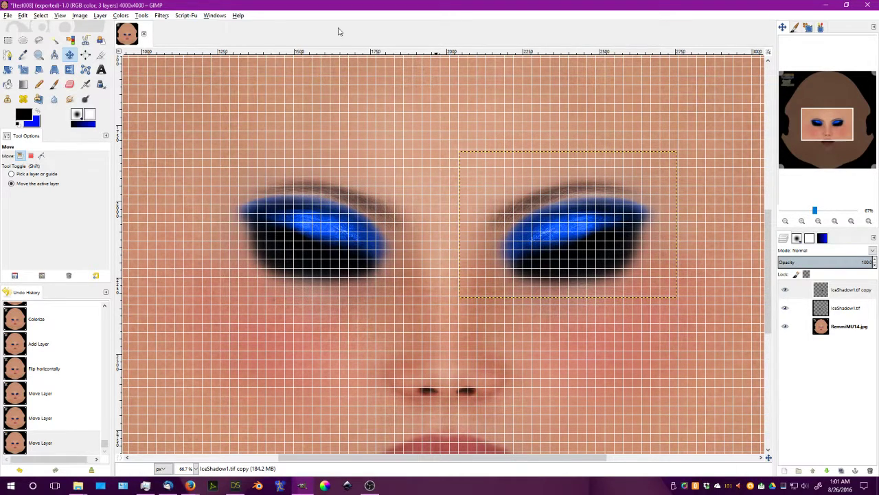
left_click(40, 15)
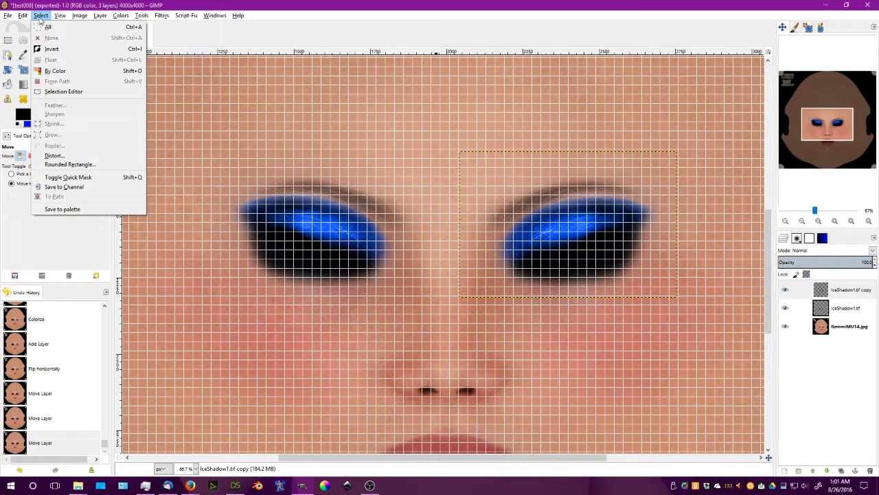
- Hide the grid and export the two-eye eyeshadow texture as a JPG on the desktop
left_click(60, 15)
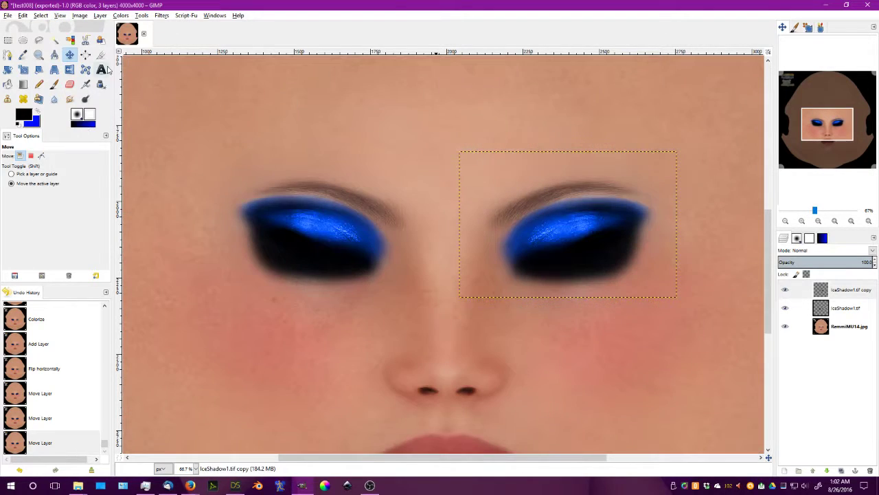
left_click(8, 17)
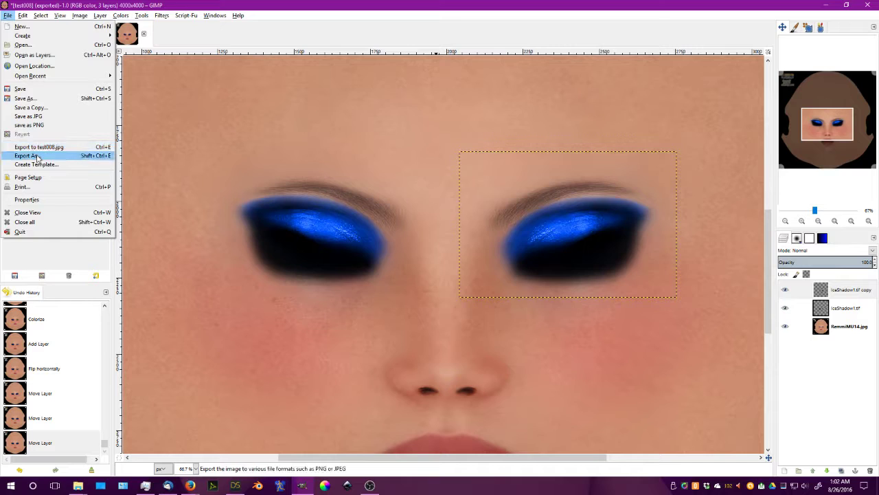
left_click(27, 154)
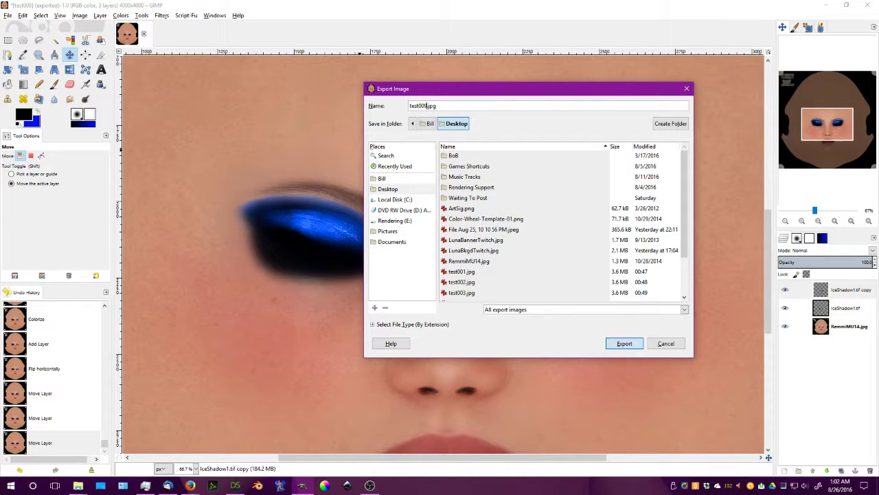
left_click(624, 344)
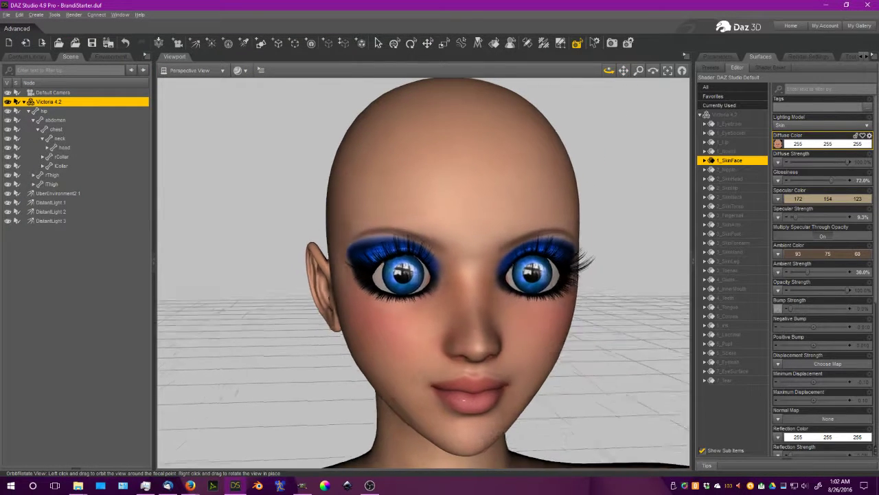
left_click(638, 71)
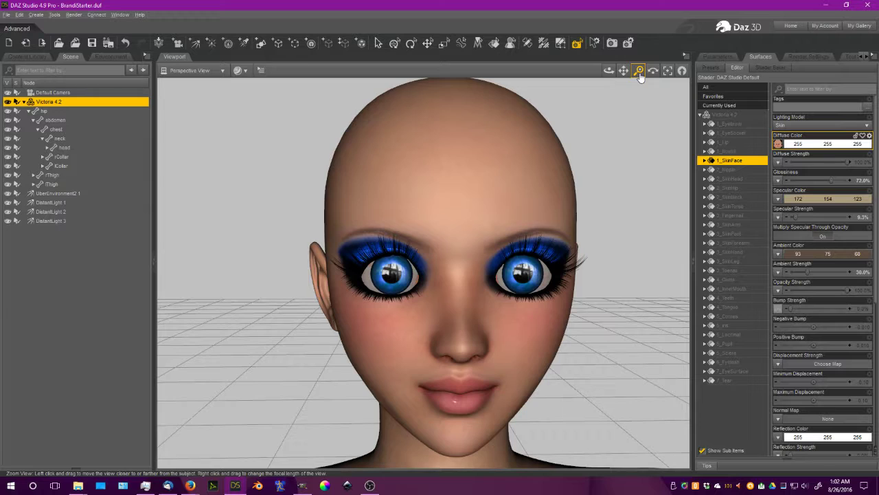
left_click(622, 71)
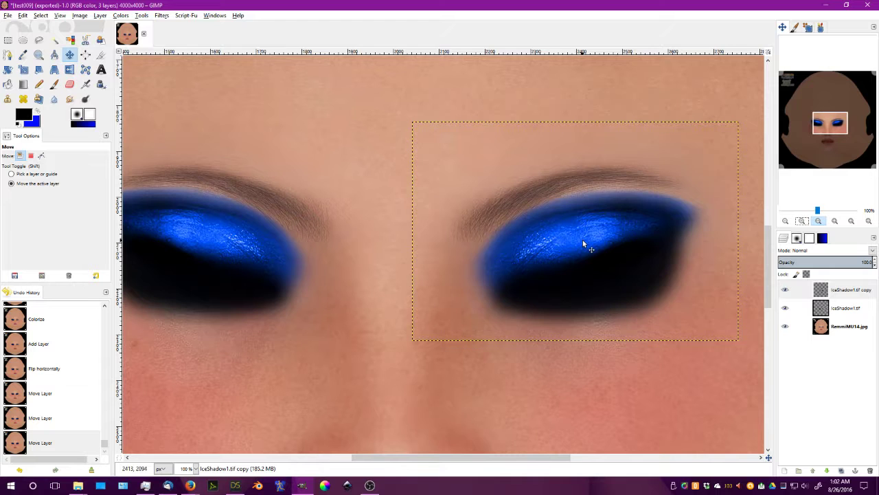
- Nudge the right eyeshadow slightly and export the texture again as a JPG
left_click_drag(584, 245, 586, 241)
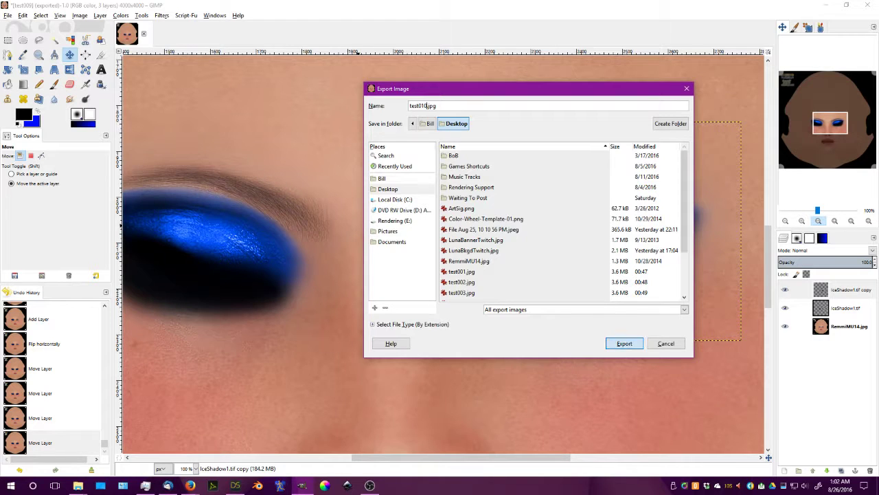
left_click(623, 343)
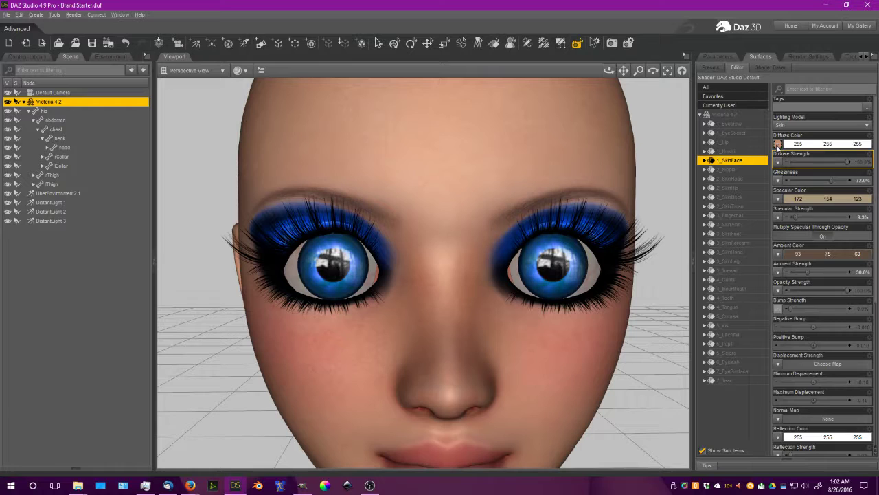
- Load the newly exported JPG into the face's Diffuse Color image slot
left_click(777, 144)
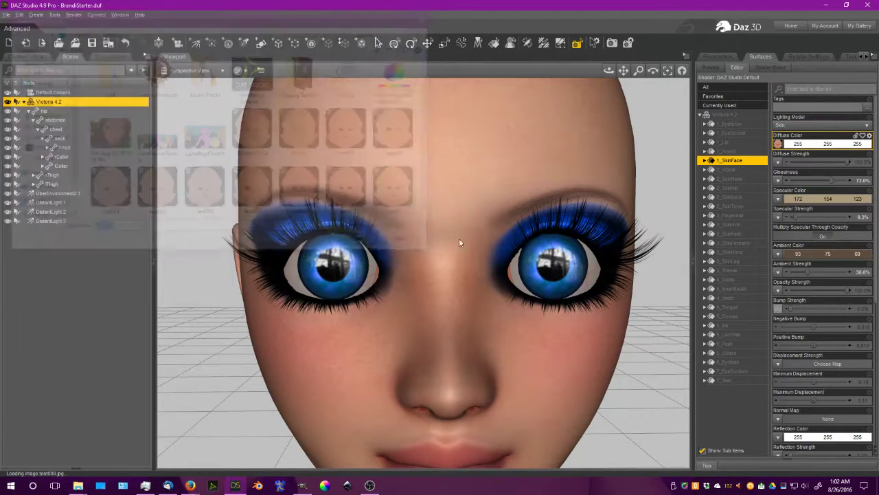
left_click(623, 71)
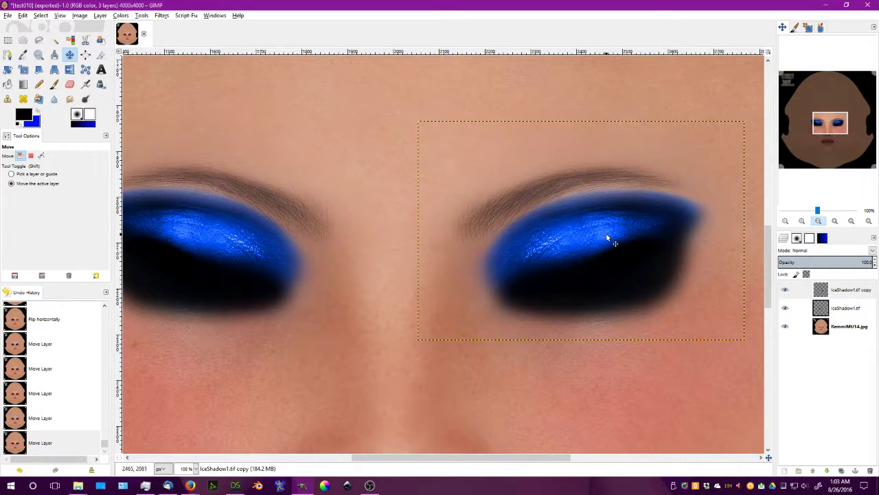
- Export the eyeshadow texture as a new file named test011.jpg on the desktop
left_click(8, 15)
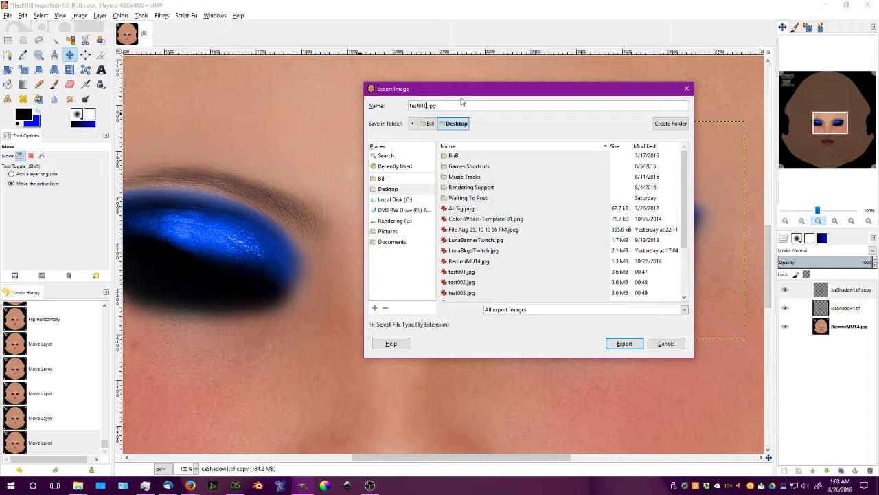
type("test011.jpg")
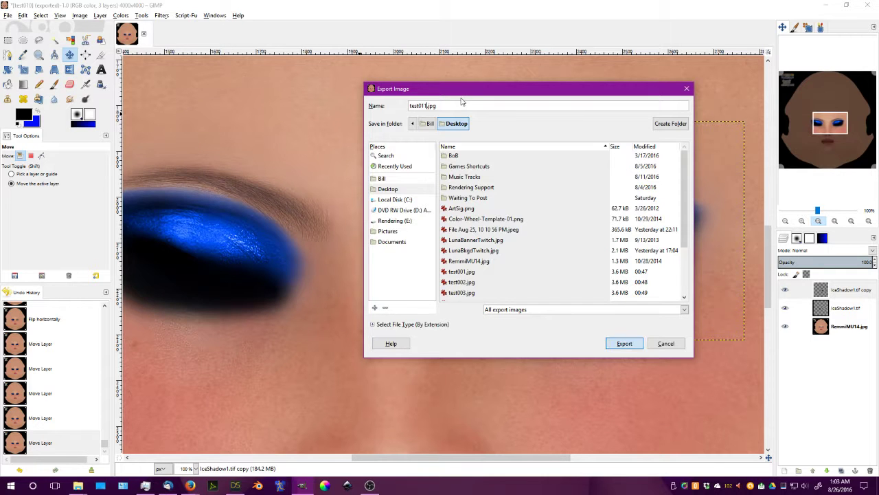
left_click(623, 343)
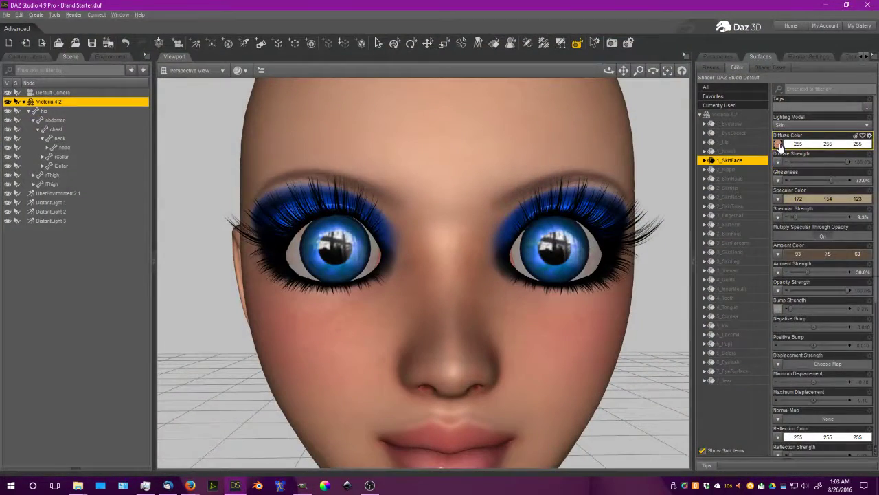
- Browse test011.jpg into the face Diffuse Color slot and orbit to inspect the eyeshadow
left_click(781, 145)
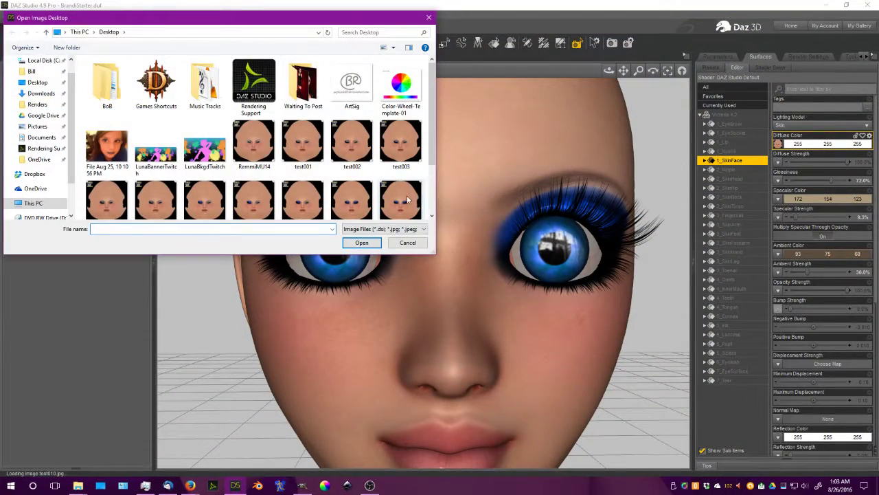
scroll("down", 3)
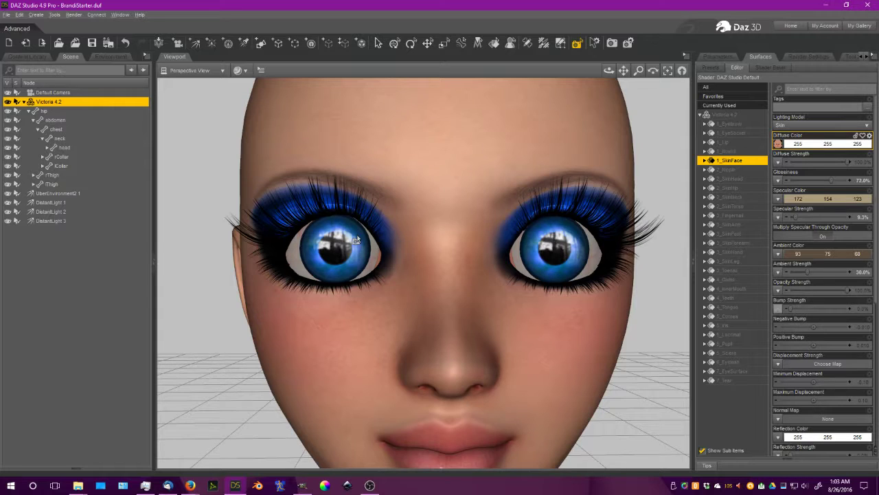
mouse_move(431, 107)
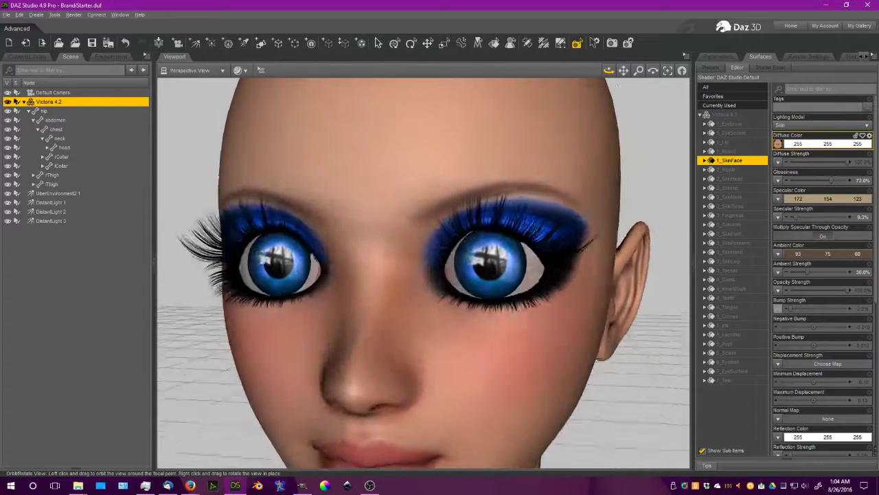
left_click(637, 70)
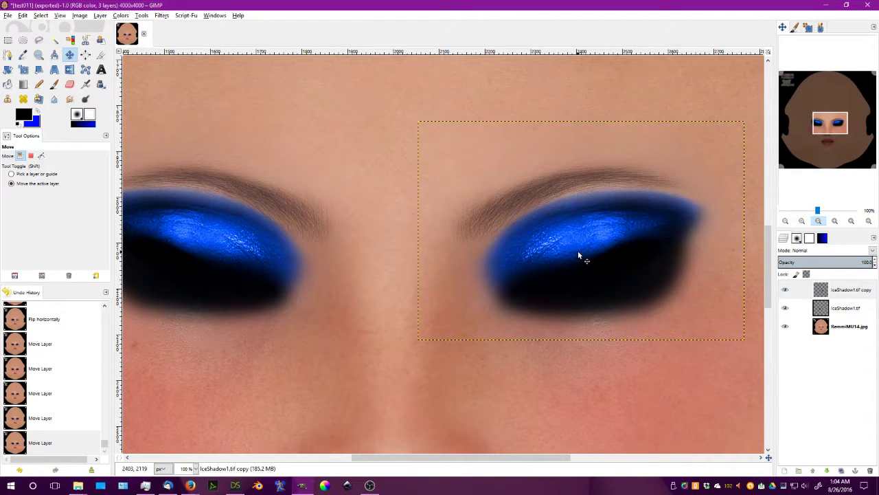
- Nudge the right-eye shadow layer and export the texture as another JPG
left_click_drag(580, 255, 581, 254)
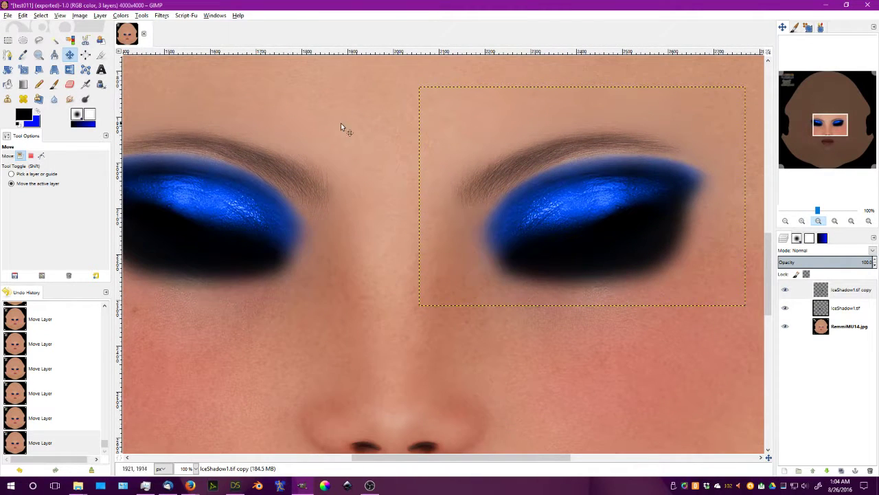
left_click(8, 11)
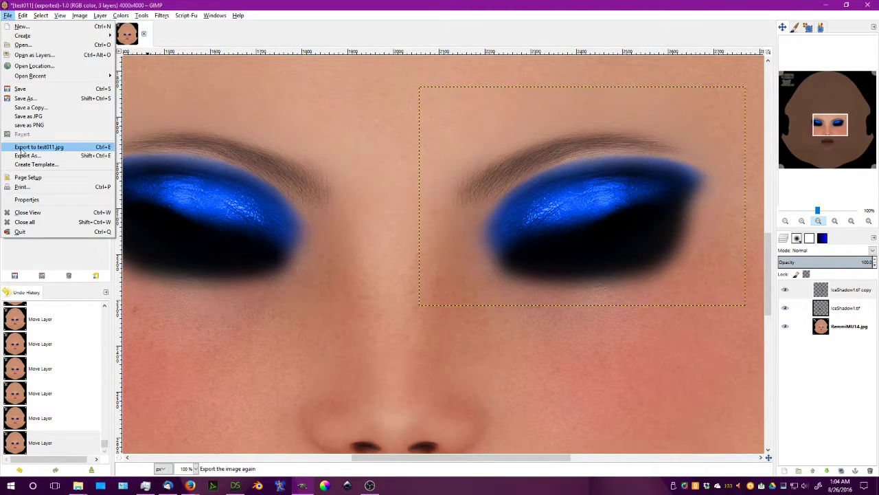
left_click(27, 156)
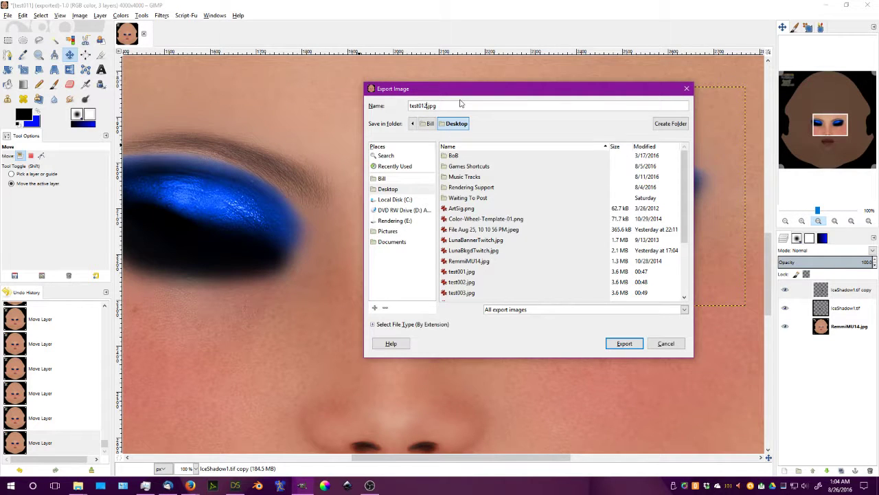
left_click(623, 344)
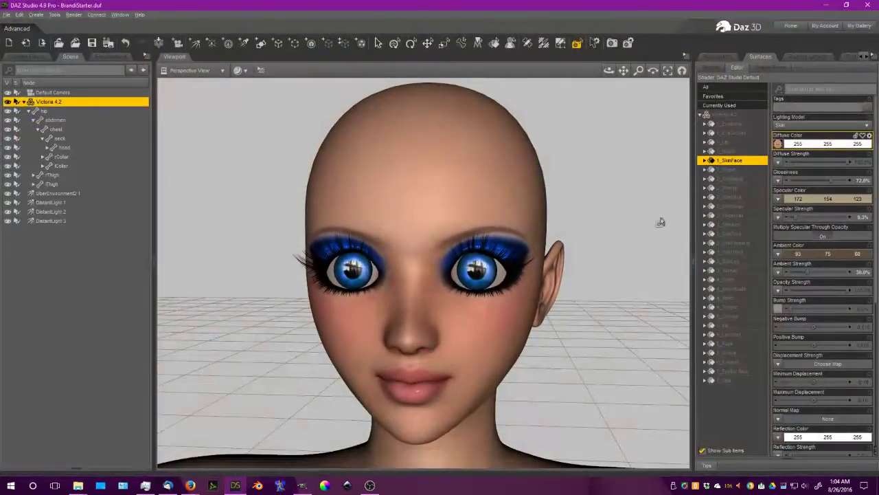
- Pick the newest exported JPG for the face Diffuse Color and orbit around the head
left_click(781, 144)
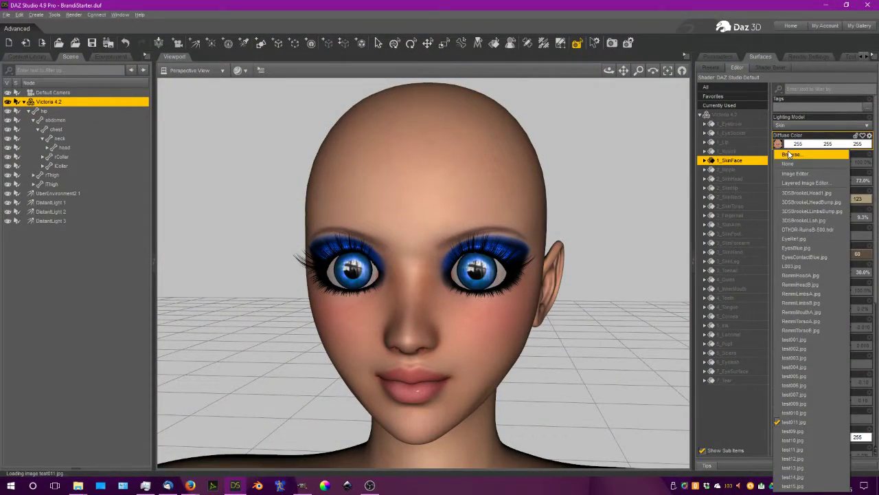
left_click(792, 154)
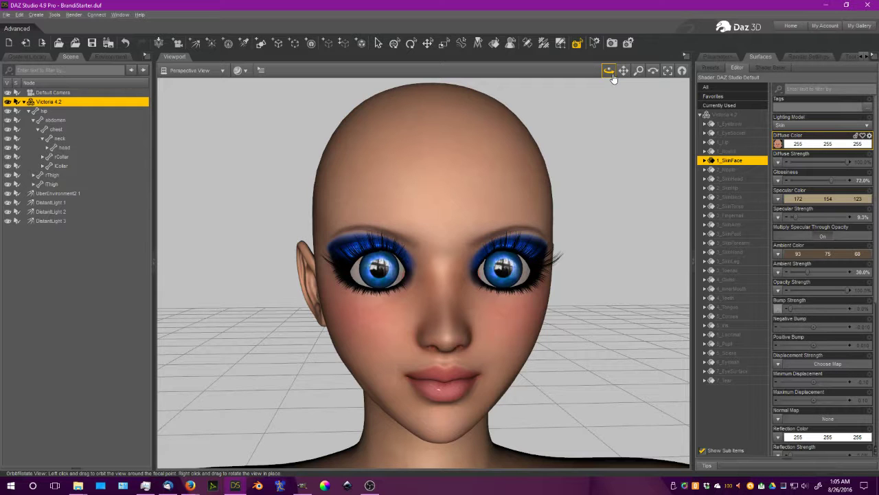
left_click(637, 70)
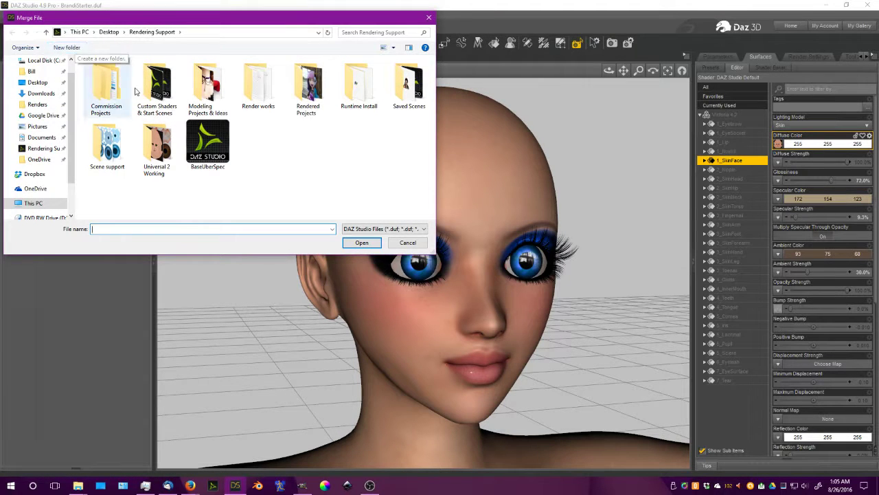
- Merge the saved punk goth scene, adding a black-haired, blue-lipped second figure
double_click(410, 83)
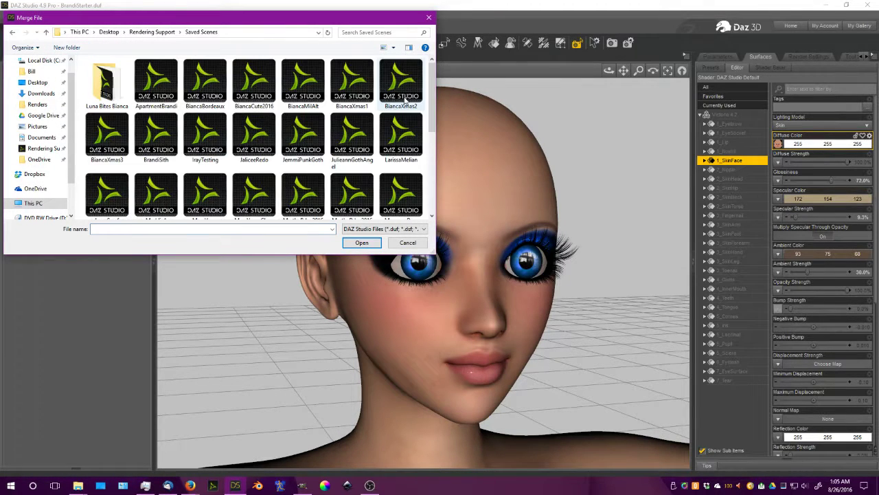
scroll("down", 3)
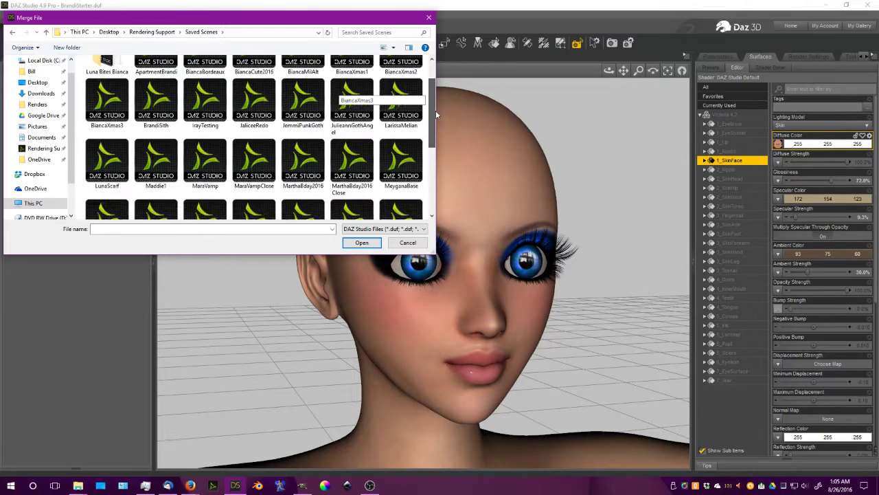
scroll("down", 3)
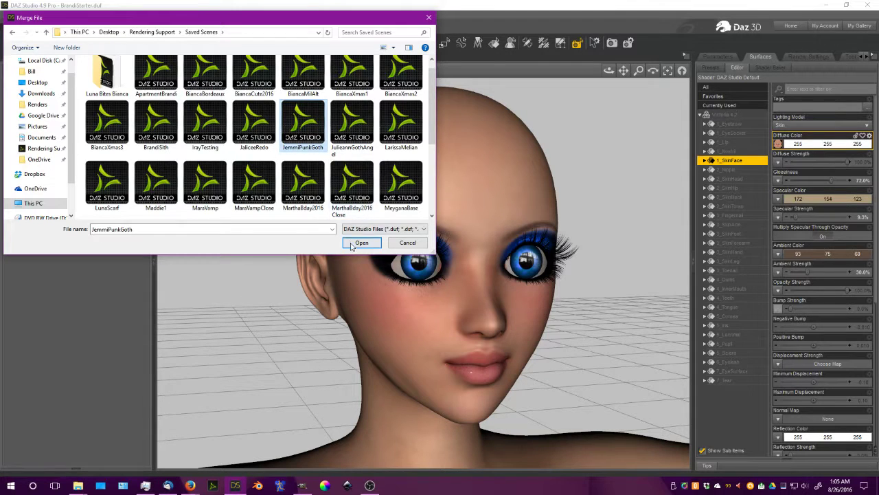
left_click(361, 242)
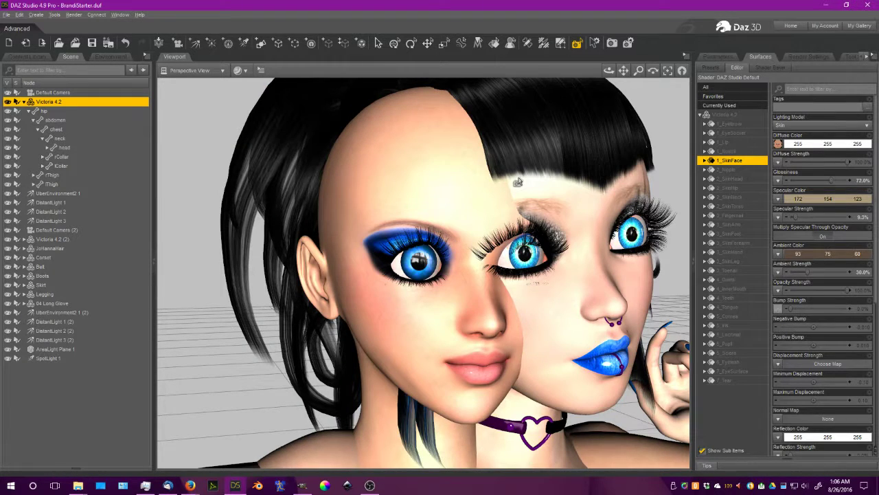
mouse_move(85, 313)
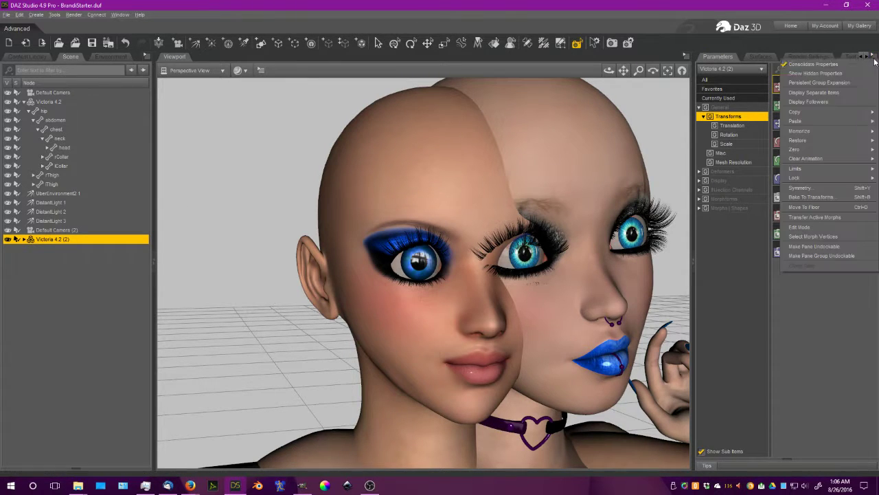
mouse_move(791, 149)
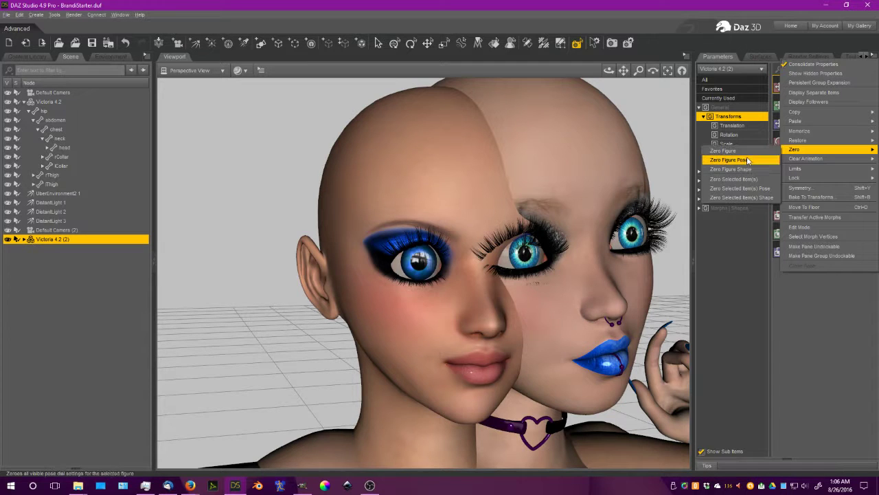
- Zero the merged figure's pose and frame its head in the viewport
left_click(731, 159)
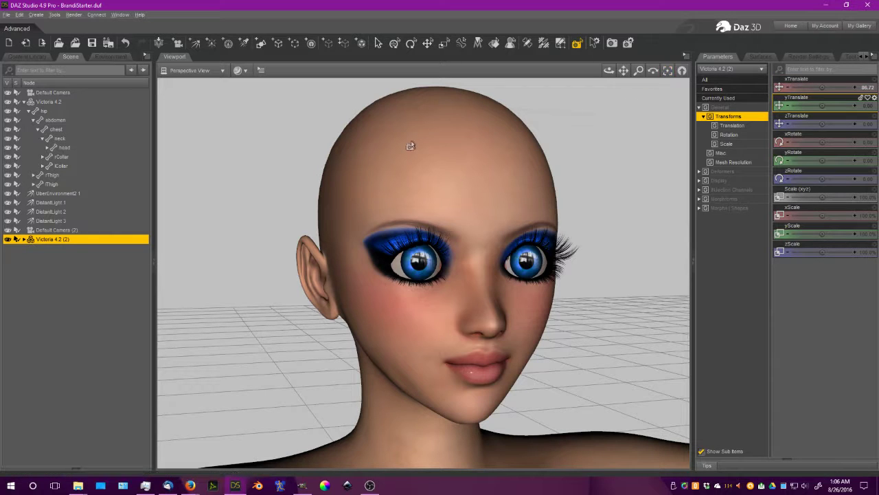
left_click(55, 257)
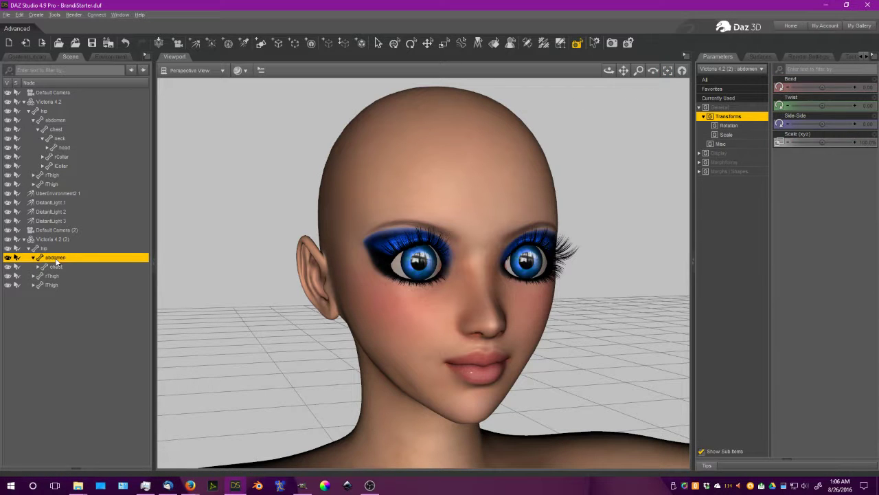
left_click(63, 284)
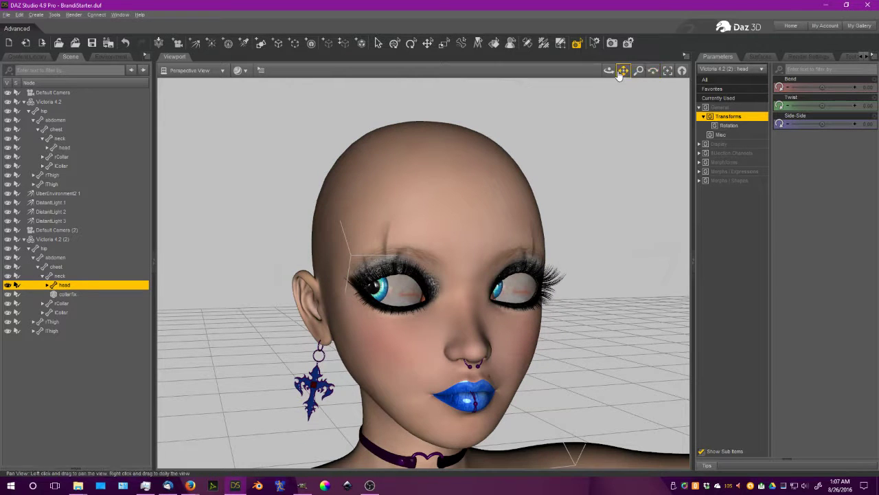
left_click(609, 70)
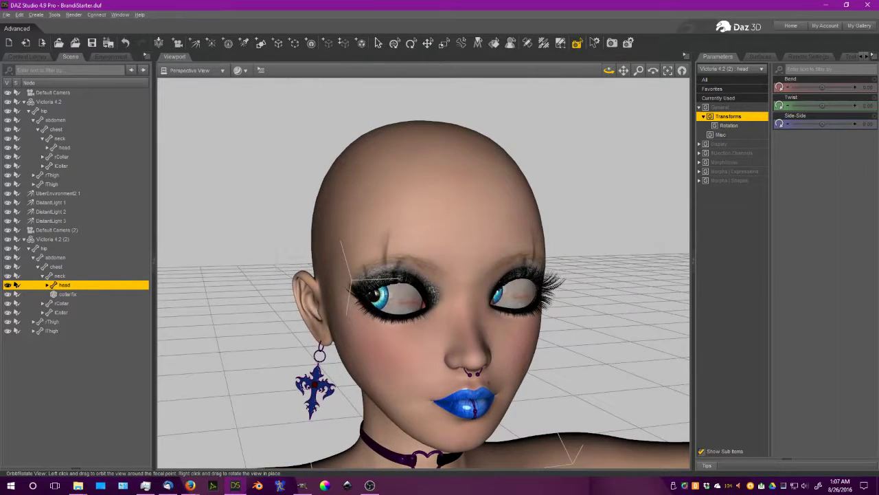
left_click(55, 230)
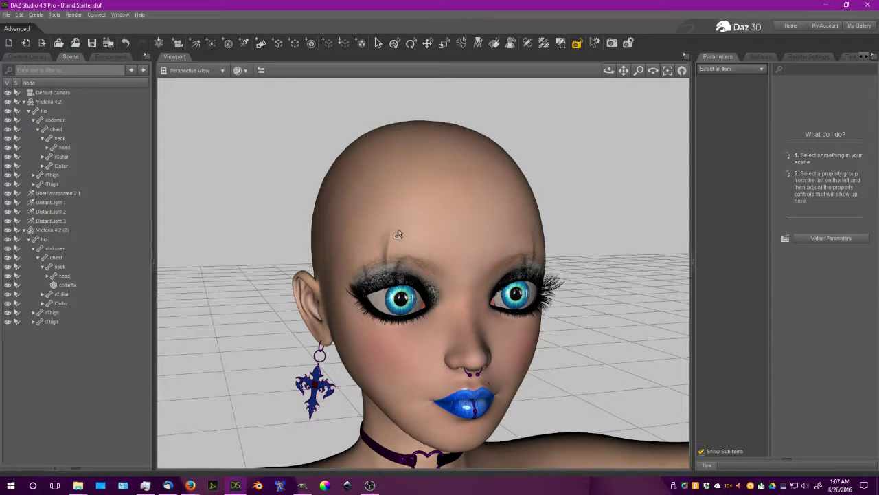
left_click(638, 70)
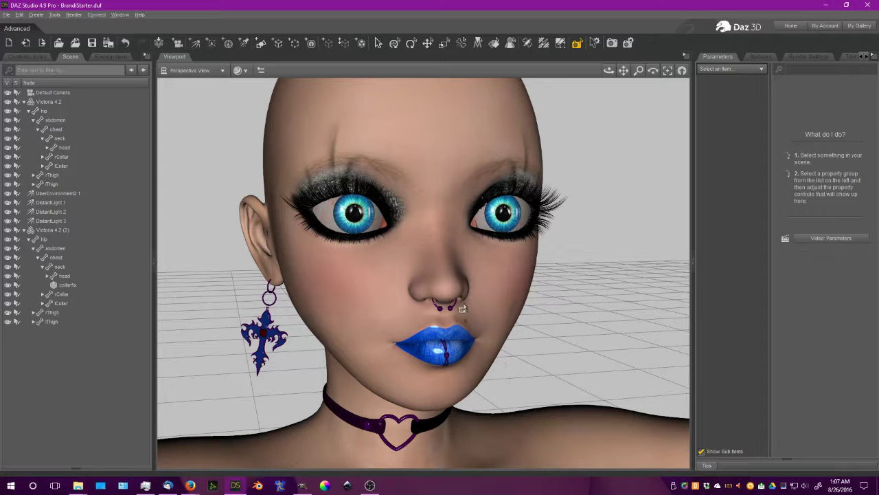
- Select the 7_Lip surface of Victoria 4.2 (2) in Surfaces to isolate its shader settings
left_click(759, 56)
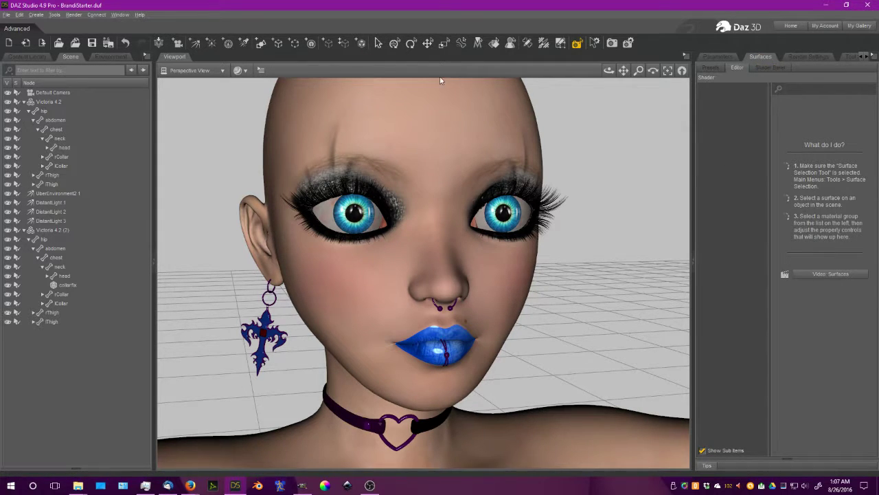
left_click(52, 229)
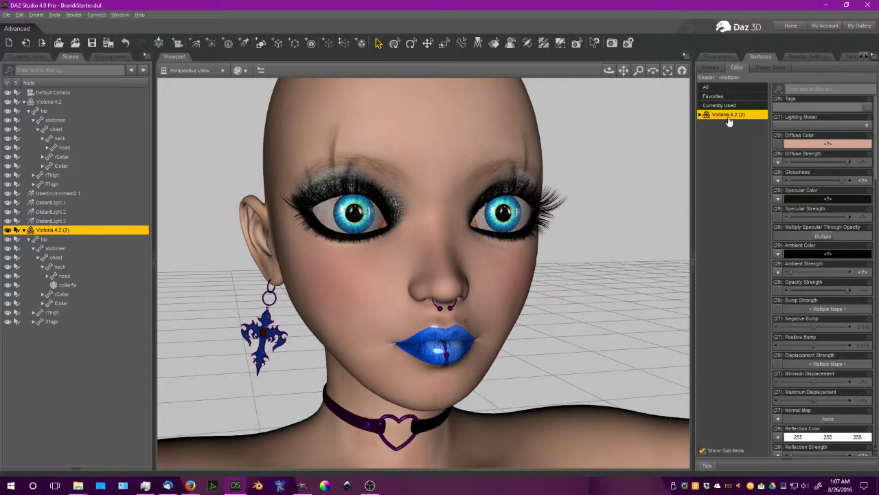
left_click(701, 114)
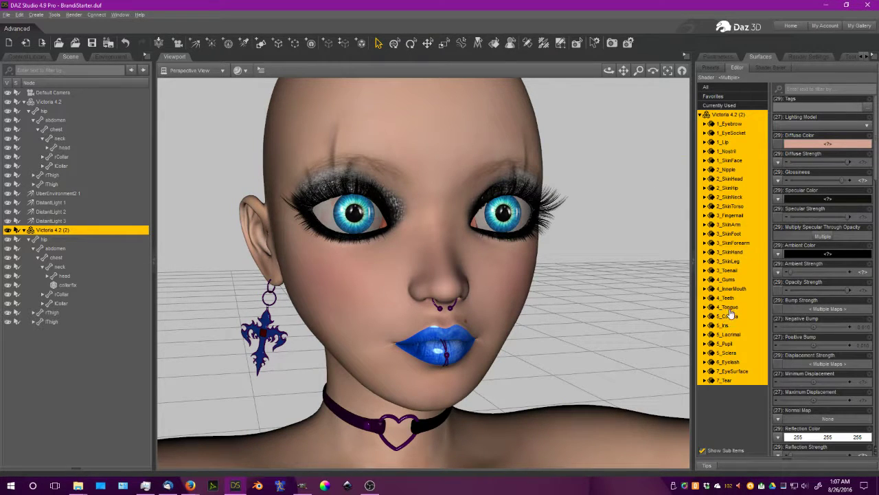
left_click(722, 141)
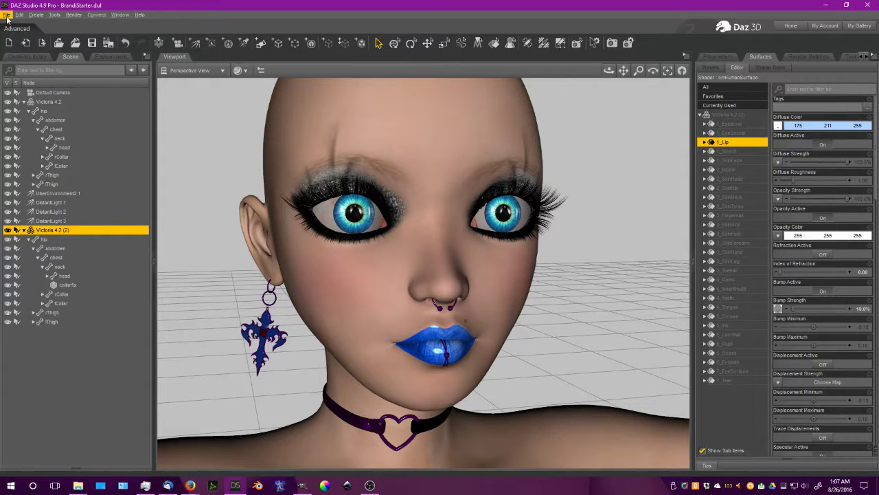
left_click(8, 14)
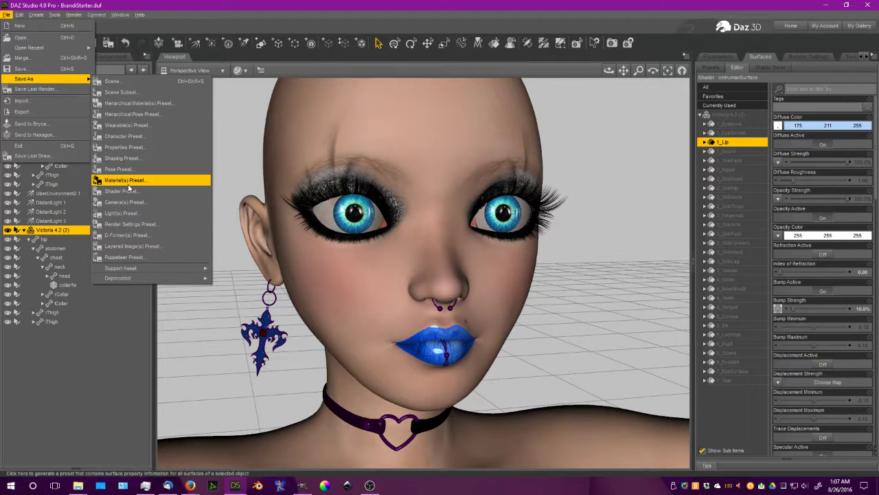
mouse_move(127, 191)
type("Jemmil")
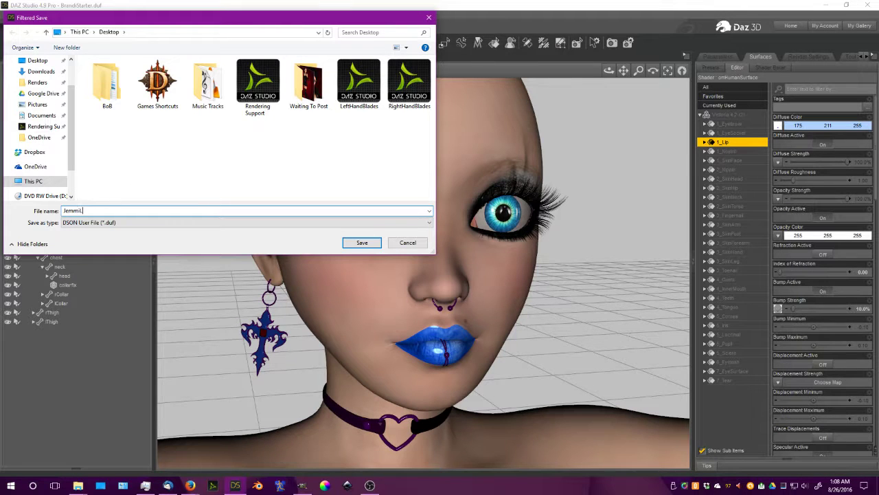
- Save the blue 7_Lip surface settings as a material preset and accept the save options
left_click(361, 242)
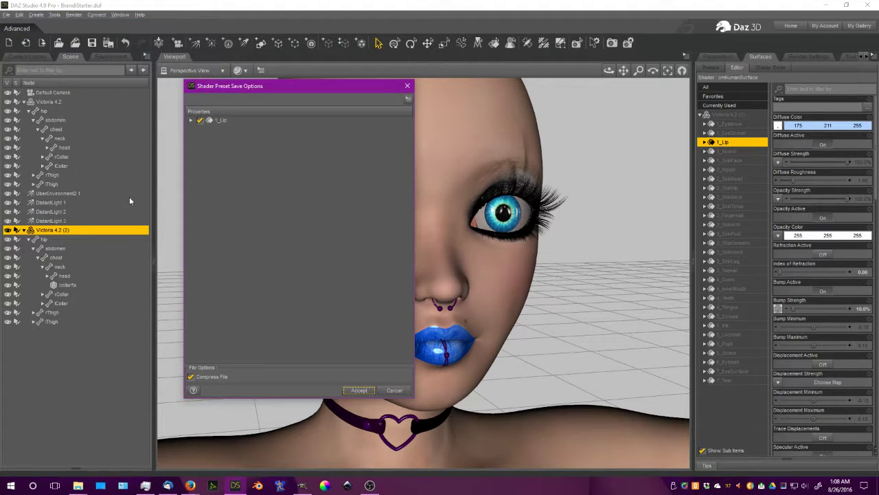
left_click(359, 390)
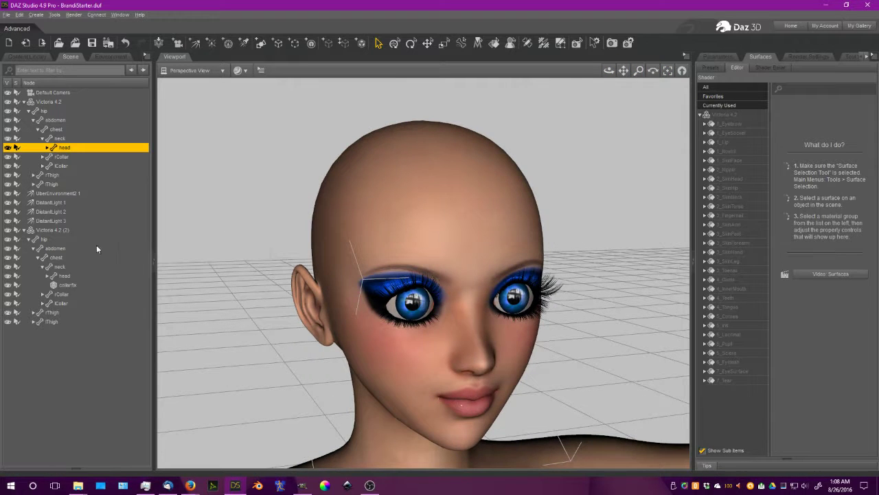
- Delete Victoria 4.2 (2), select Victoria 4.2 and choose its 7_Lip surface
left_click(48, 230)
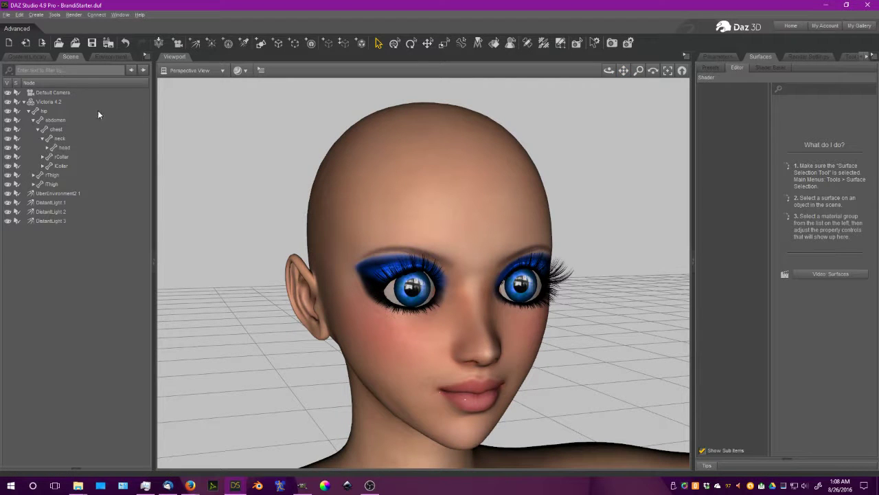
left_click(48, 101)
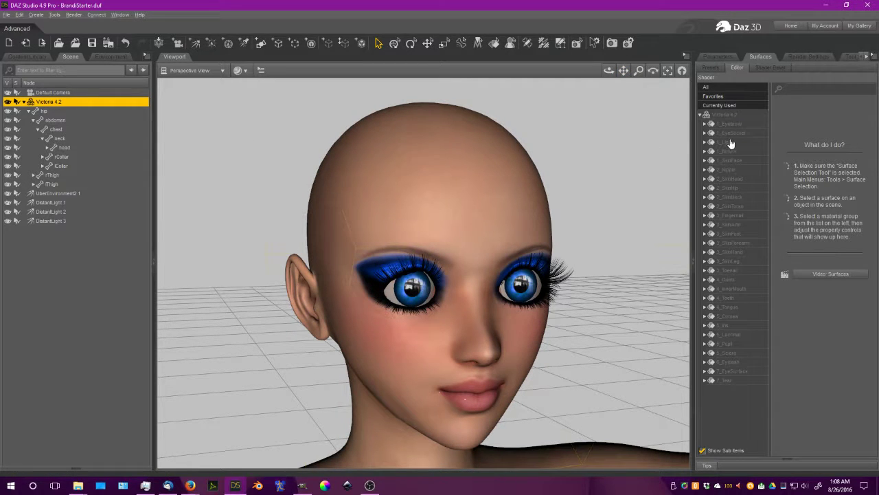
left_click(726, 141)
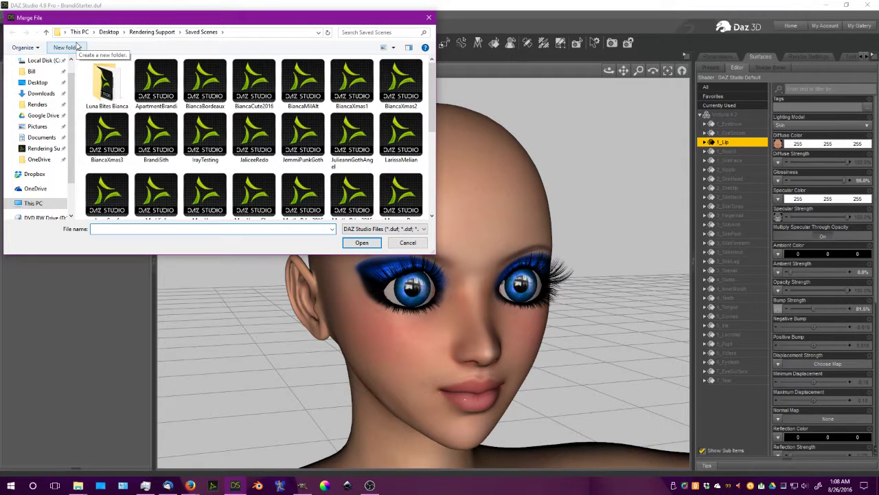
mouse_move(429, 19)
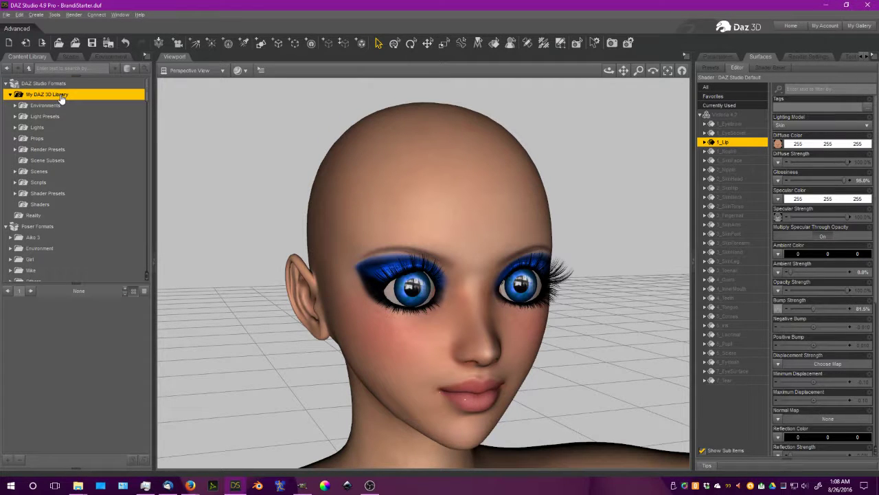
- Apply the HumanSurface Base shader preset to the lips with Images set to Ignore
left_click(46, 192)
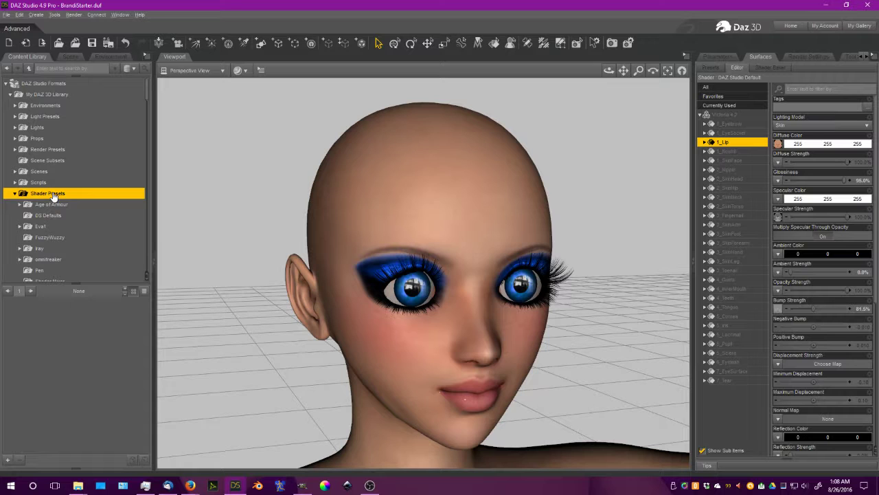
scroll("down", 3)
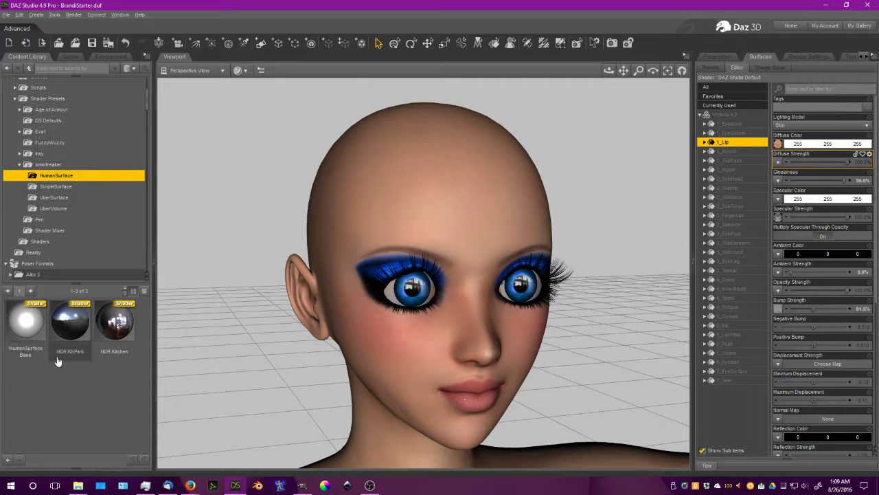
double_click(25, 321)
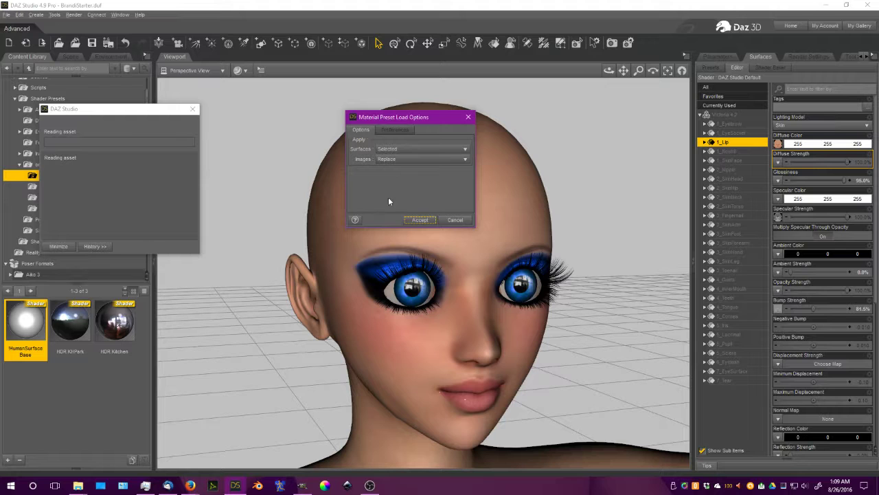
left_click(459, 160)
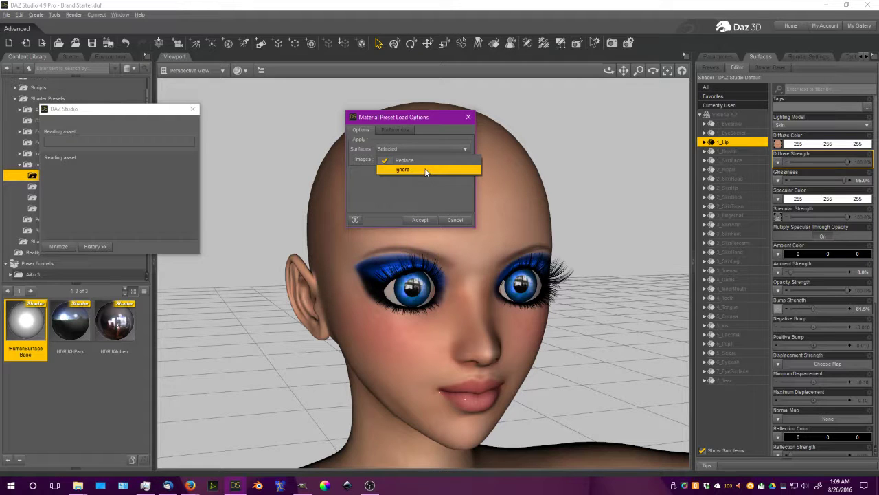
left_click(420, 219)
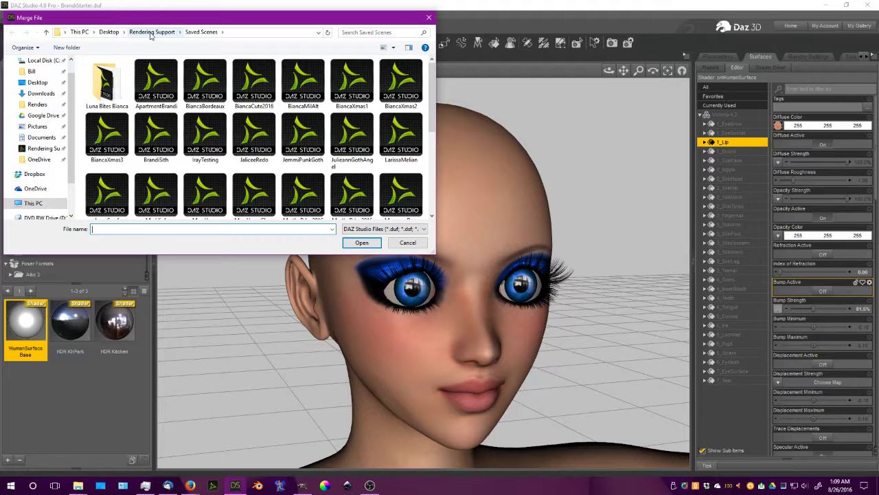
- Merge the saved lip material preset from the Desktop and spot render the blue-lipped face
left_click(106, 31)
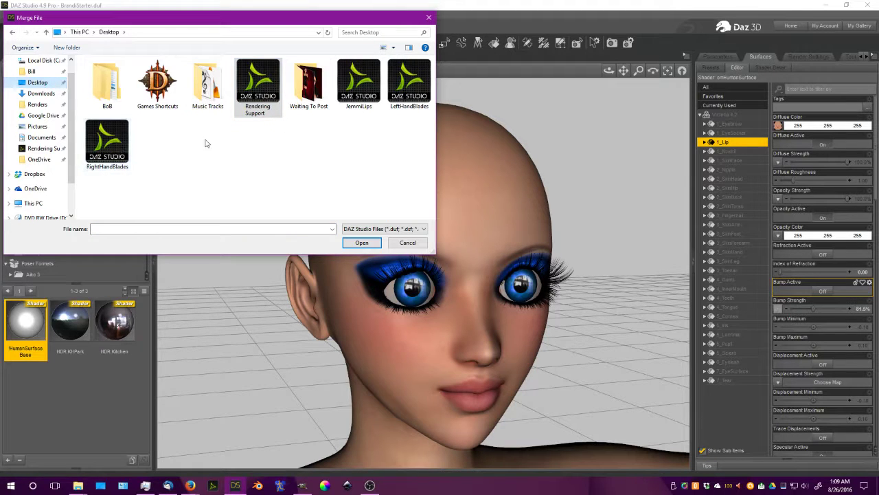
left_click(360, 242)
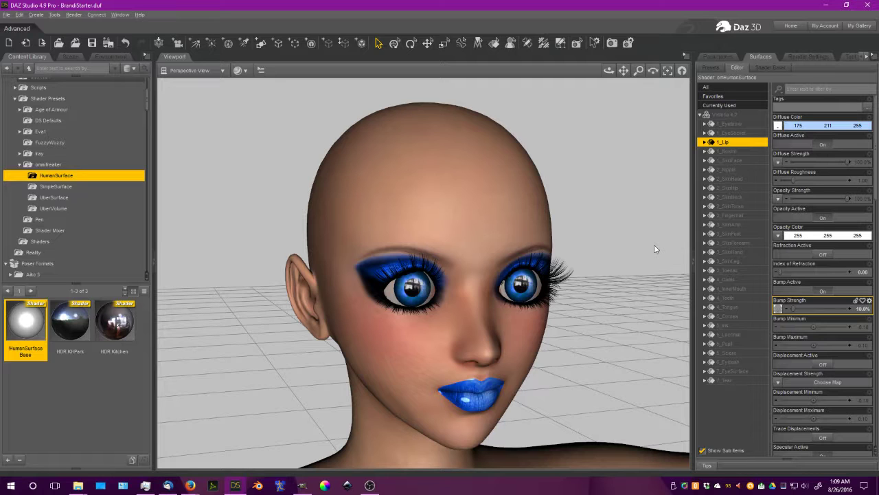
left_click(637, 70)
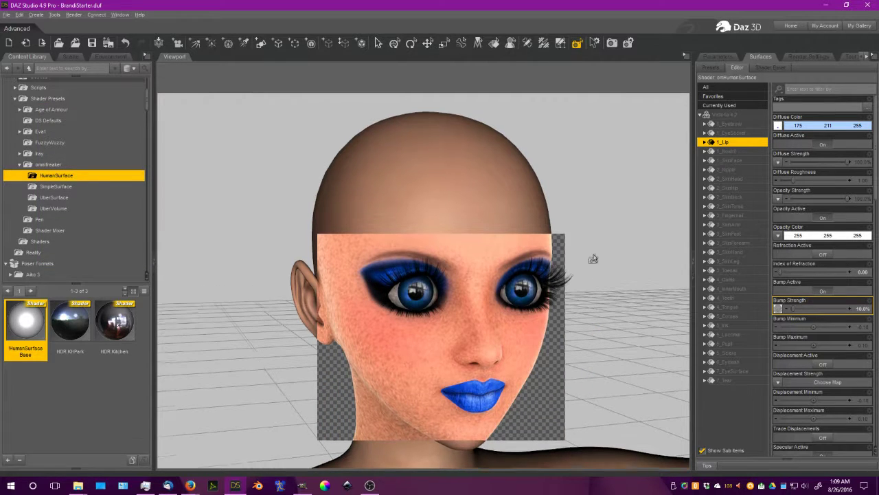
- Retint the lips' Diffuse Color to a lighter lavender blue, then reach the Ambient Color swatch
left_click(781, 125)
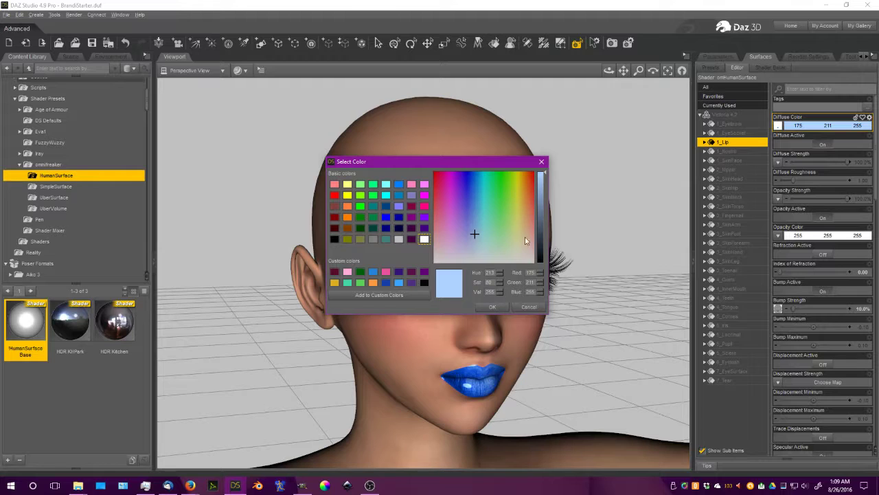
left_click(473, 225)
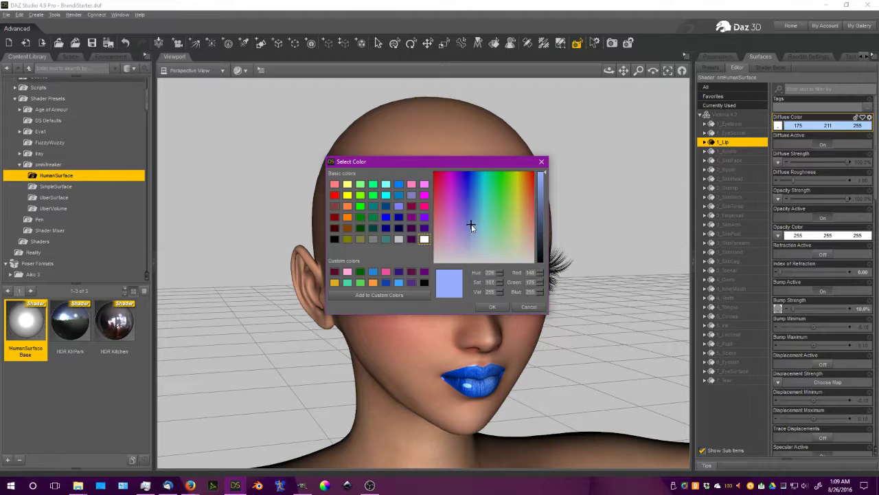
left_click(470, 226)
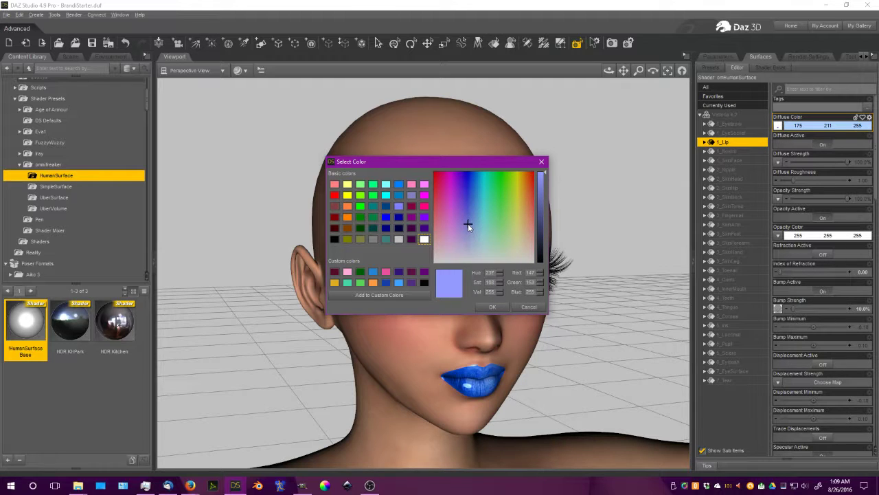
left_click(491, 306)
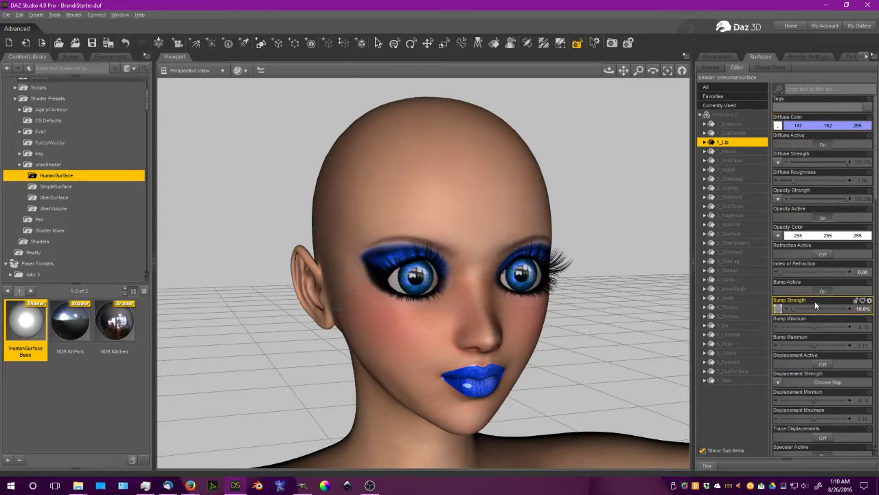
scroll("down", 3)
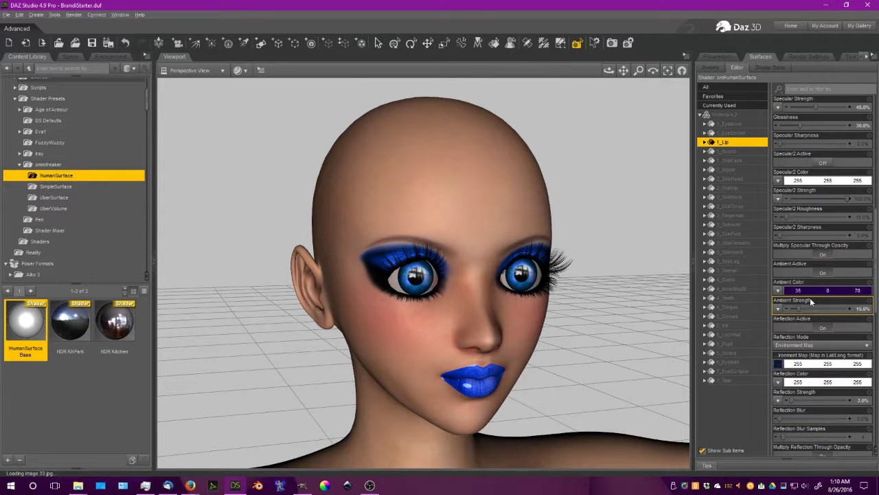
left_click(779, 290)
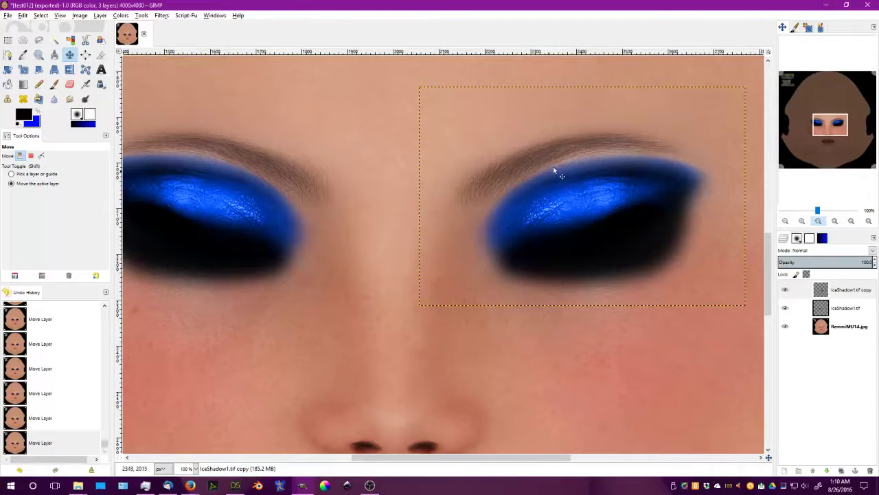
- Export the two-eye eyeshadow texture as RemmiBlue1.jpg on the Desktop at full JPEG quality
left_click(849, 289)
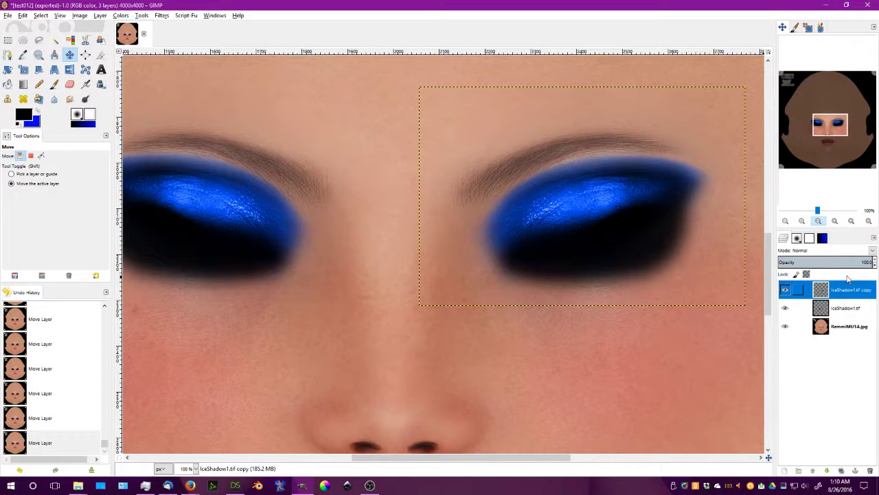
left_click(8, 12)
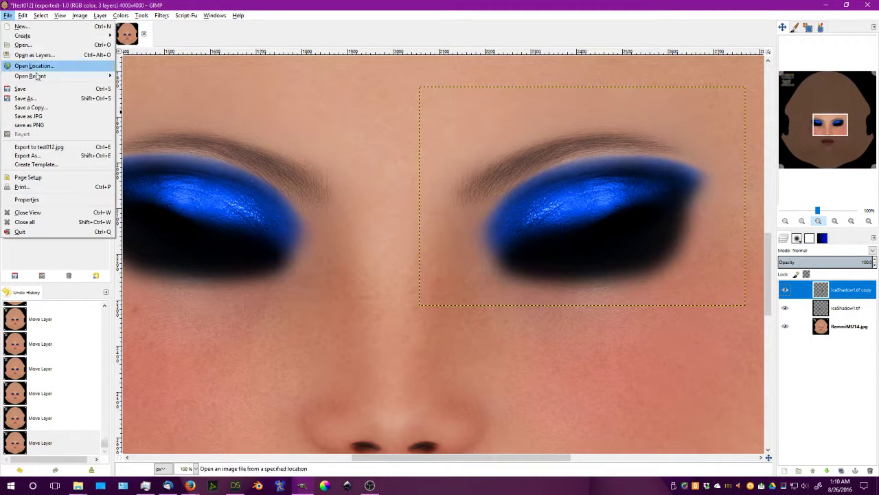
left_click(26, 155)
type("RemmiBlue1.jpg")
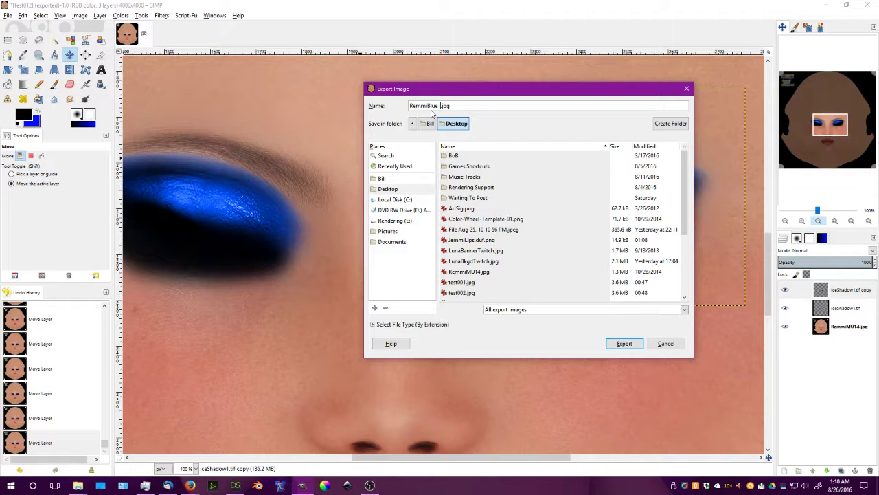
left_click(623, 343)
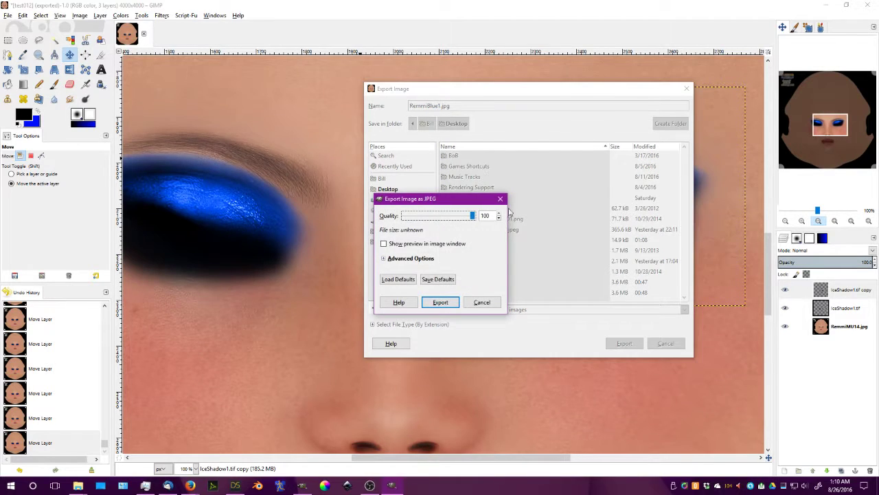
left_click(440, 302)
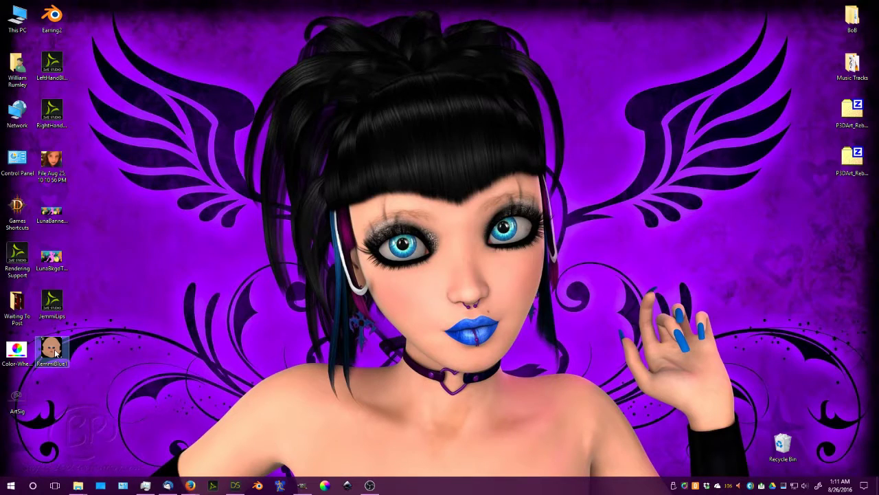
- Open RemmiBlue1.jpg from the desktop in IrfanView and look over the result
double_click(52, 350)
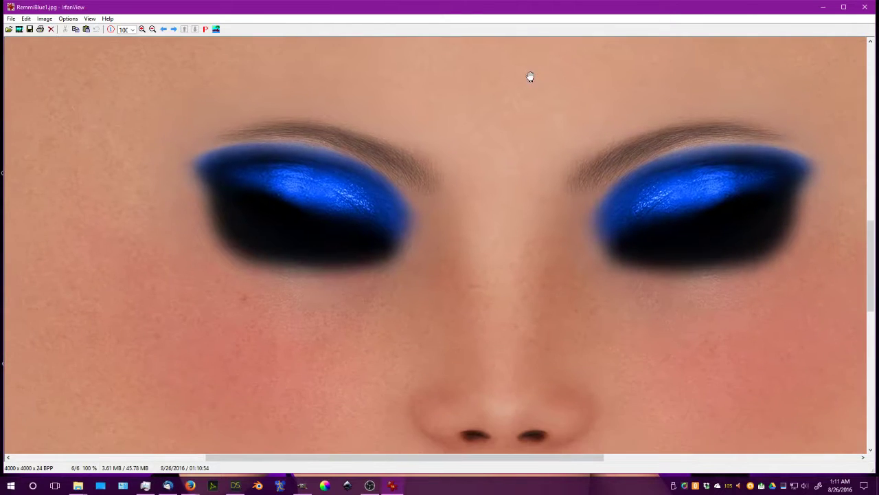
scroll("down", 3)
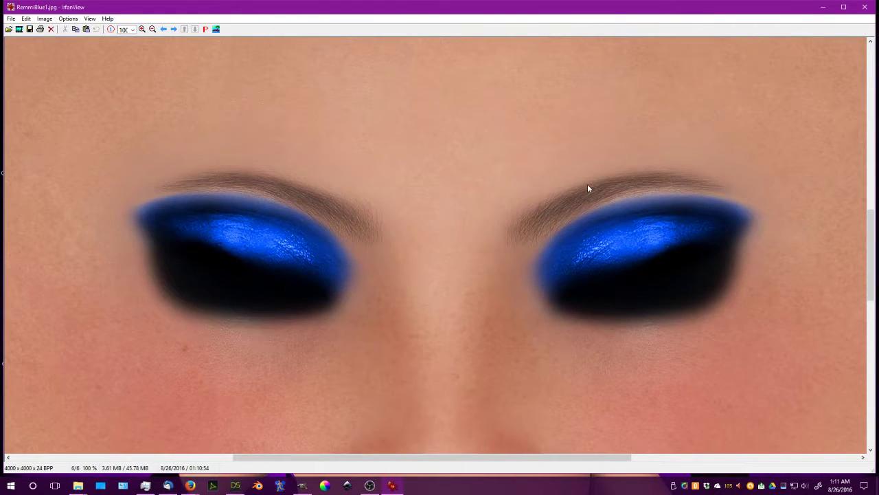